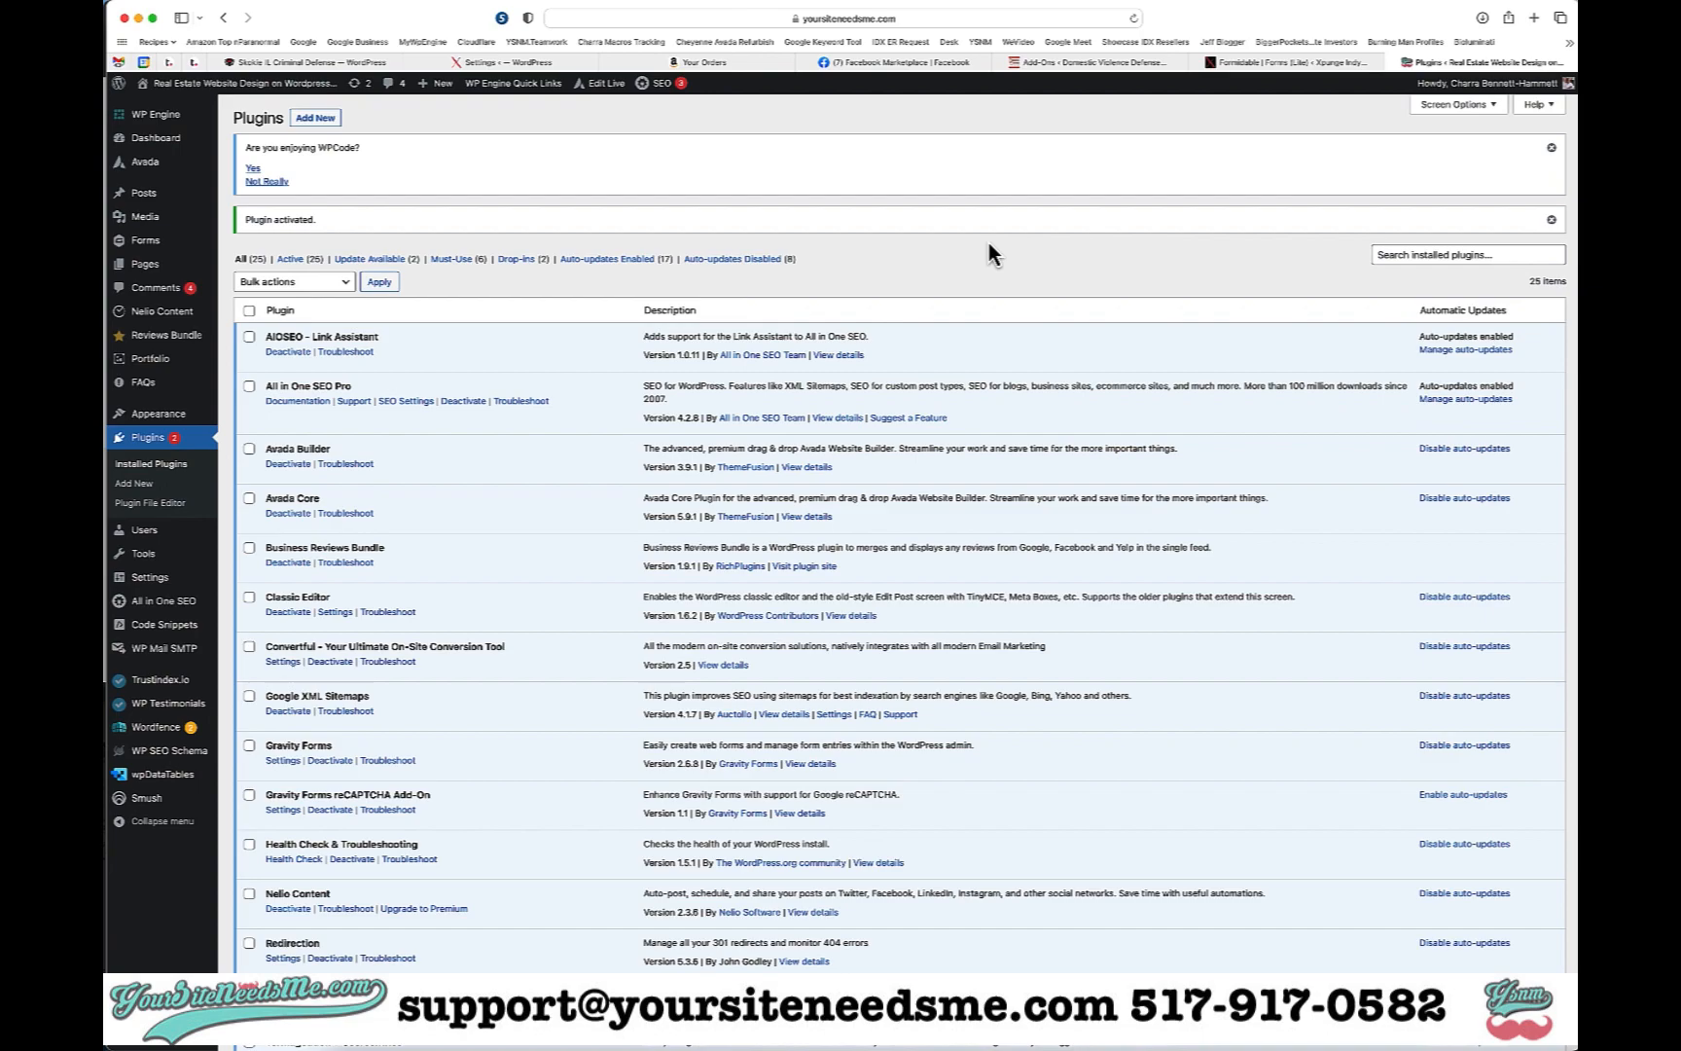
pyautogui.moveTo(443, 806)
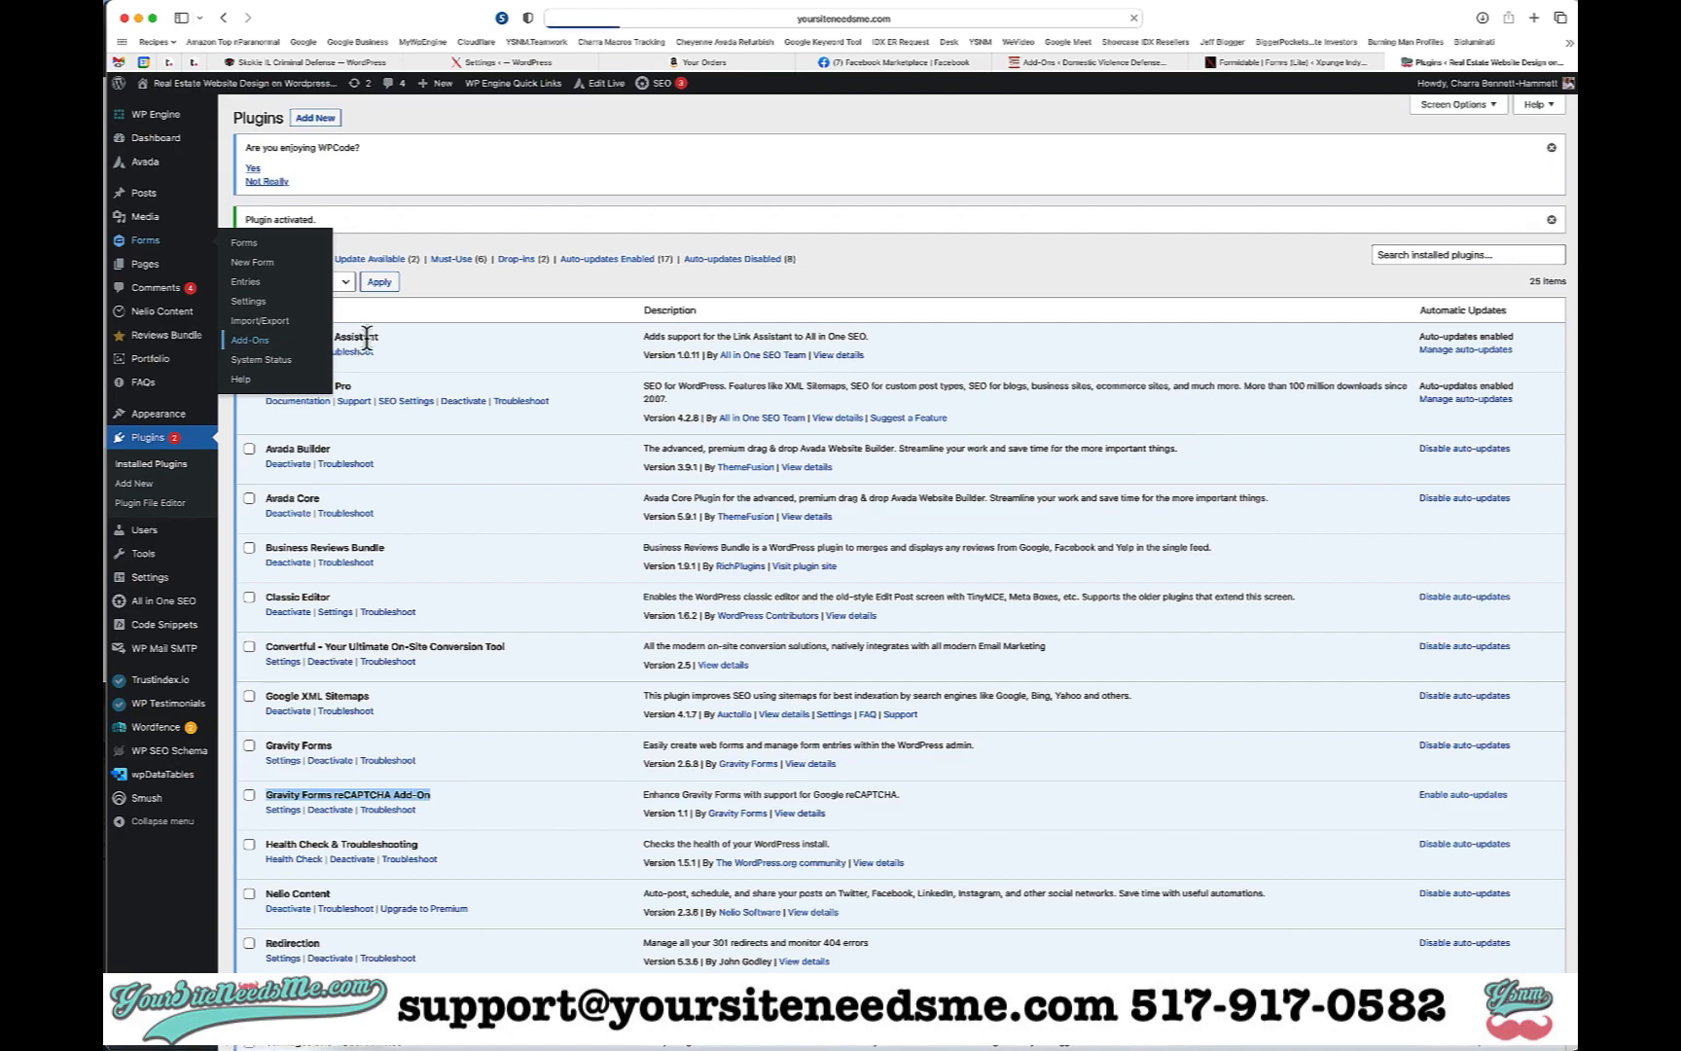
# Show the Gravity Forms Add-Ons list and locate the reCAPTCHA Add-On marked Active.
pyautogui.click(249, 340)
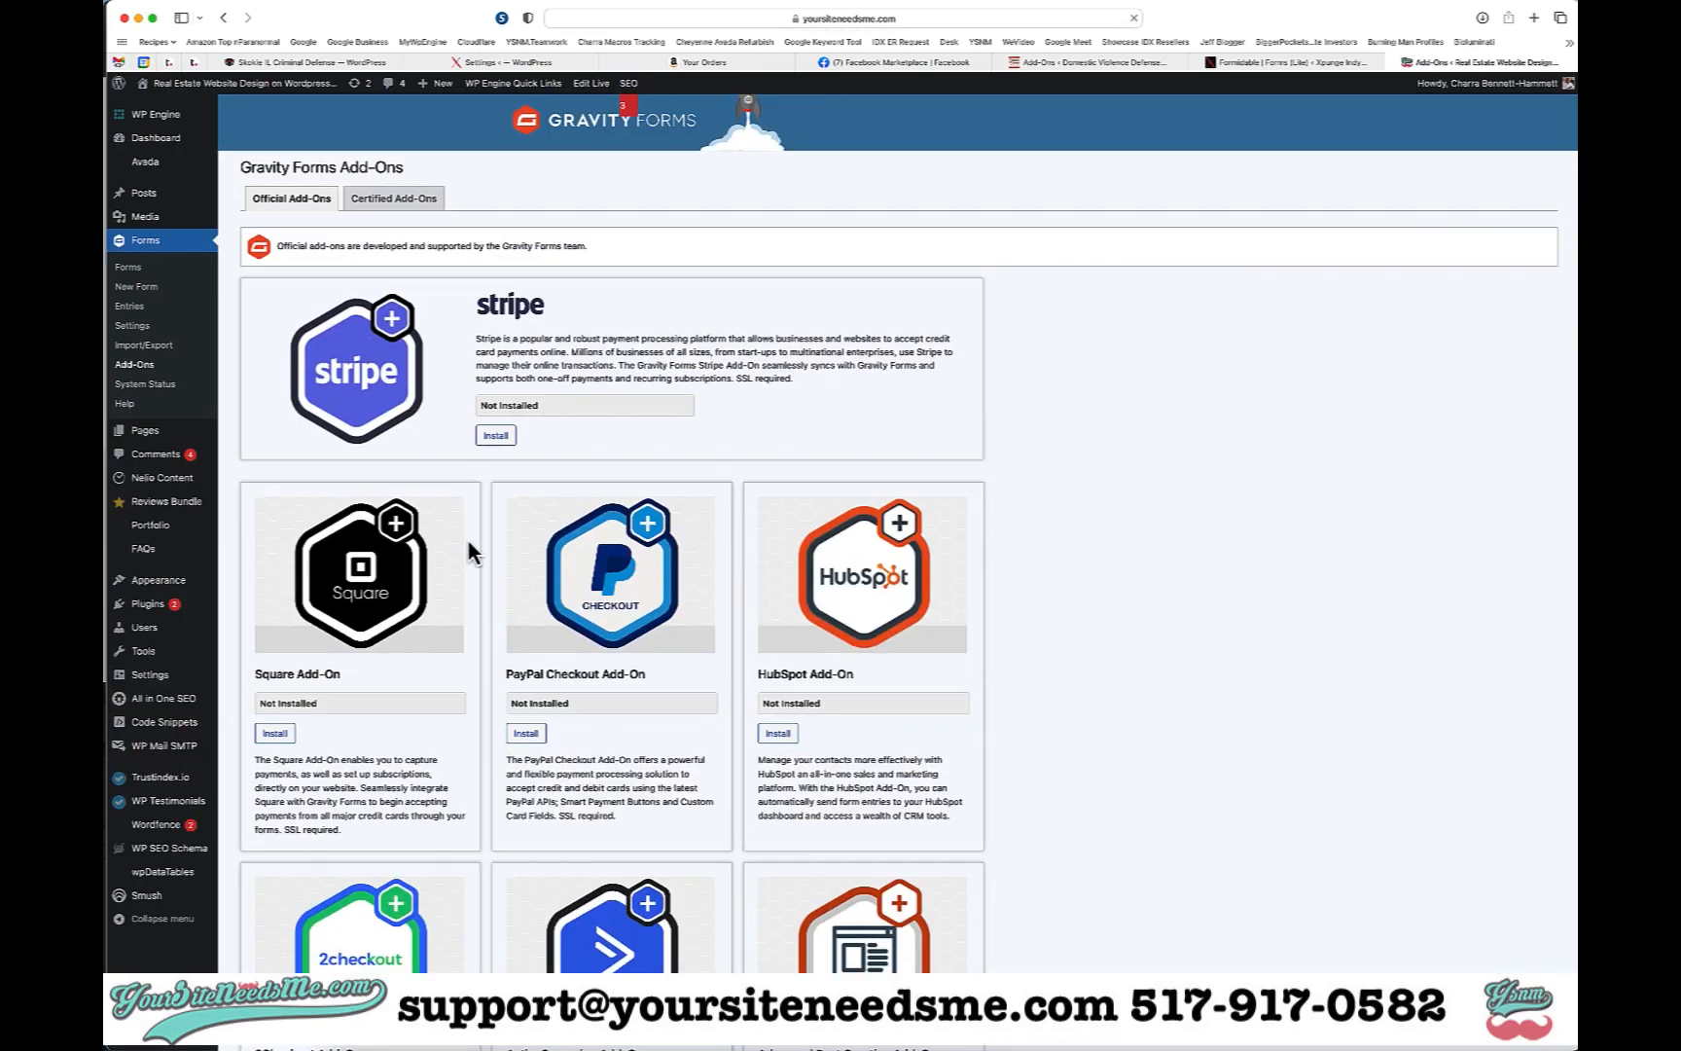
pyautogui.scroll(-3)
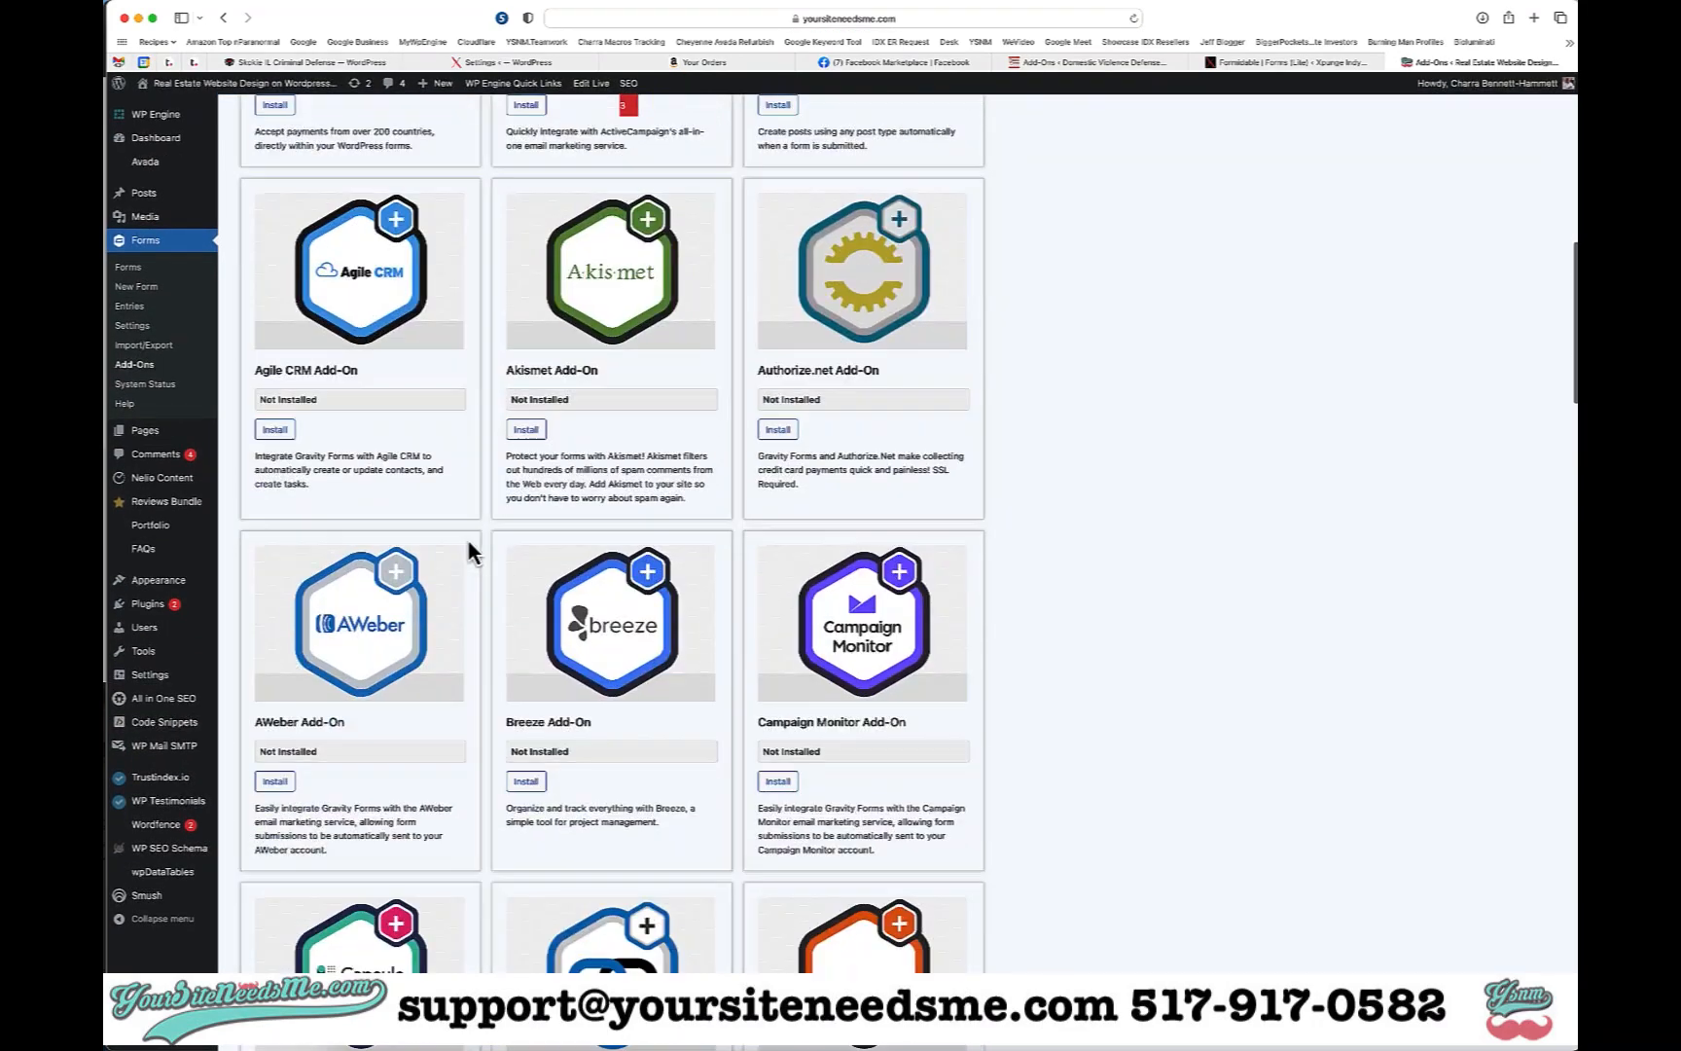
pyautogui.scroll(-3)
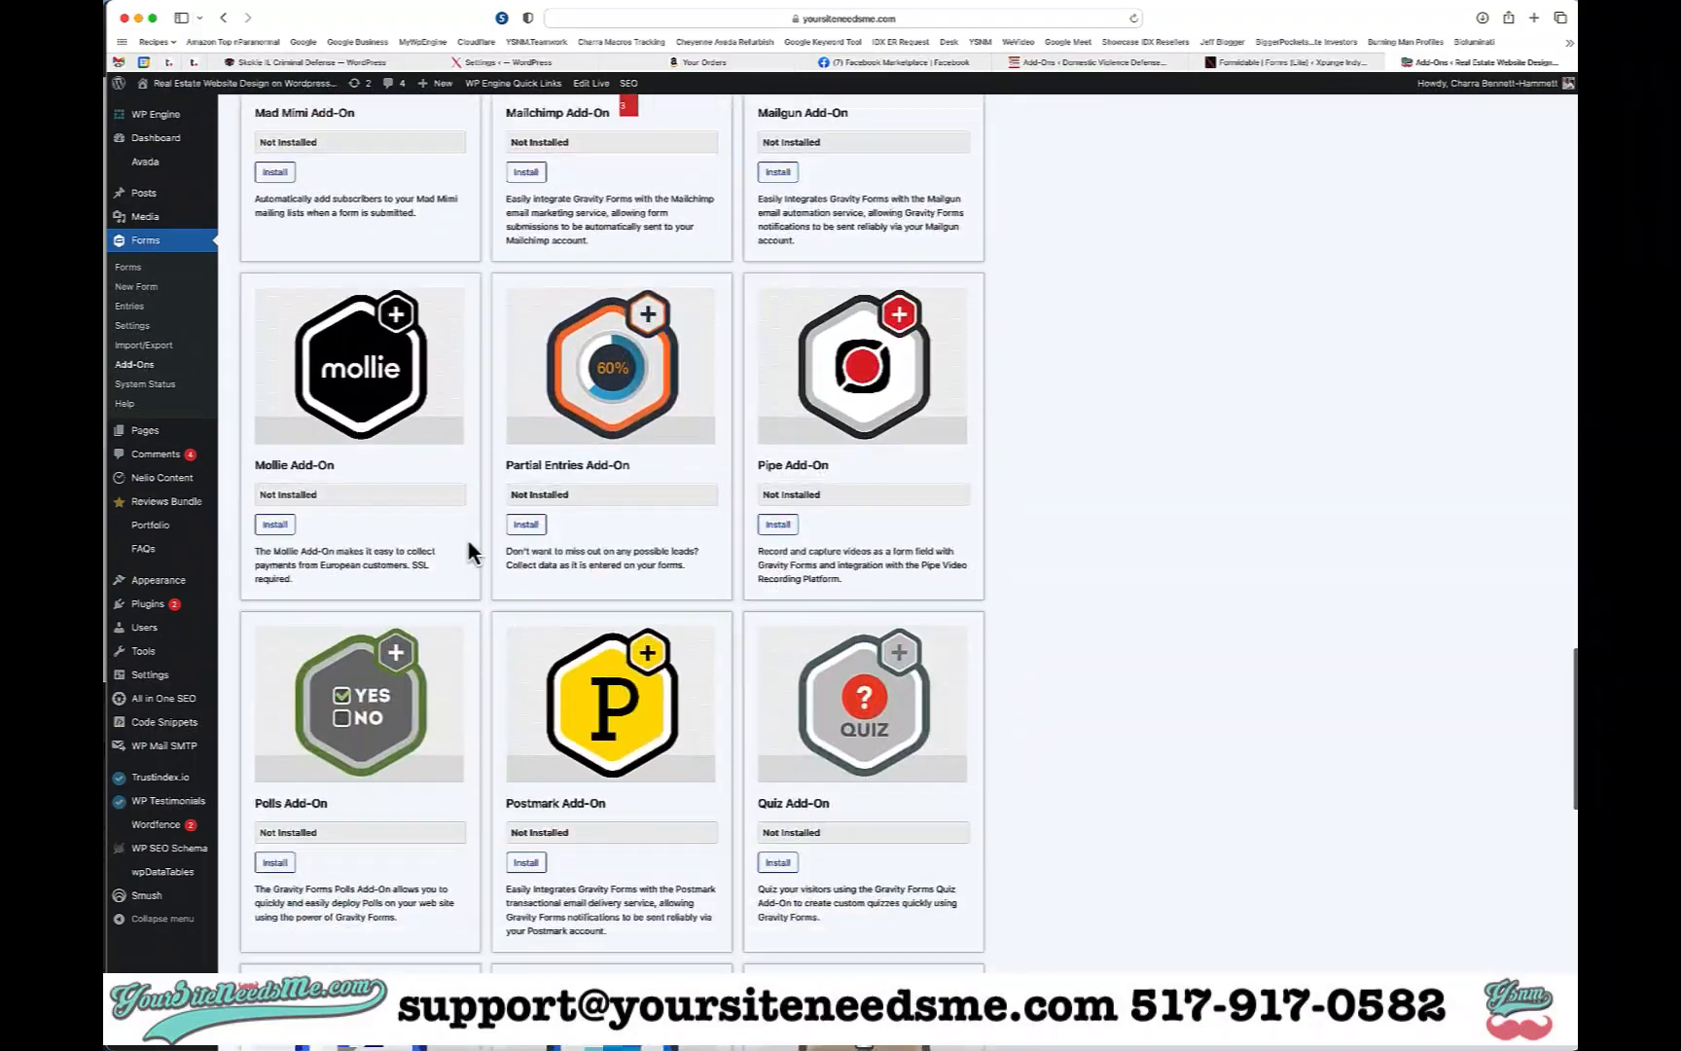
pyautogui.scroll(-3)
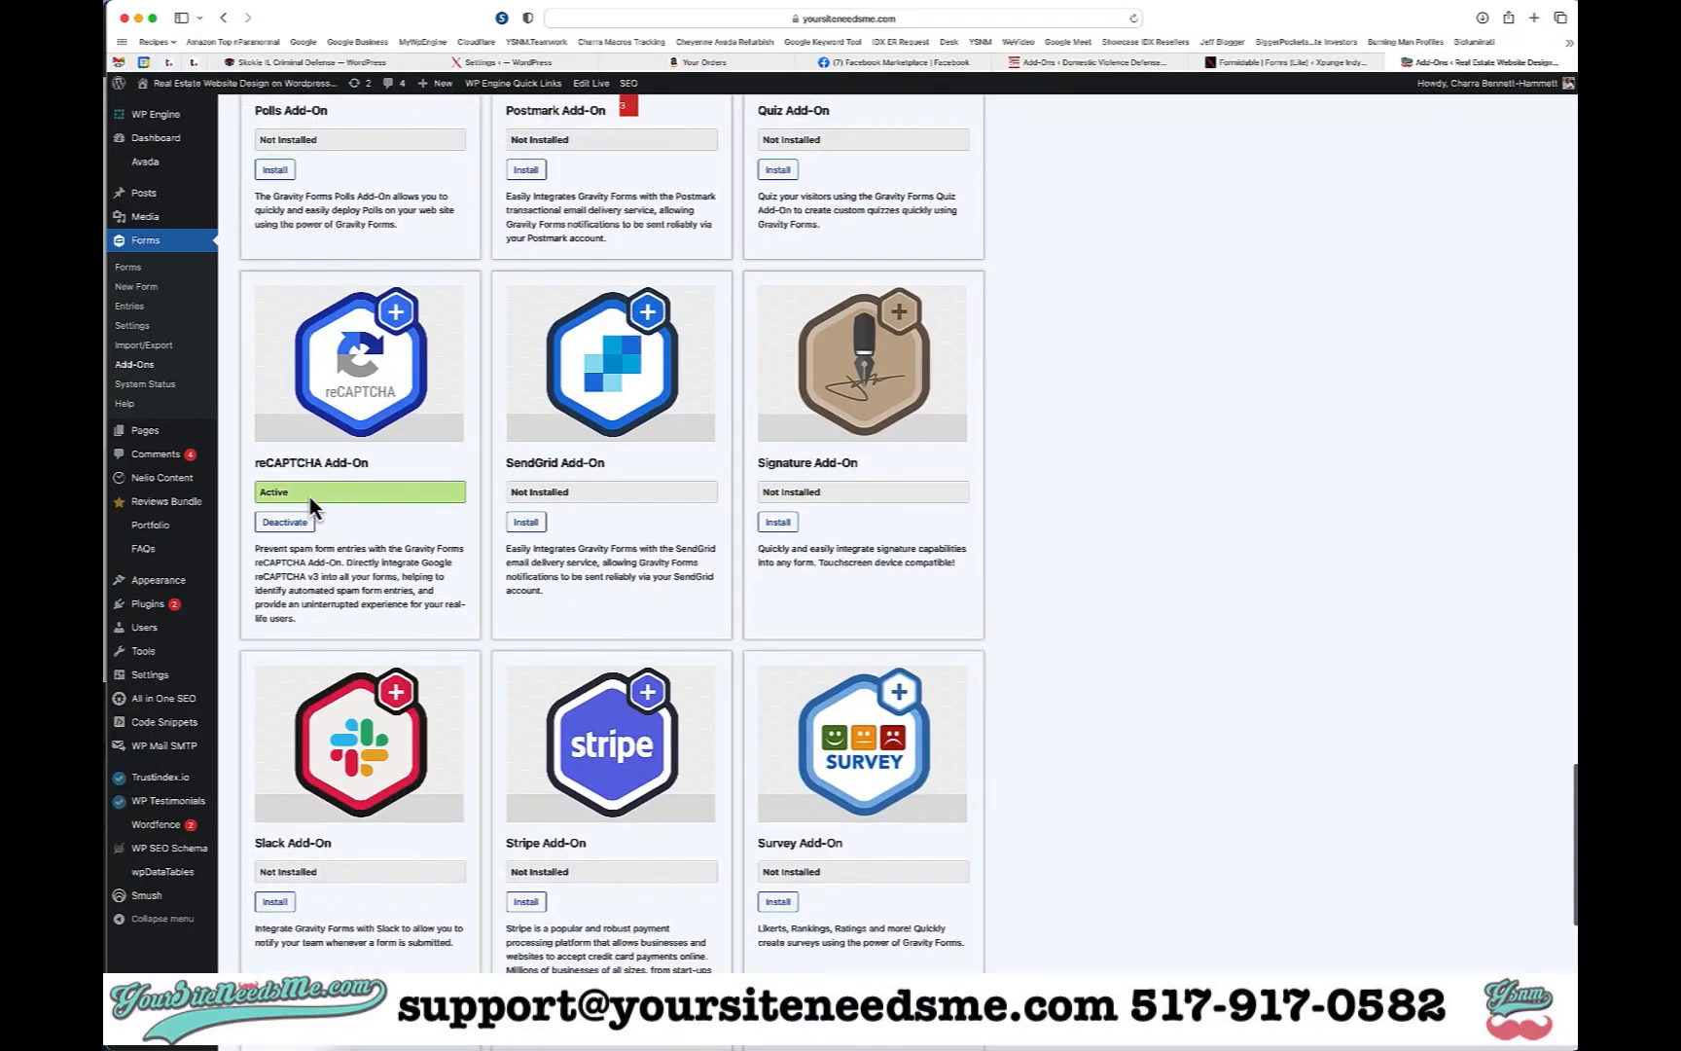
pyautogui.moveTo(305, 519)
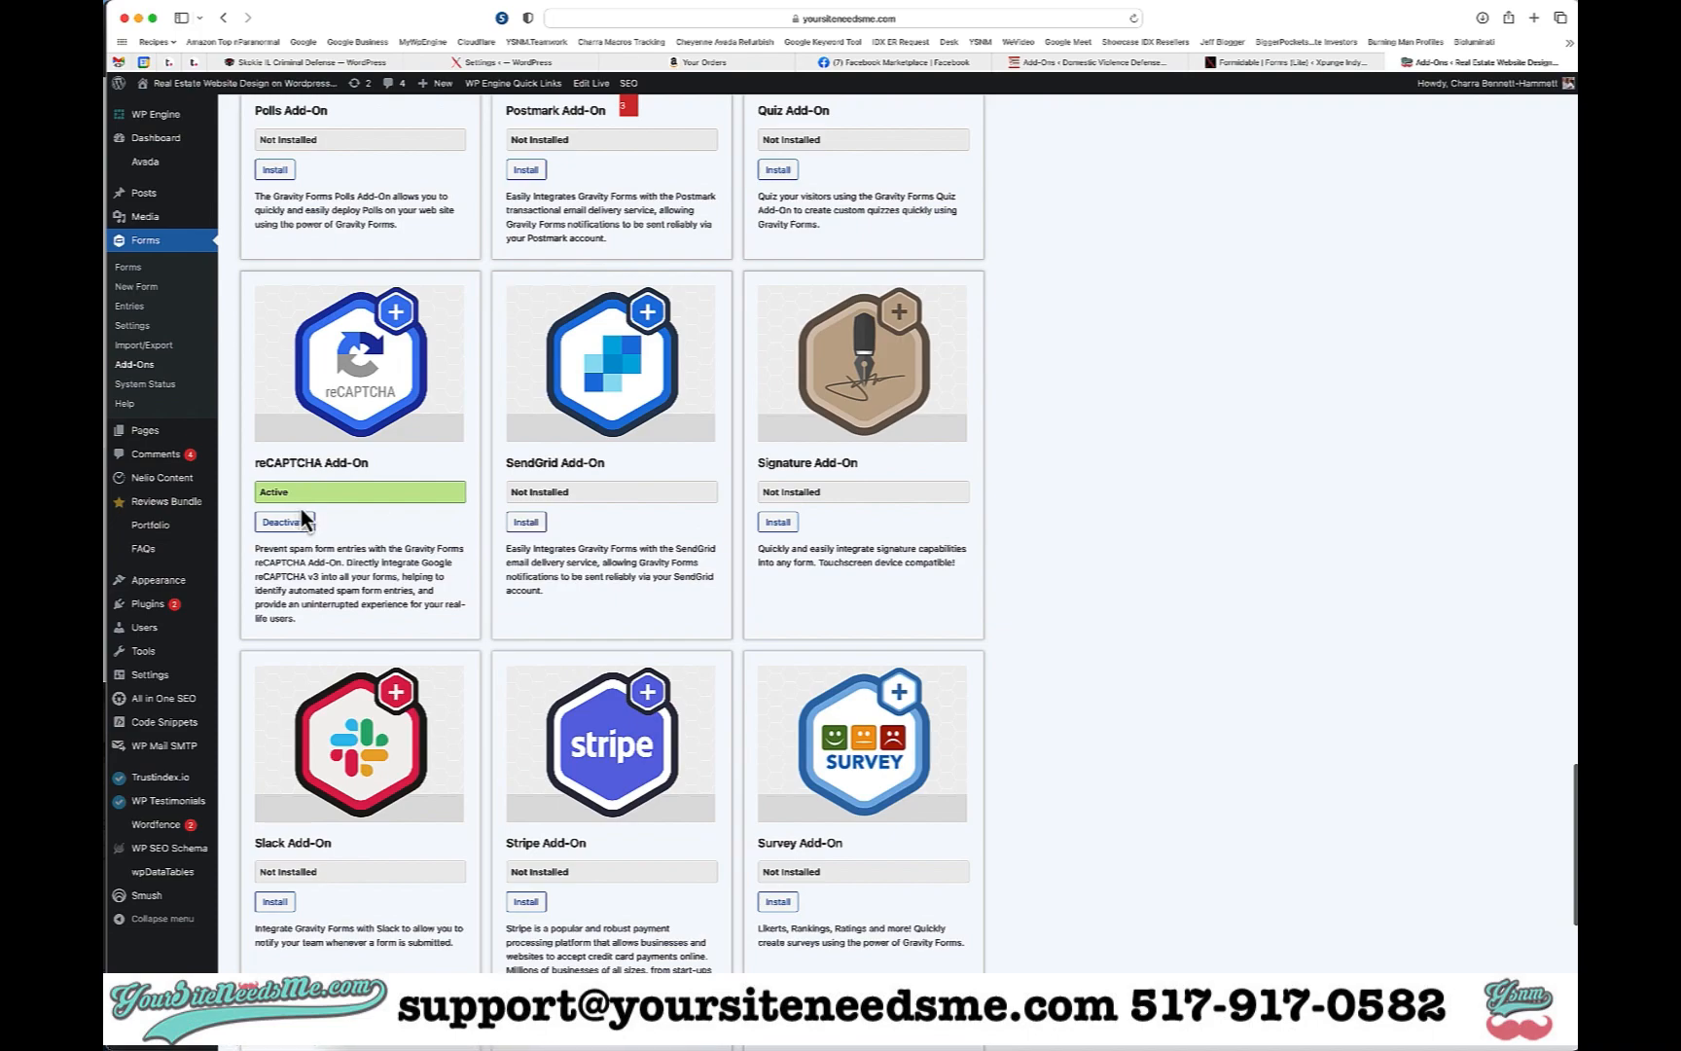
pyautogui.moveTo(237, 531)
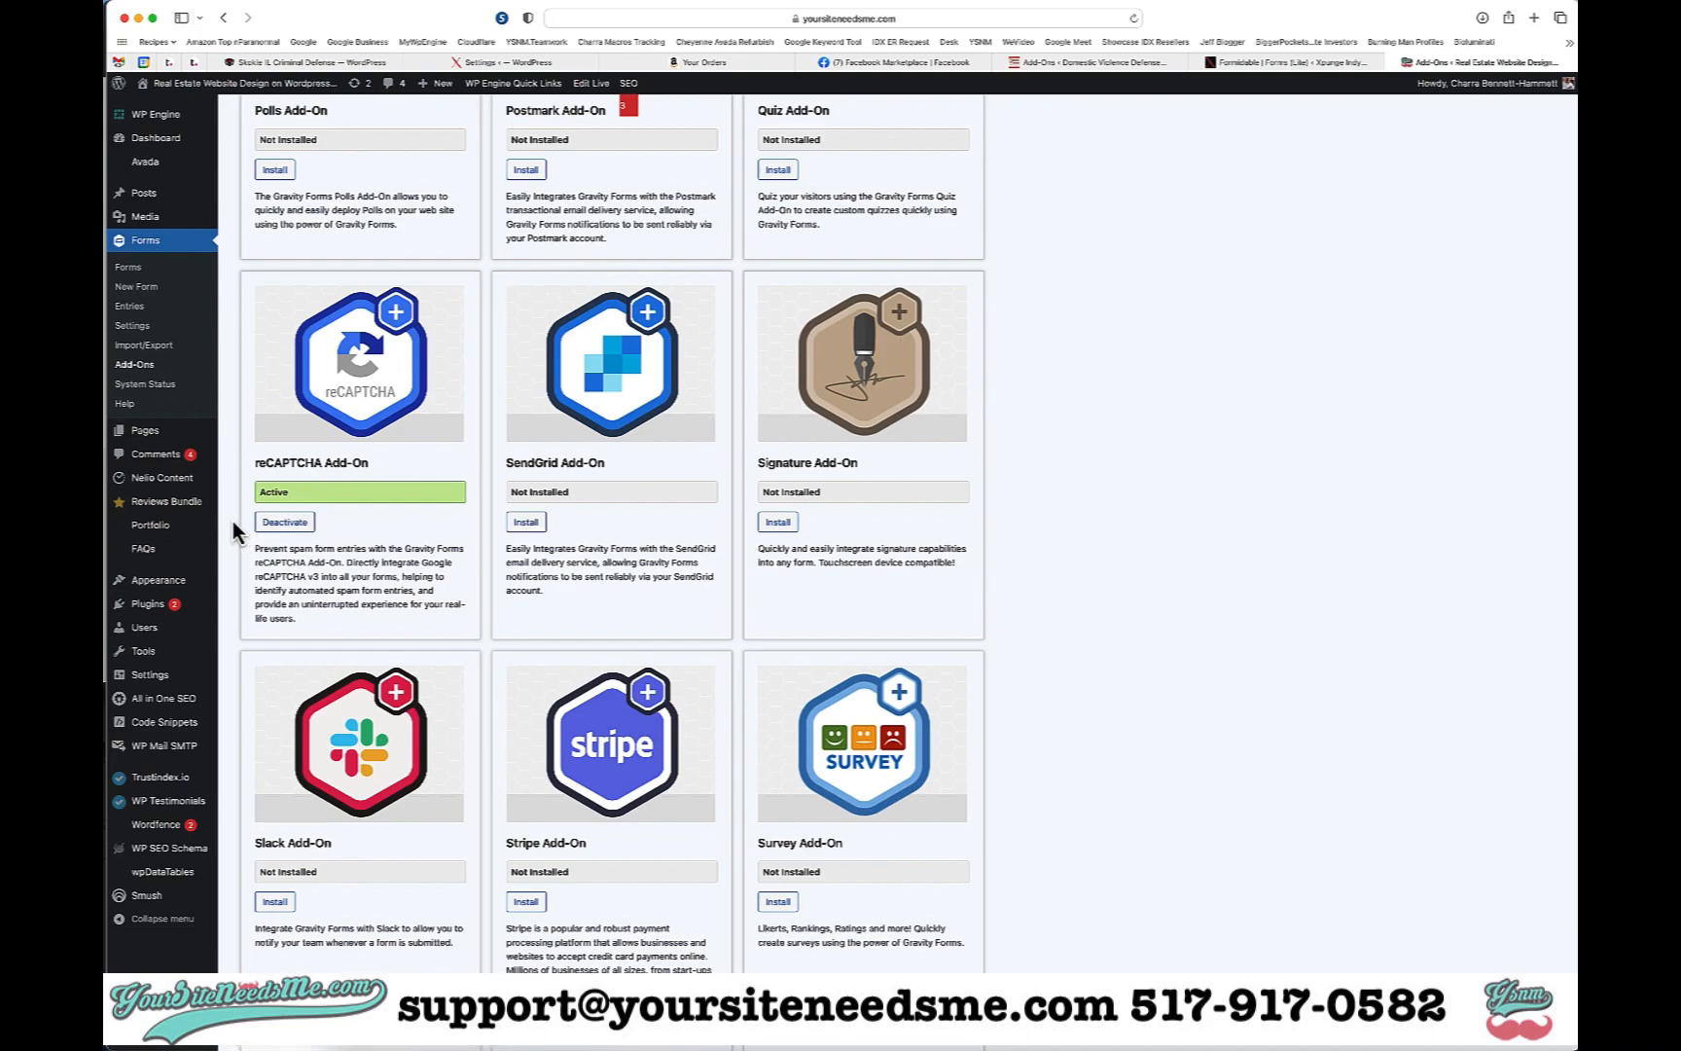
pyautogui.moveTo(402, 406)
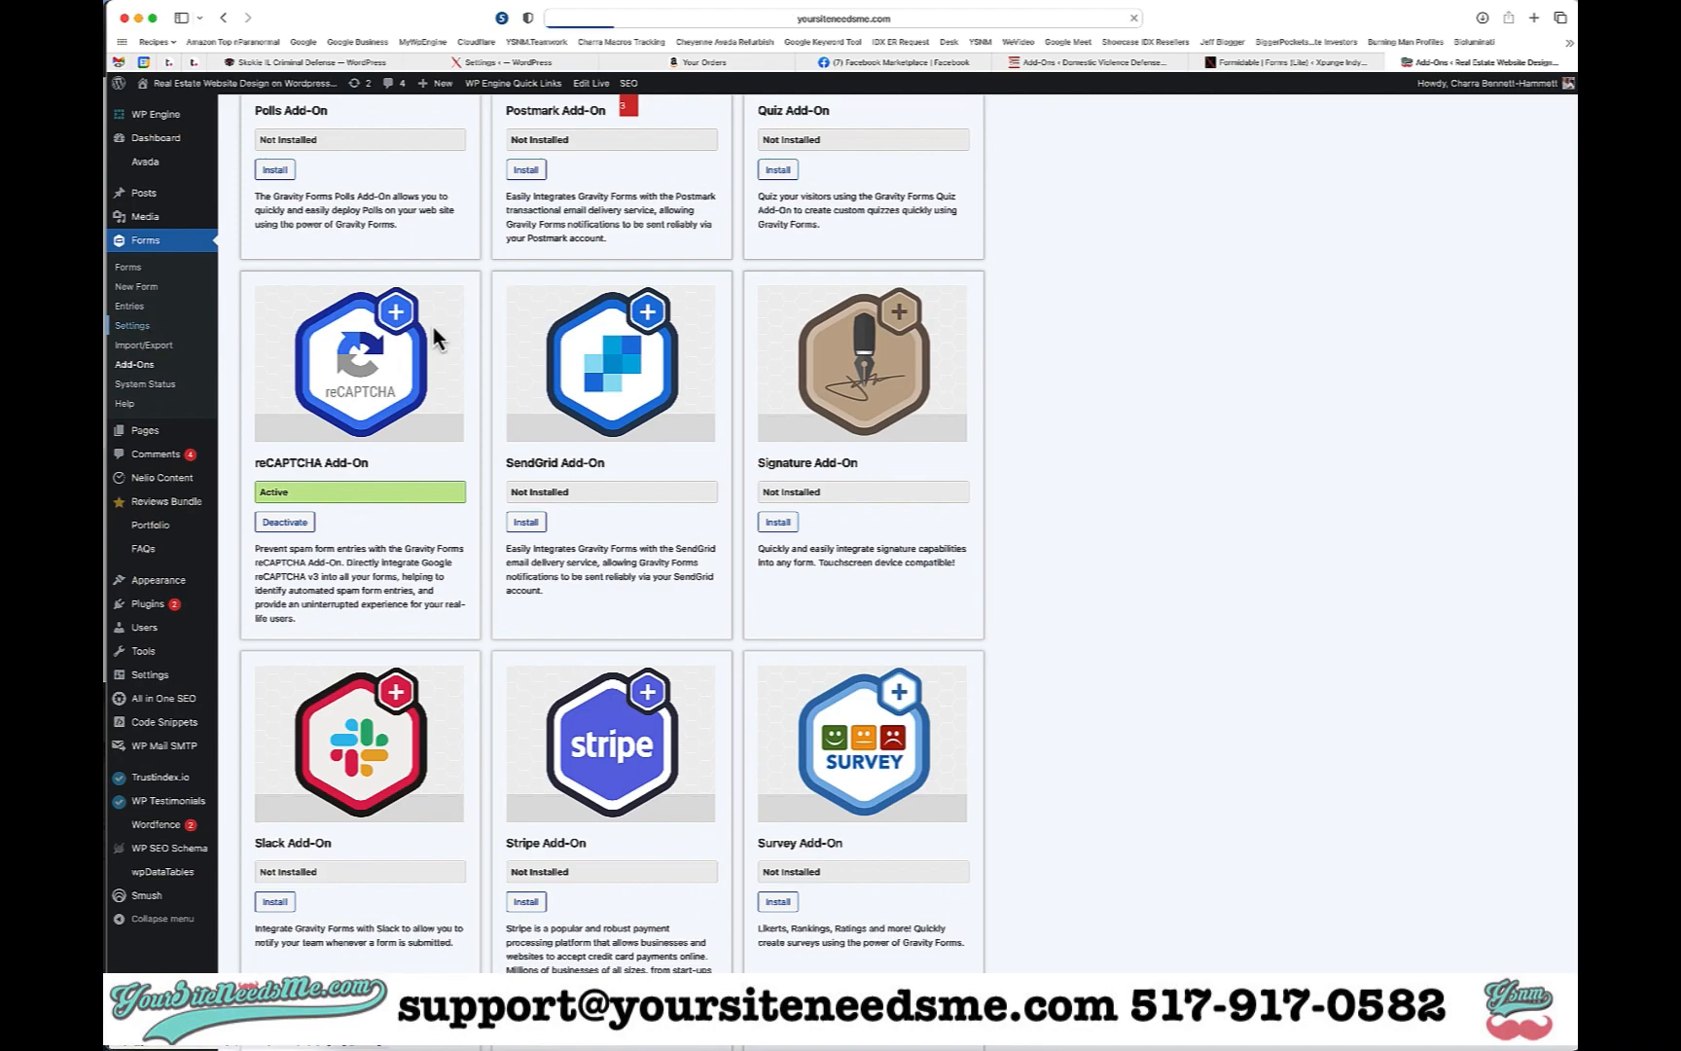
# Review the Gravity Forms reCAPTCHA settings, where the v3 site and secret key fields are empty.
pyautogui.click(133, 325)
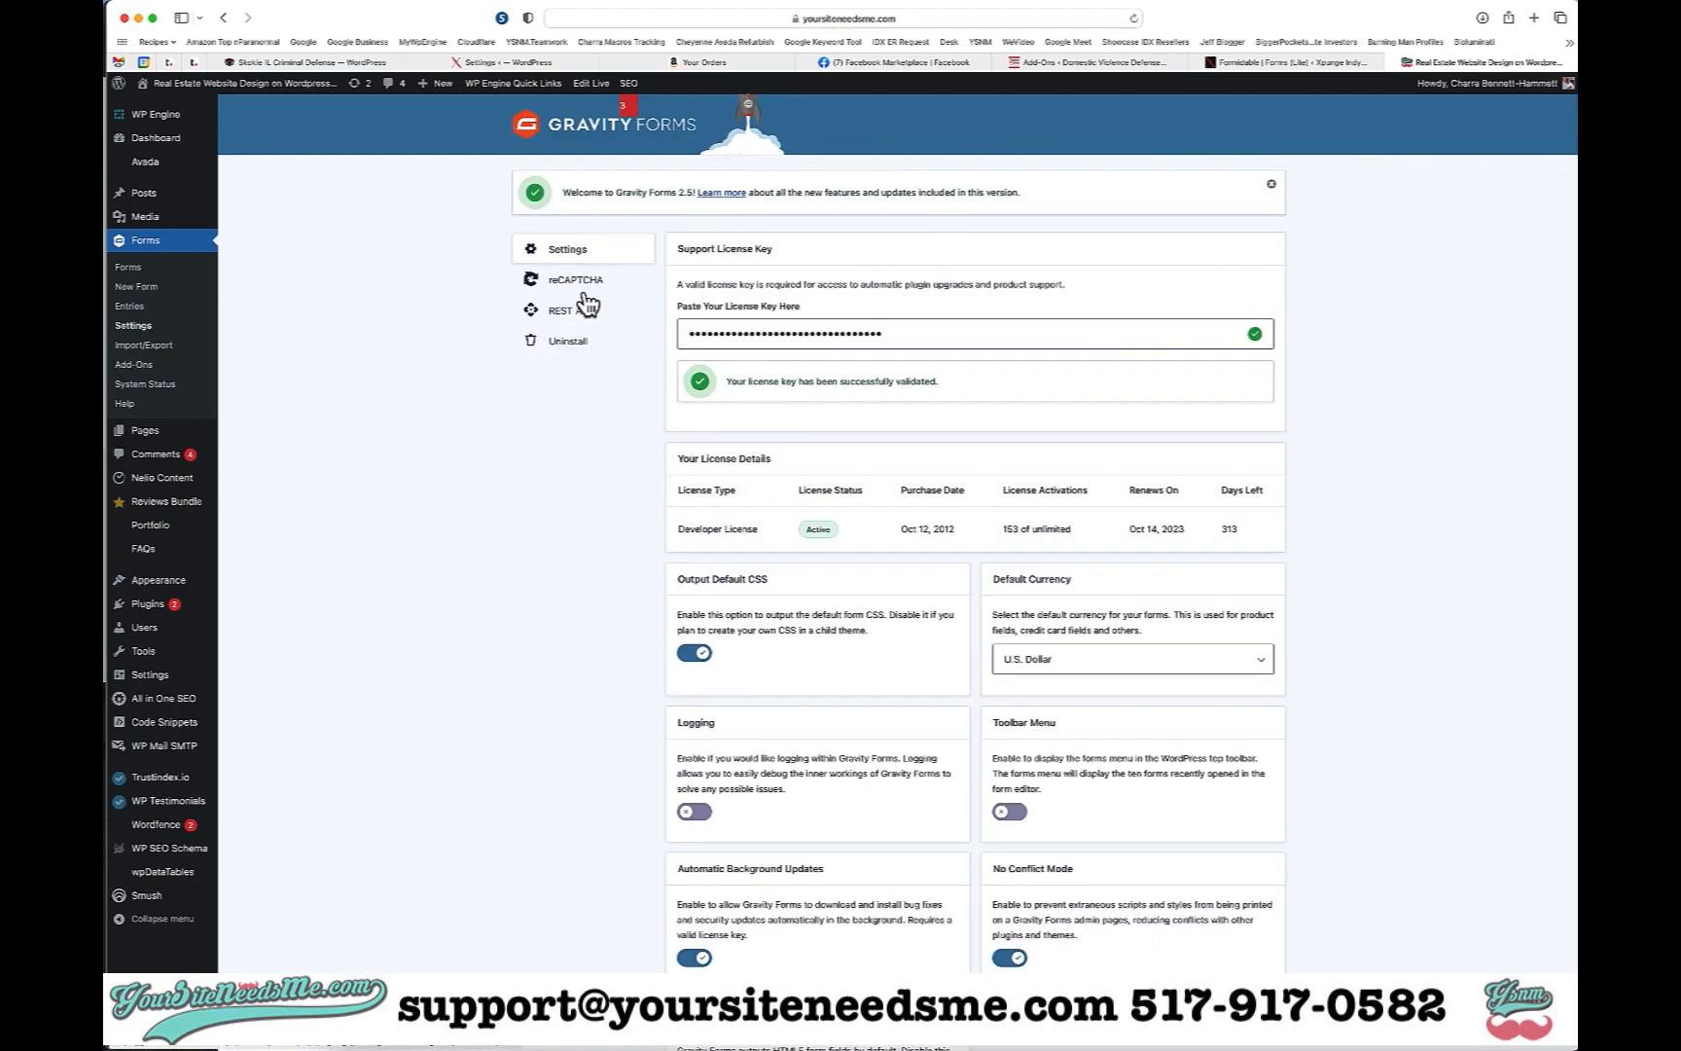
pyautogui.click(576, 280)
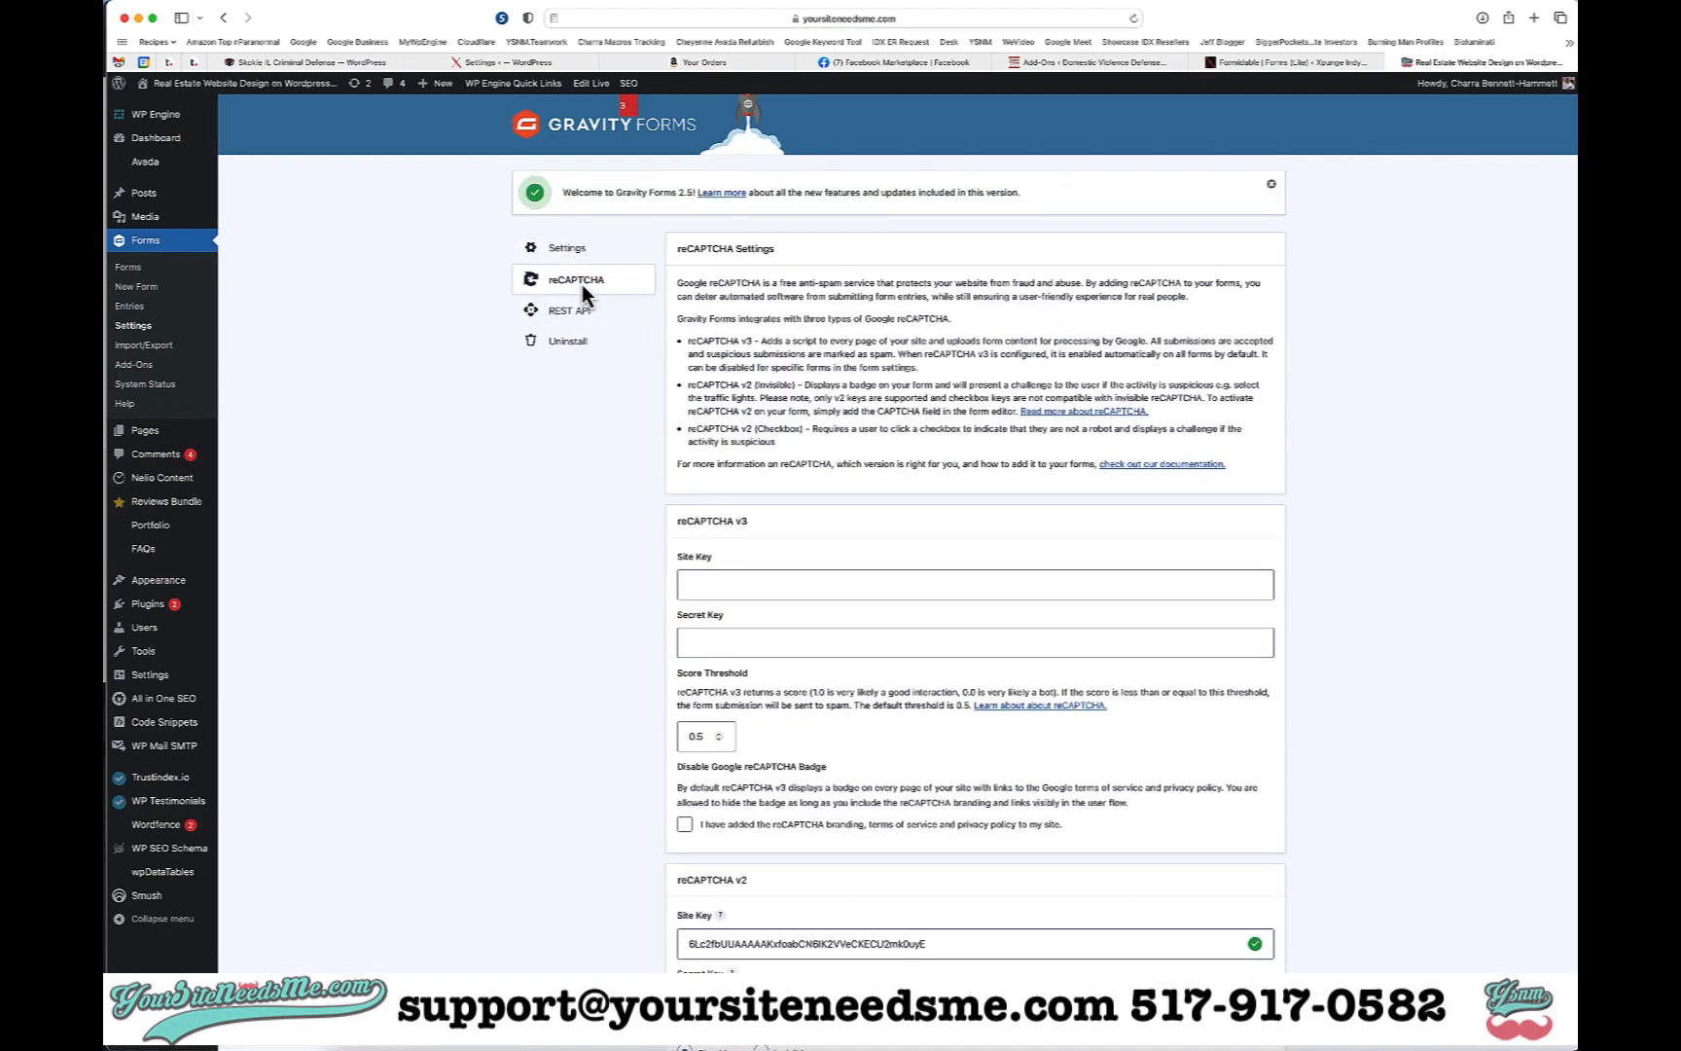
pyautogui.moveTo(1074, 469)
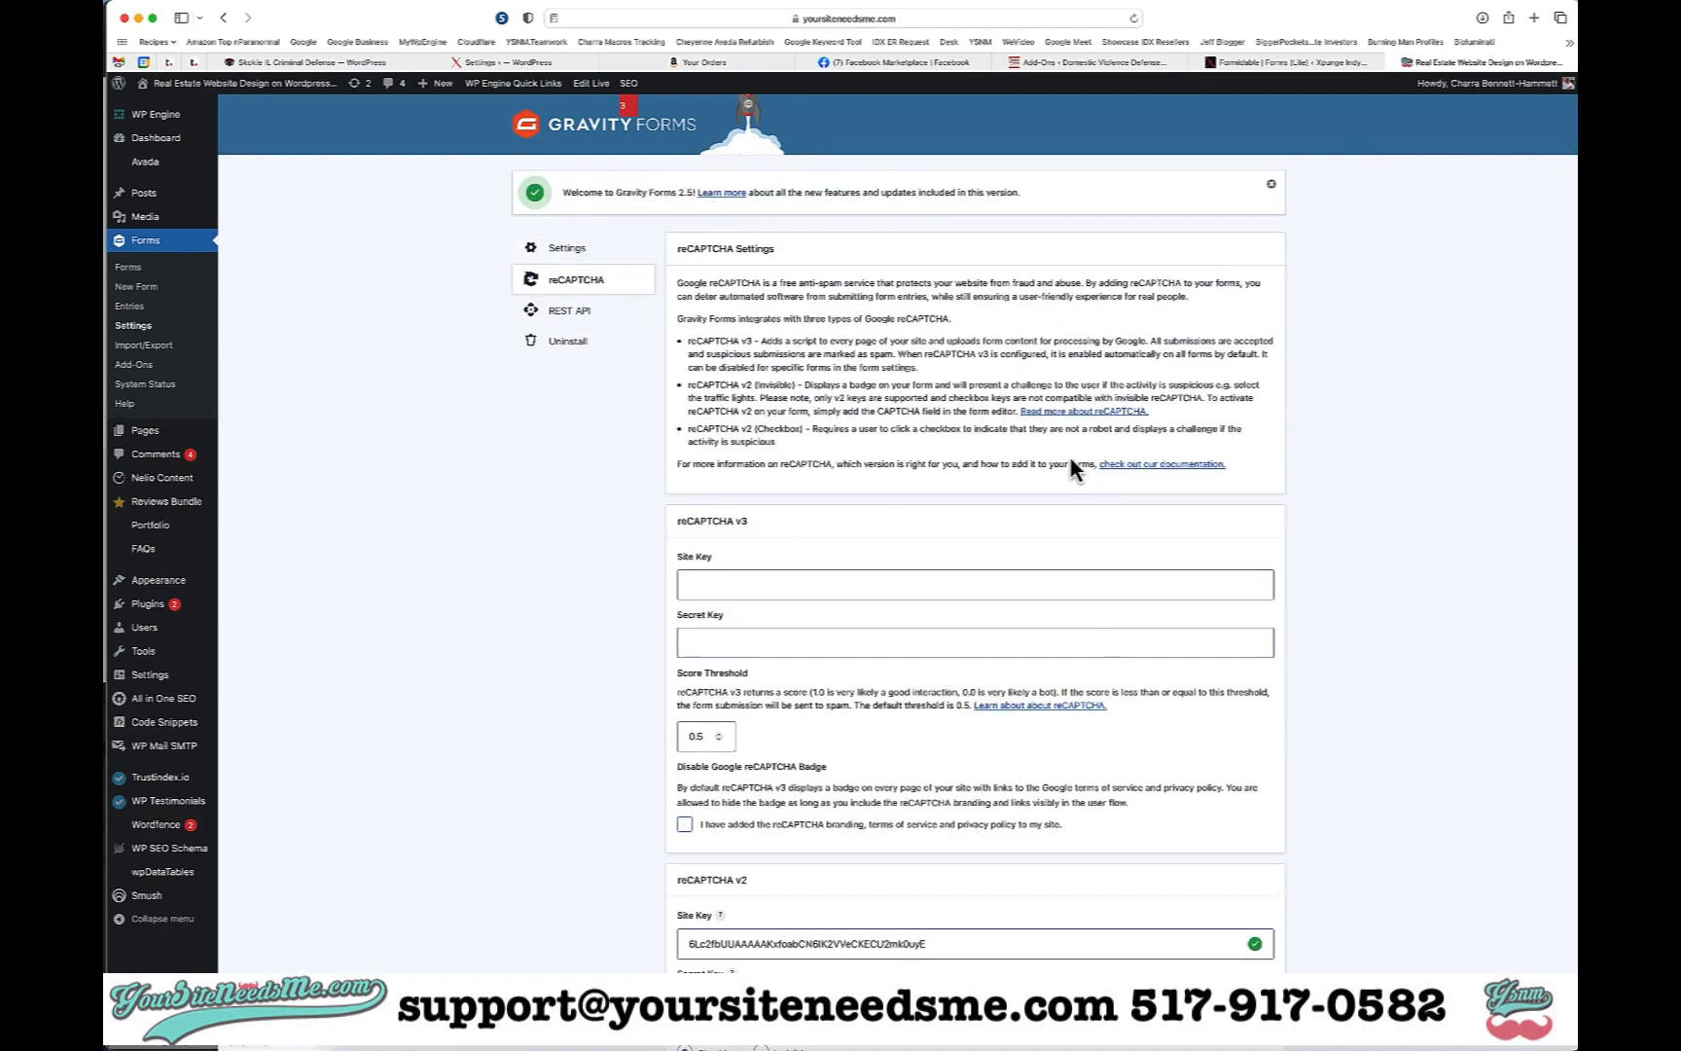
pyautogui.scroll(-3)
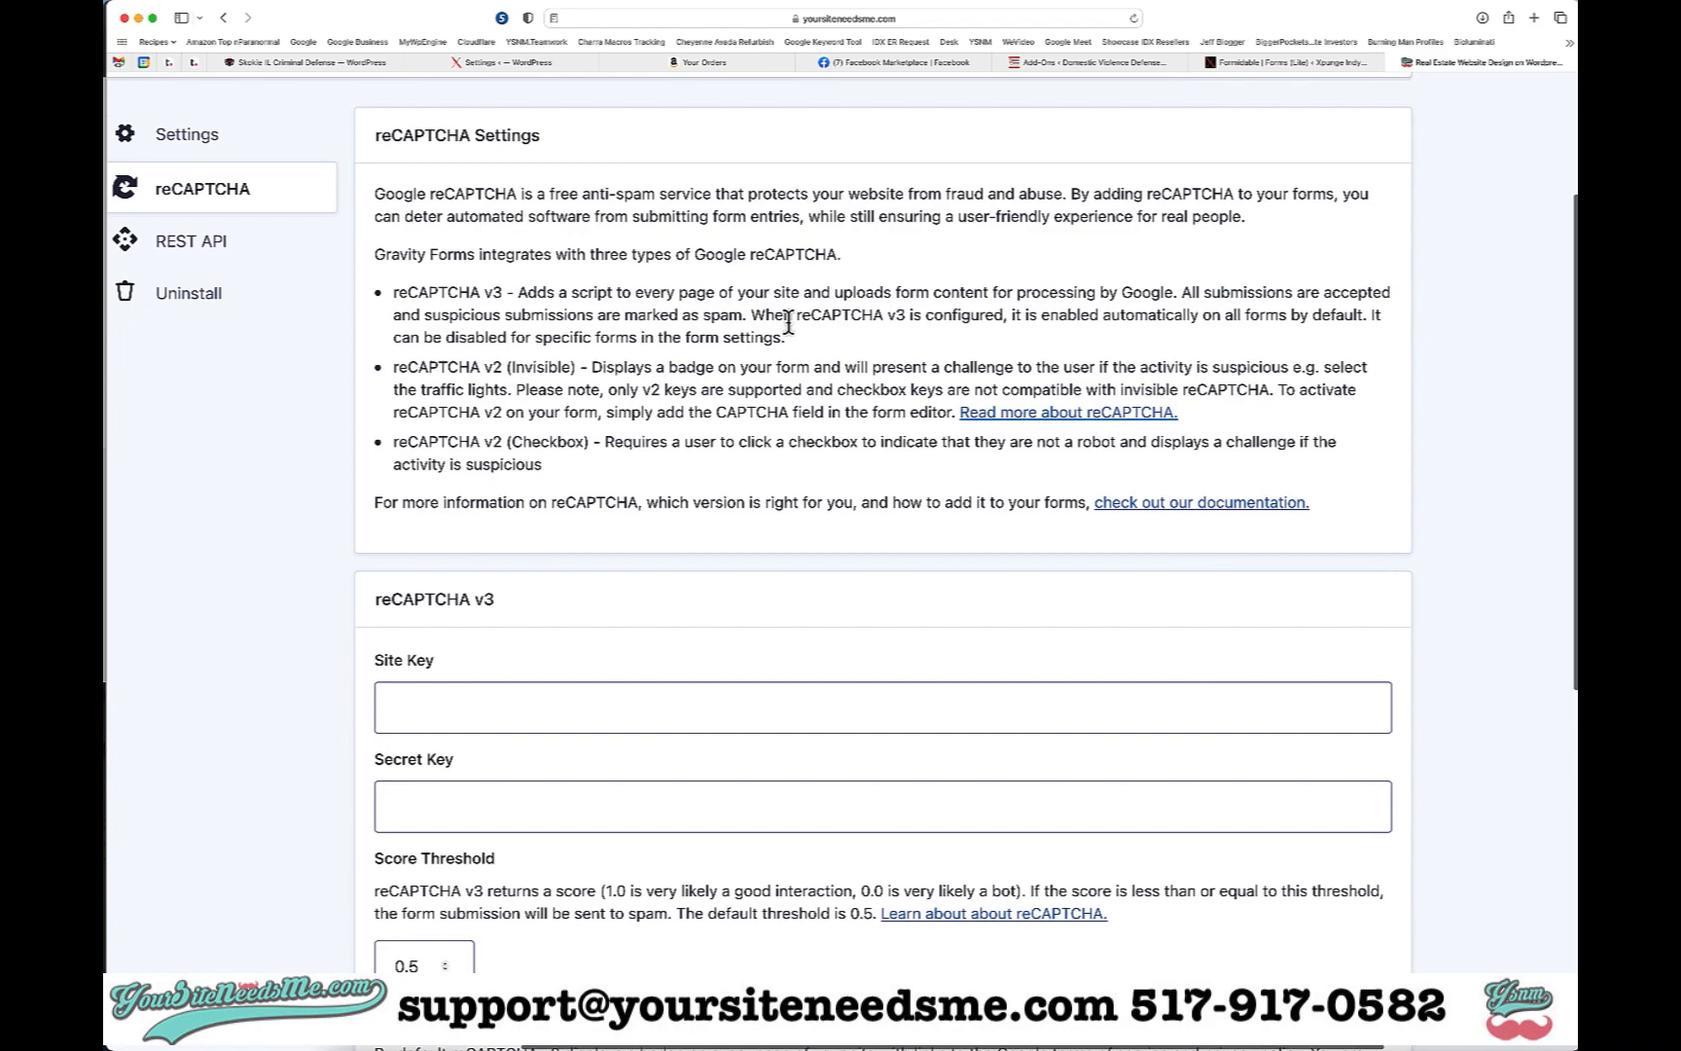
pyautogui.moveTo(568, 687)
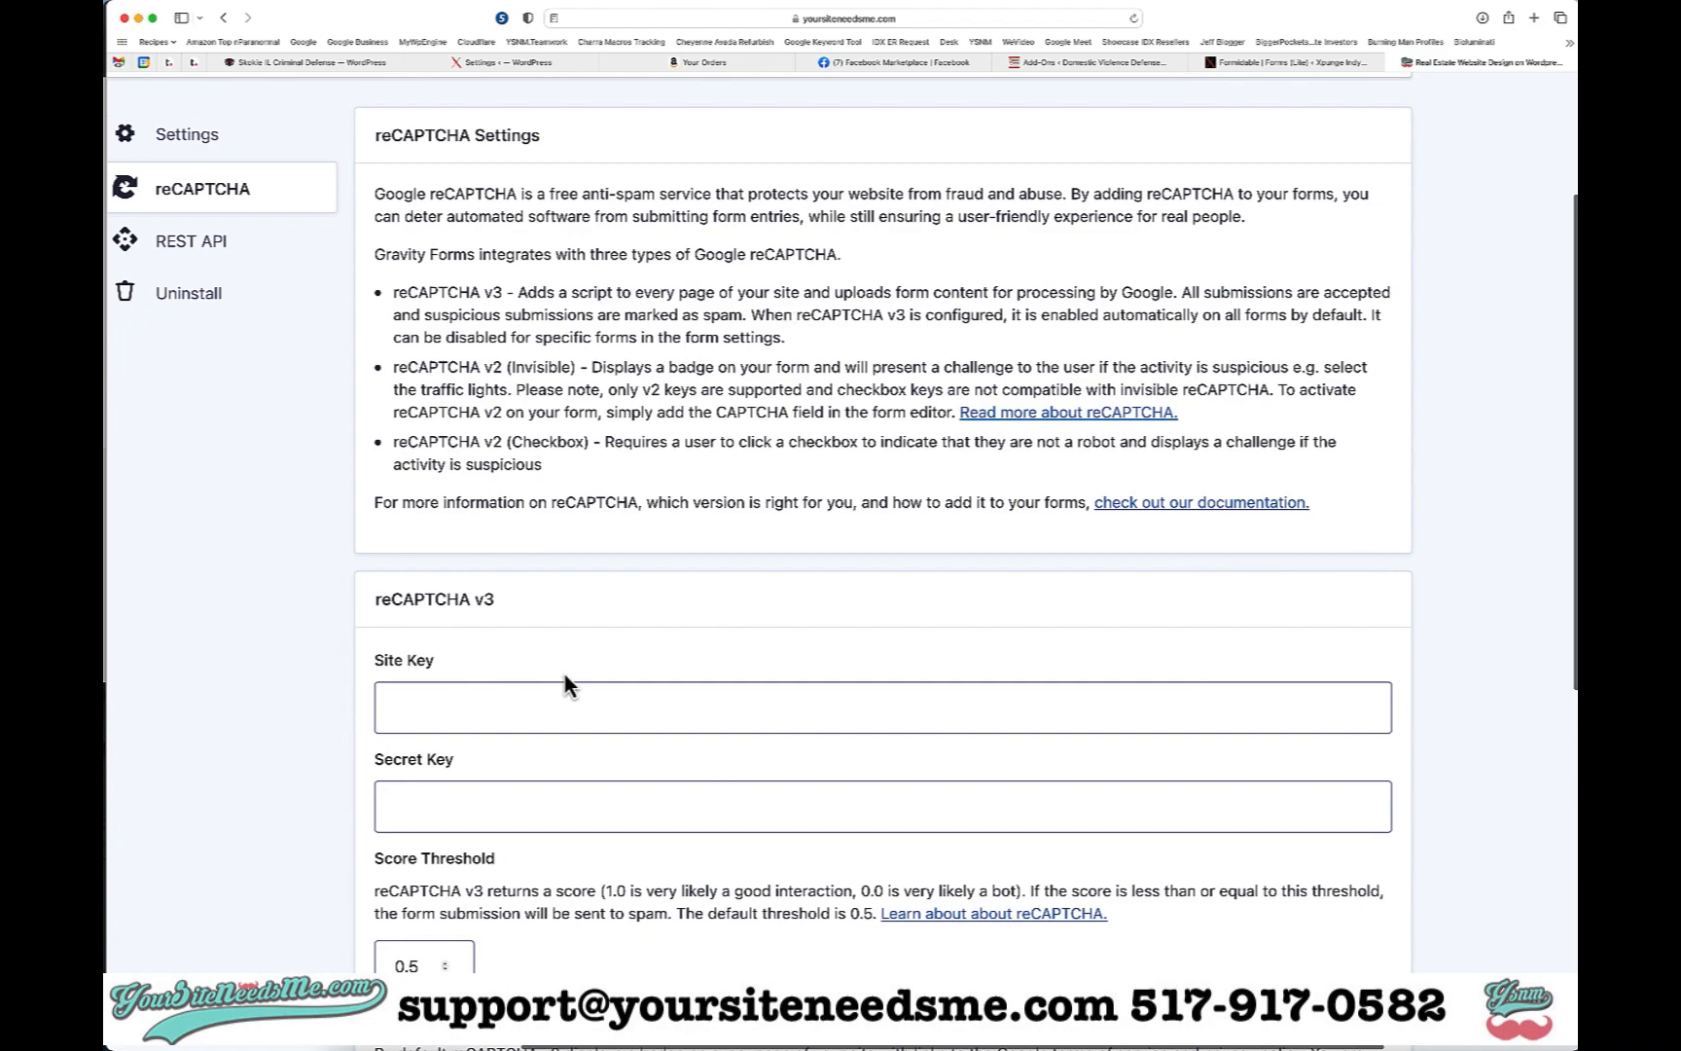
pyautogui.scroll(-3)
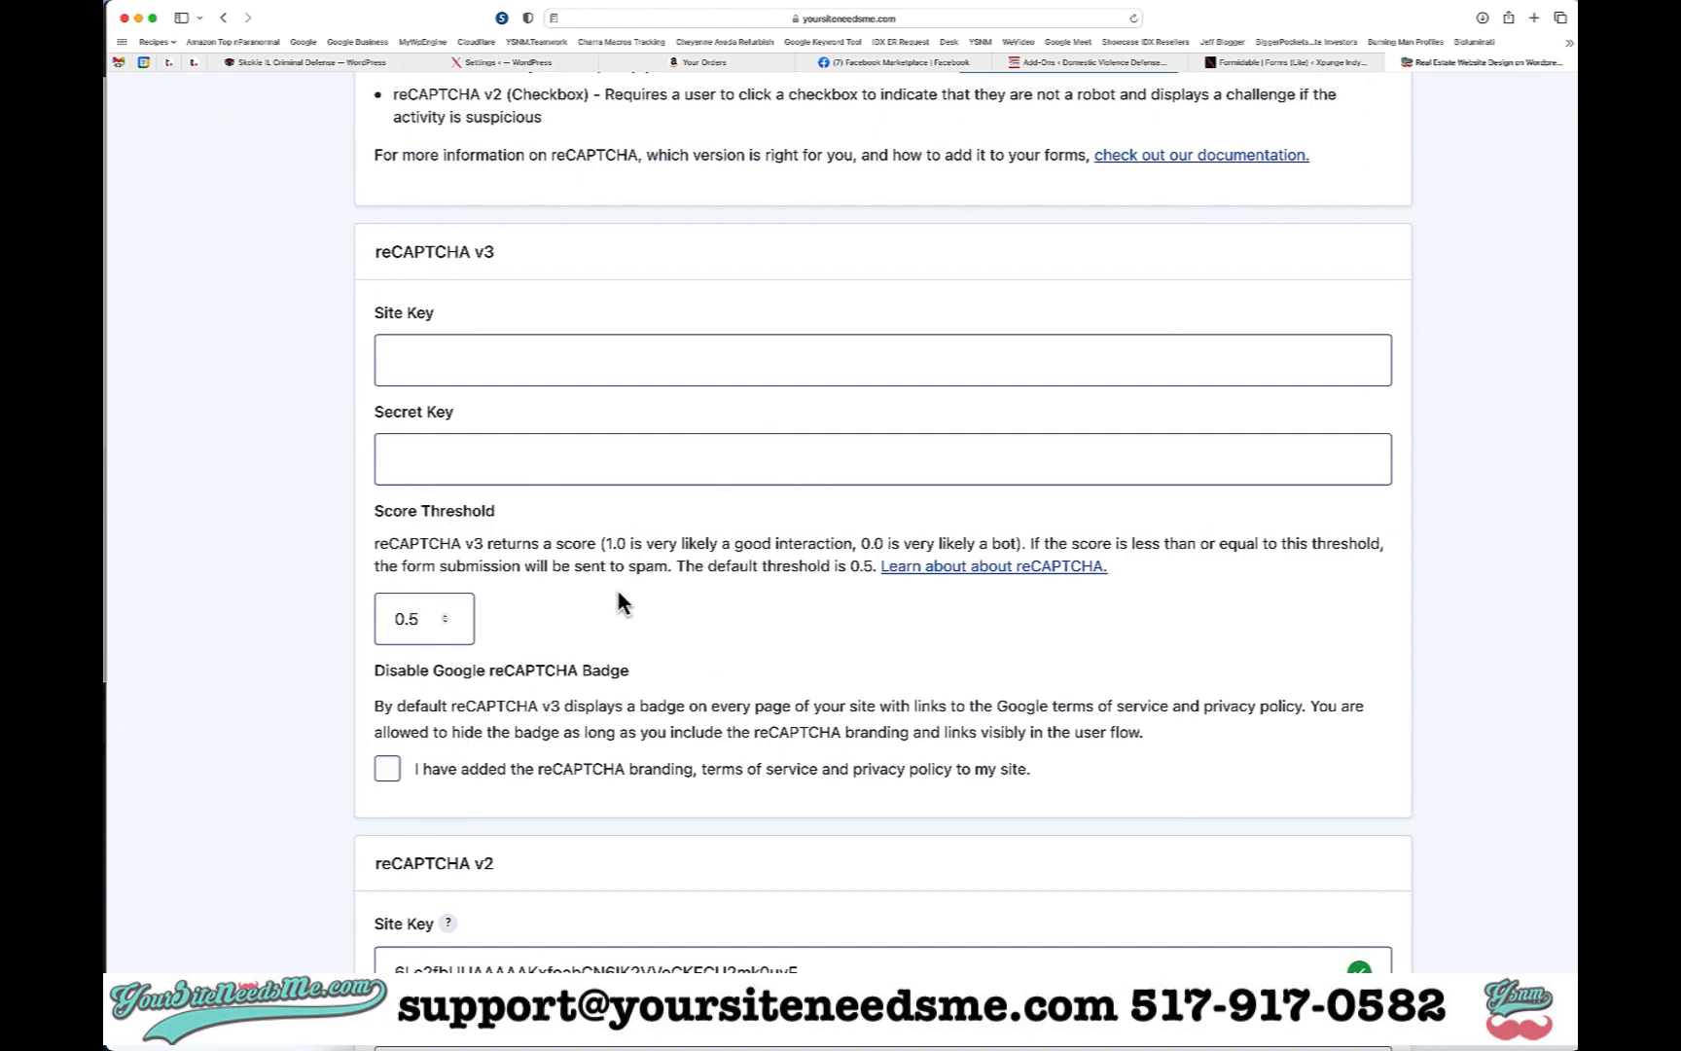
pyautogui.scroll(-3)
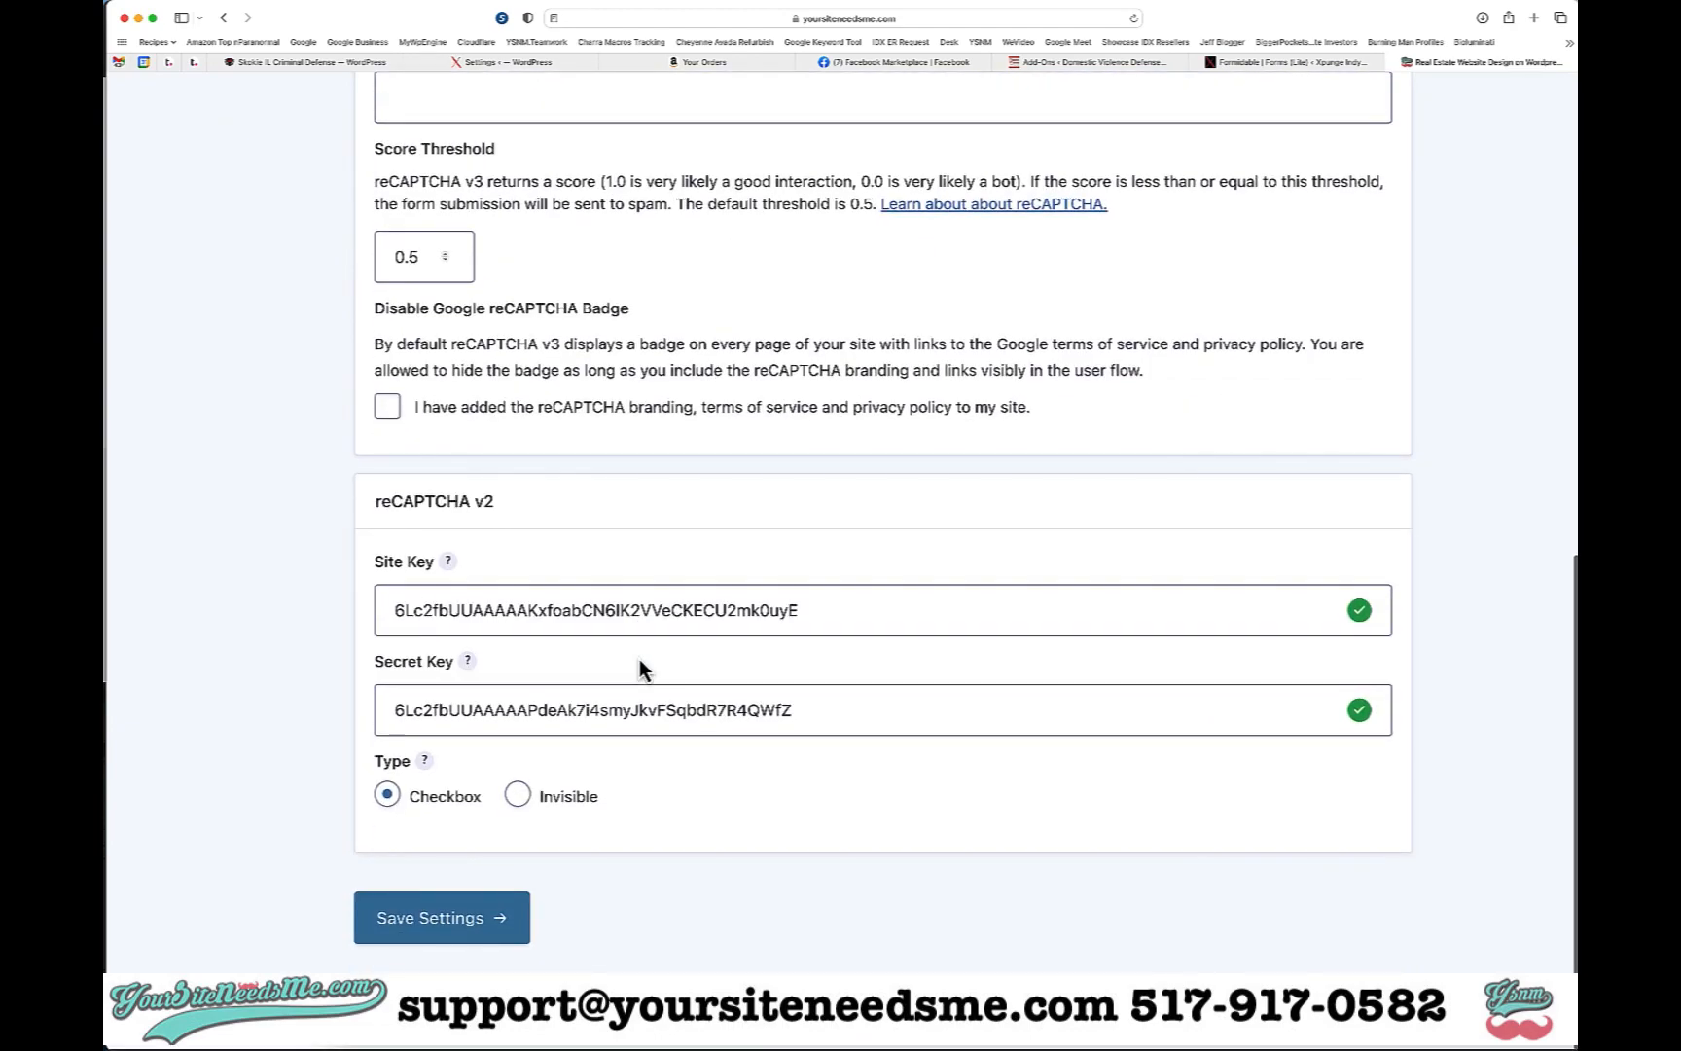
pyautogui.scroll(3)
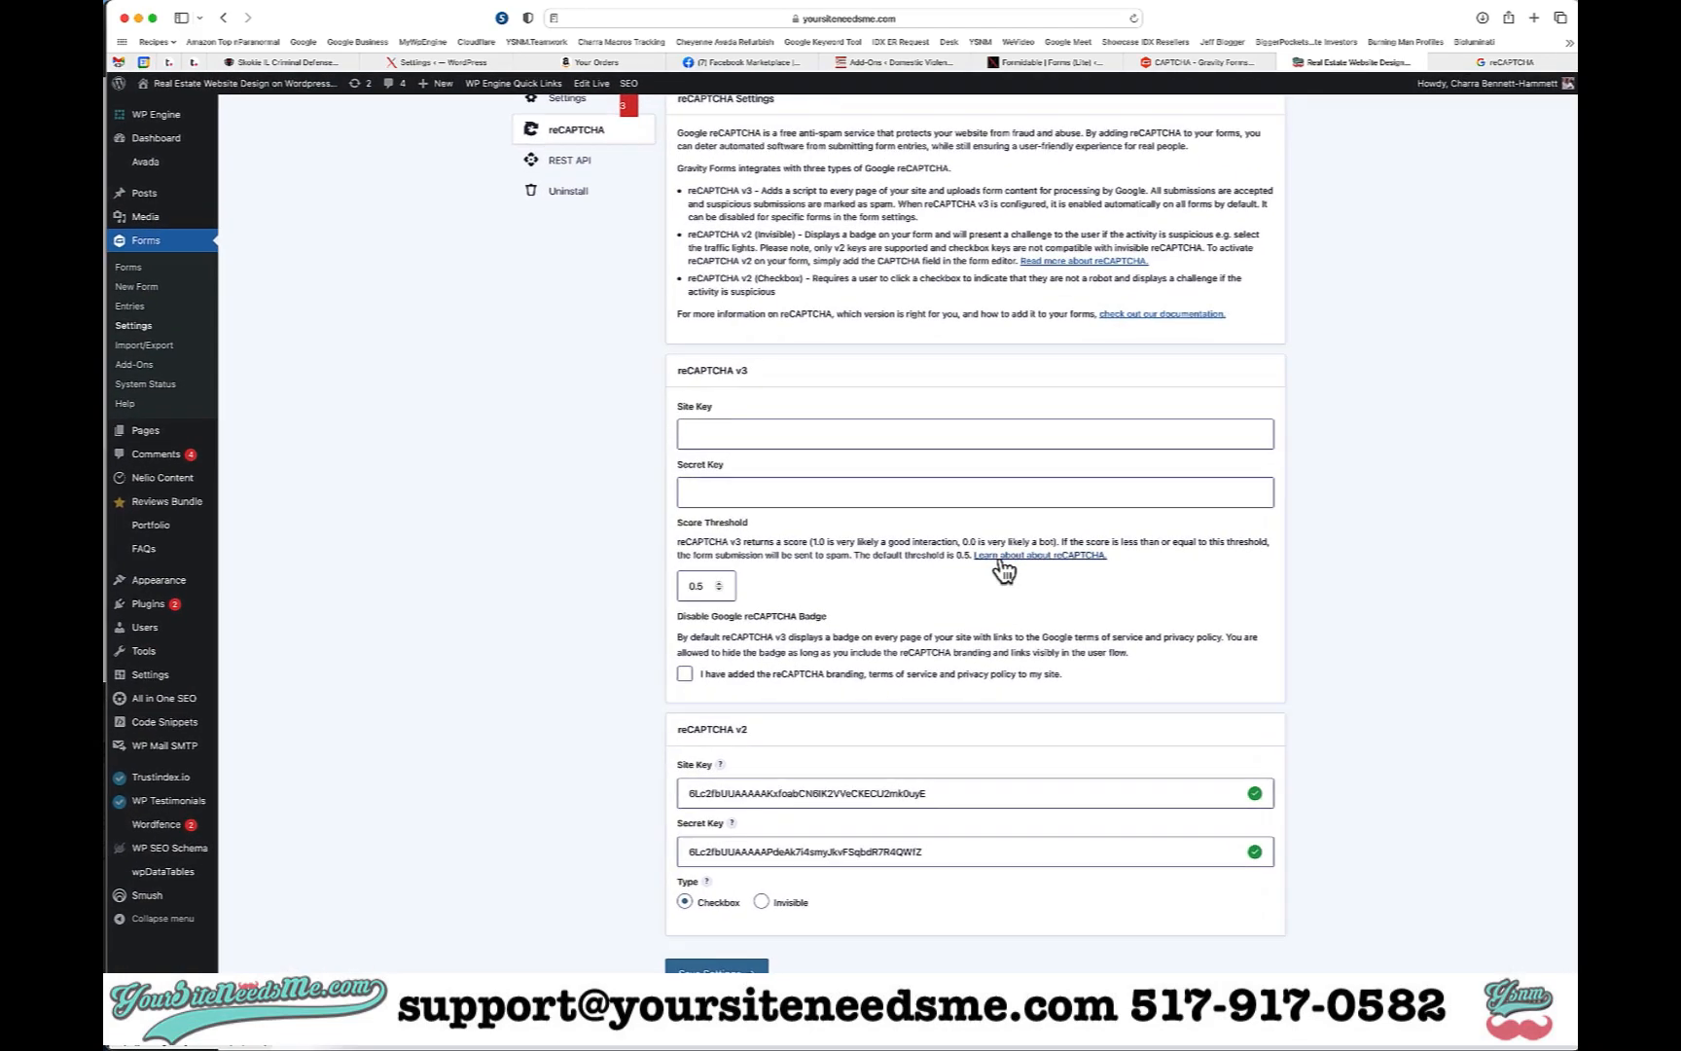
pyautogui.moveTo(1039, 574)
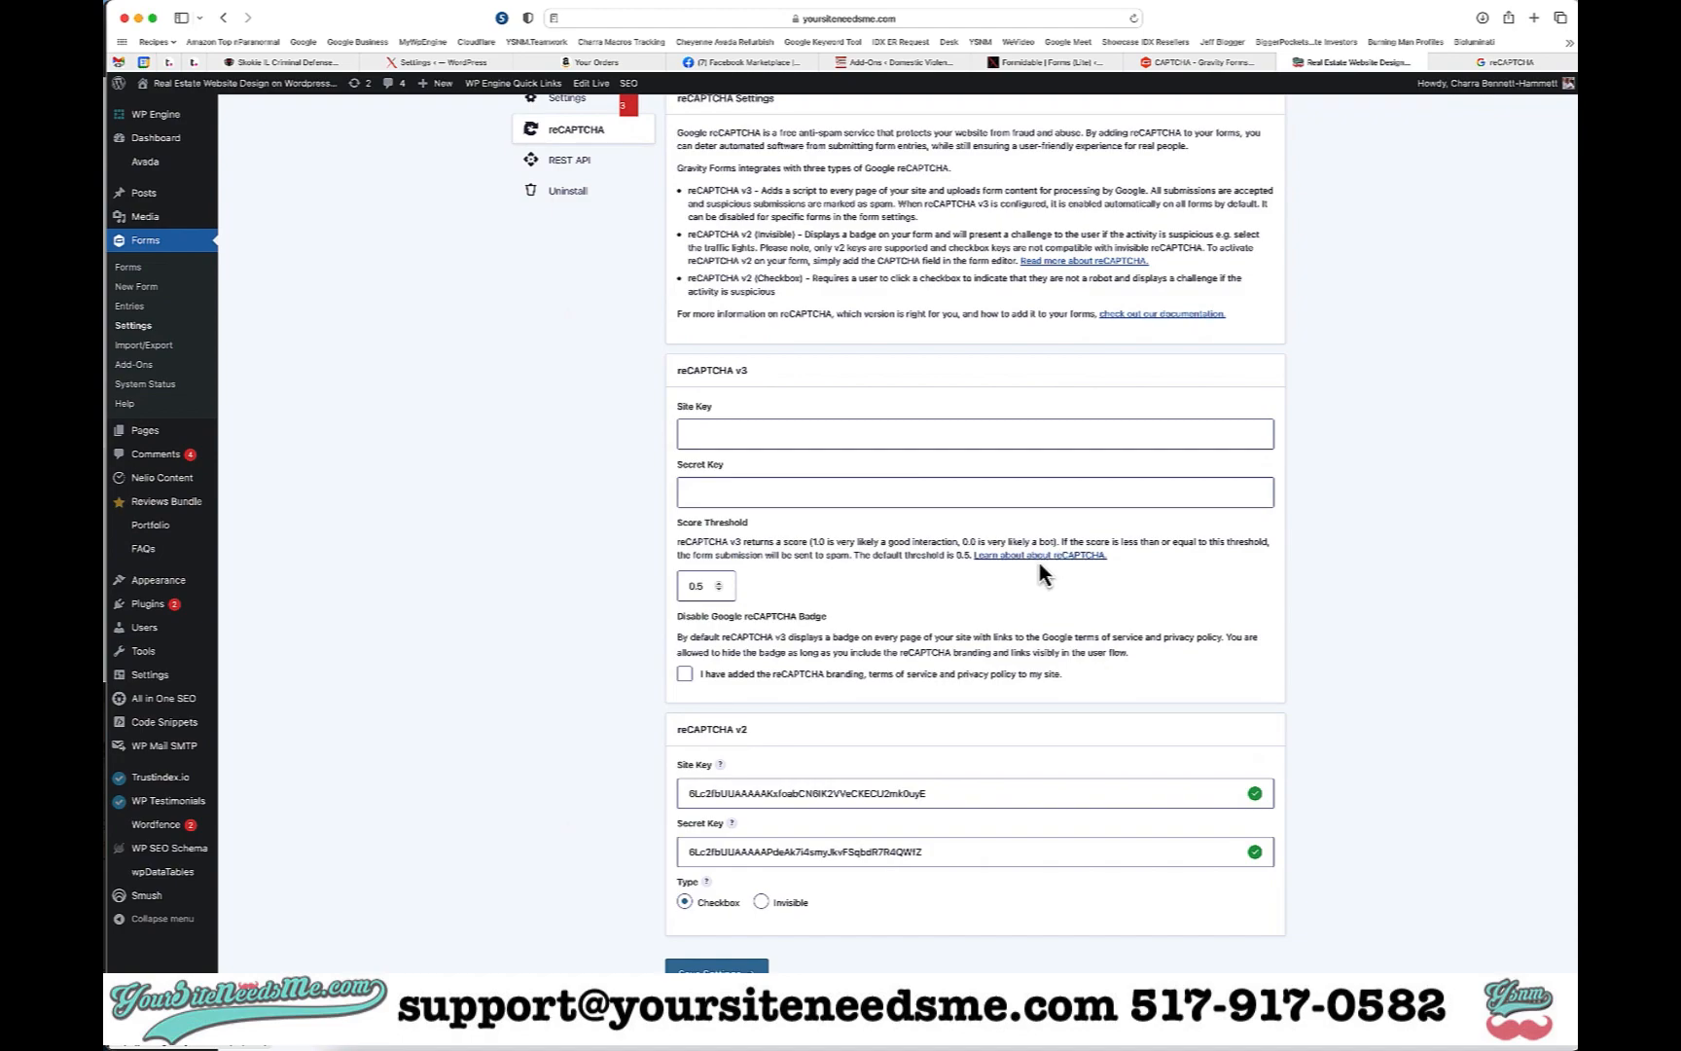
pyautogui.moveTo(1037, 573)
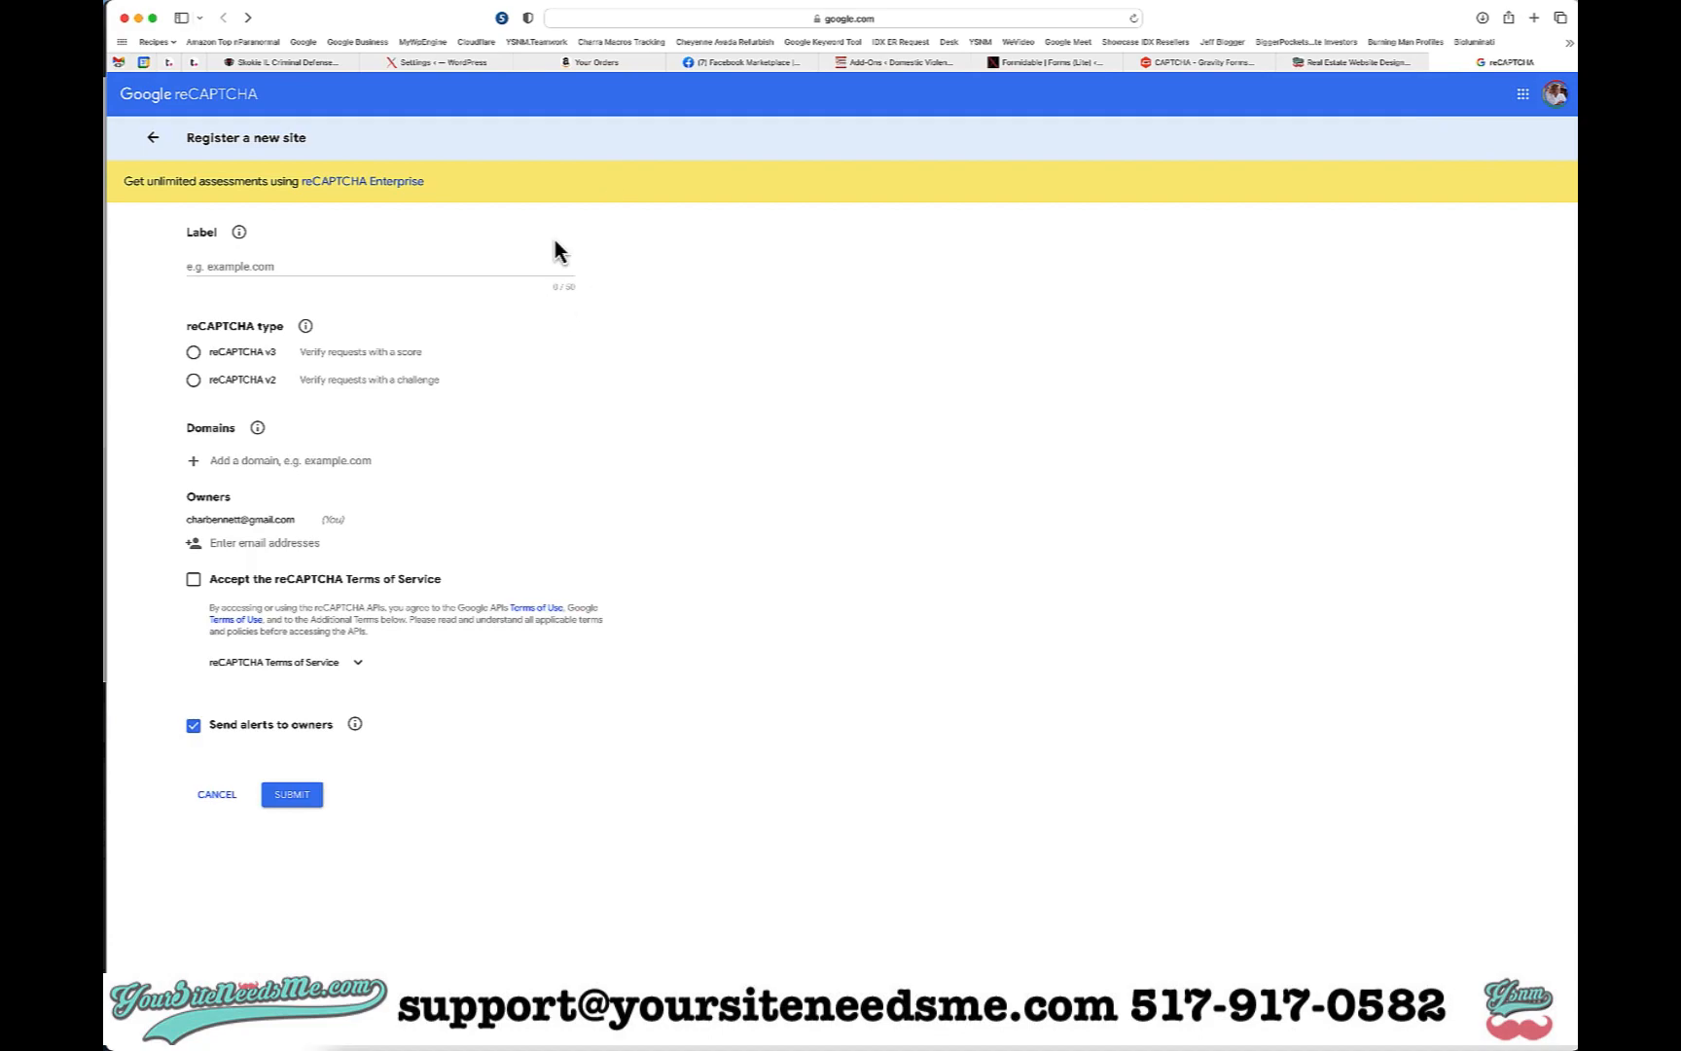
# Label the new Google reCAPTCHA site registration 'yoursiteneedsme.com'.
pyautogui.click(843, 17)
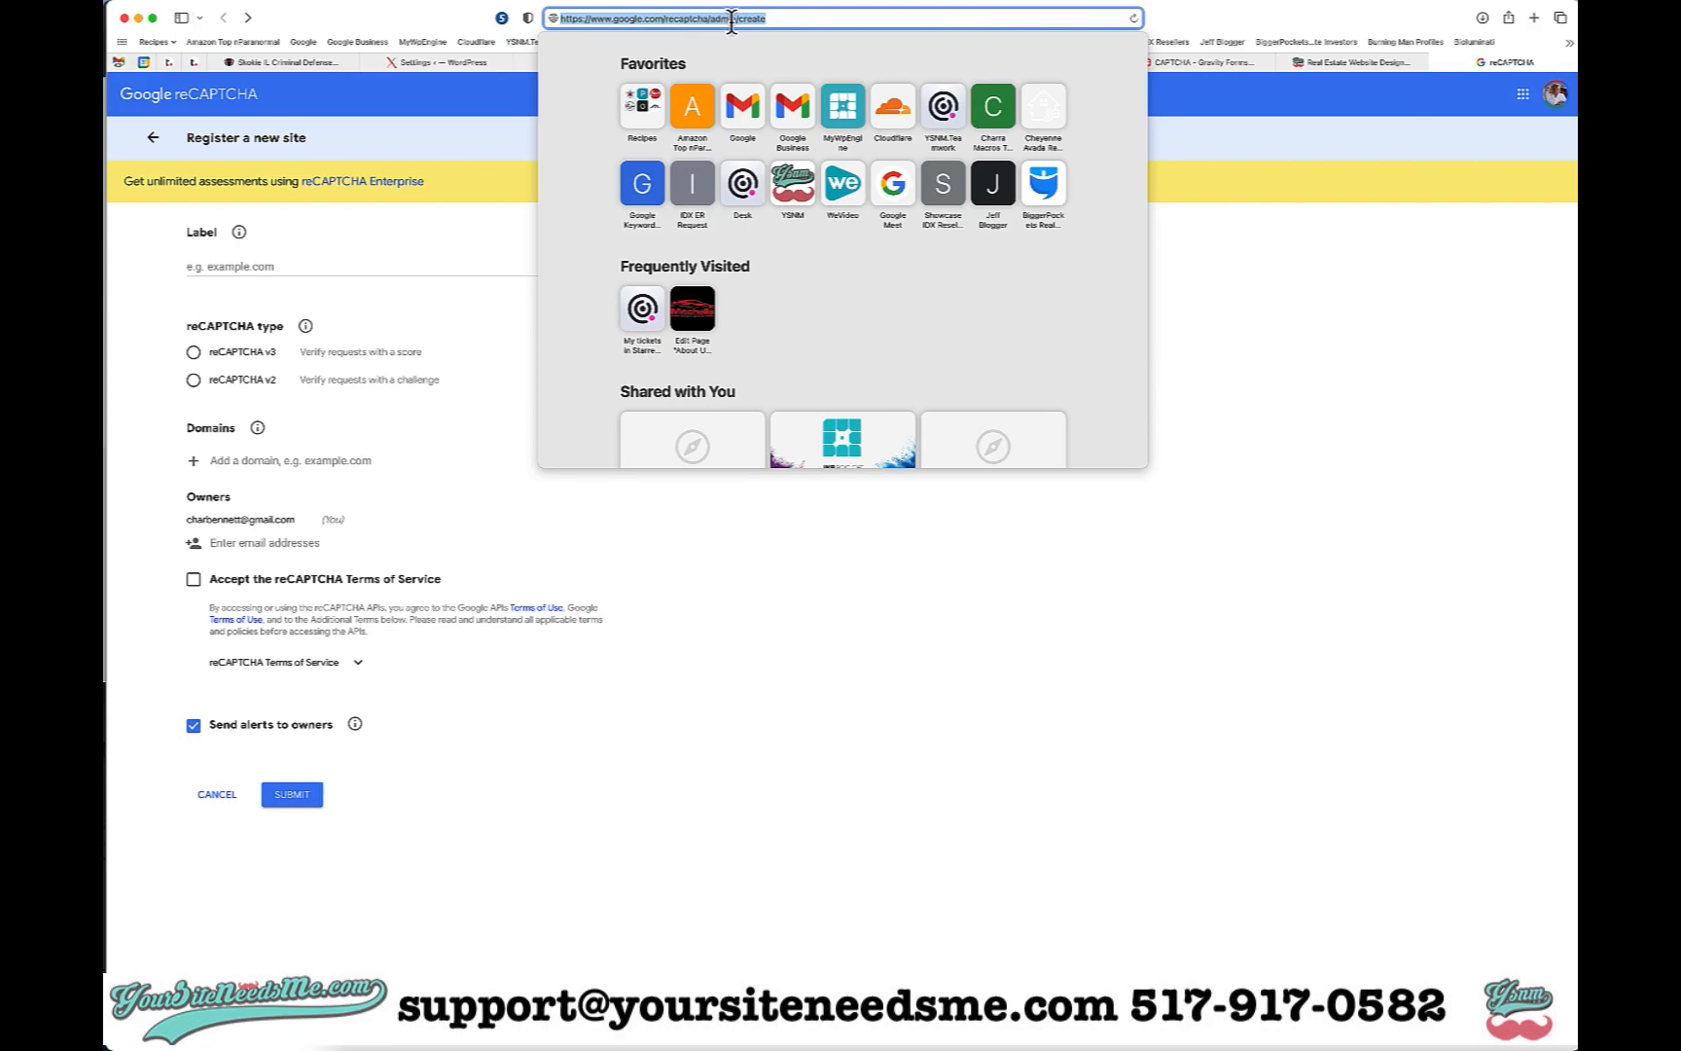
pyautogui.moveTo(1278, 320)
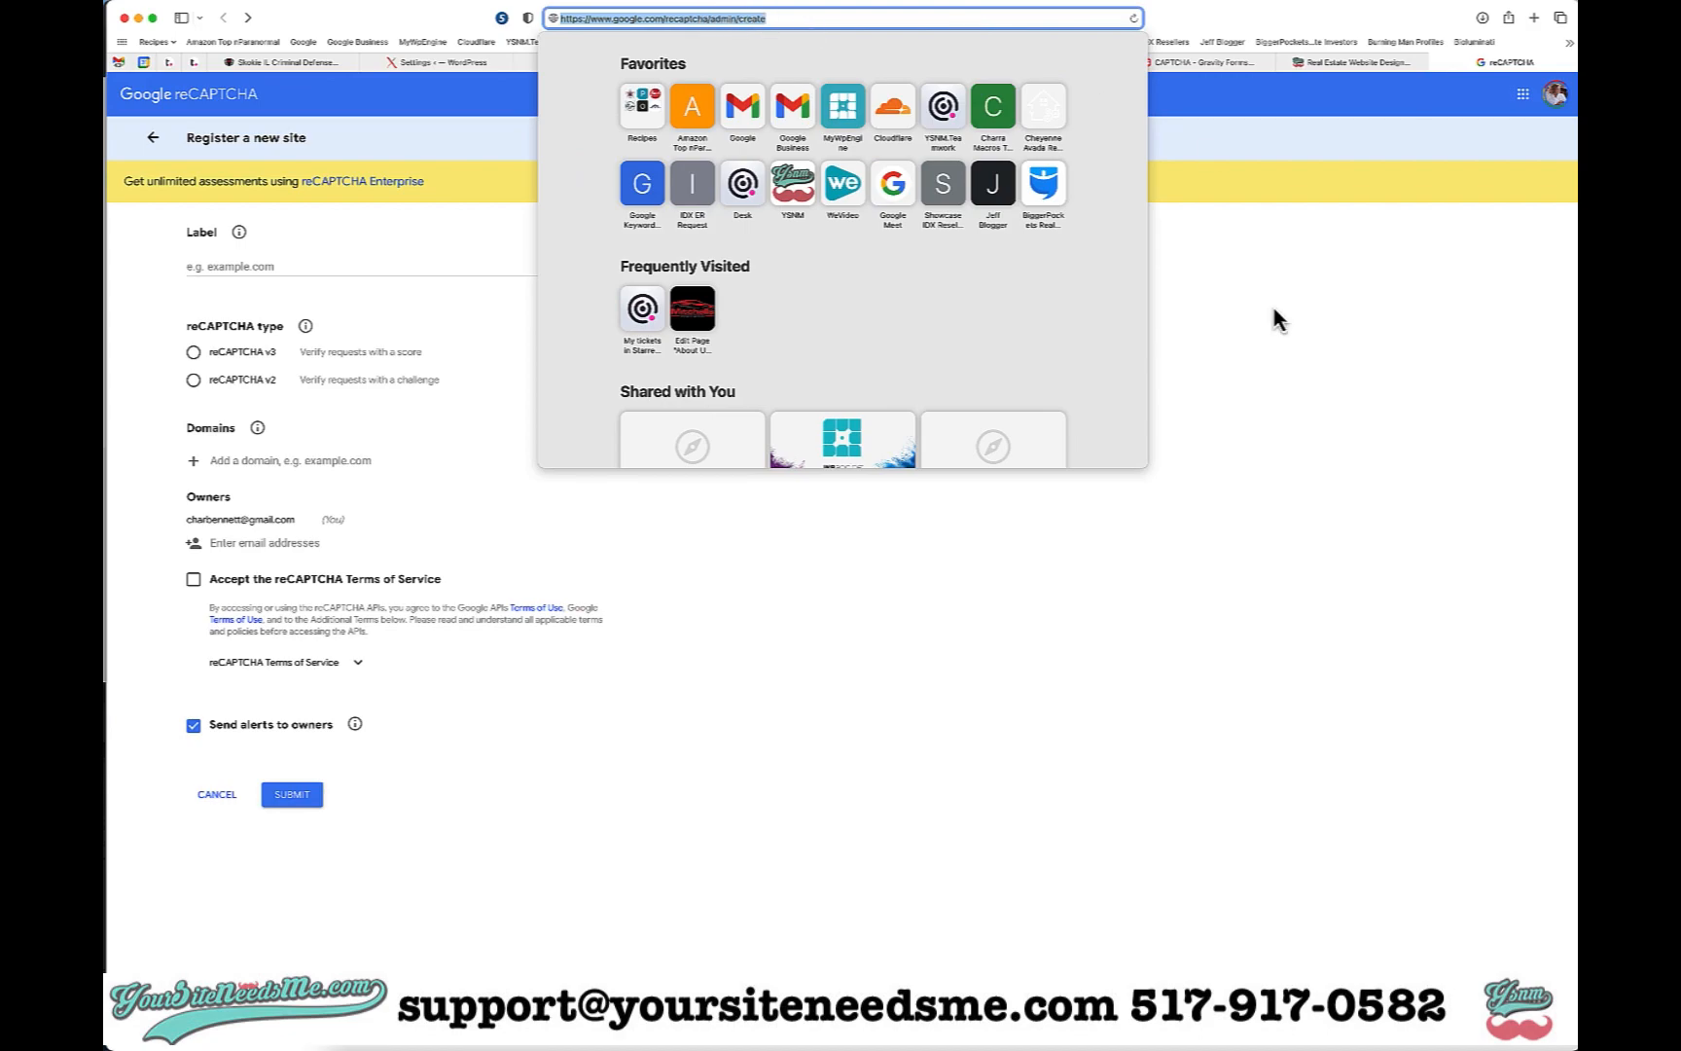
pyautogui.click(461, 327)
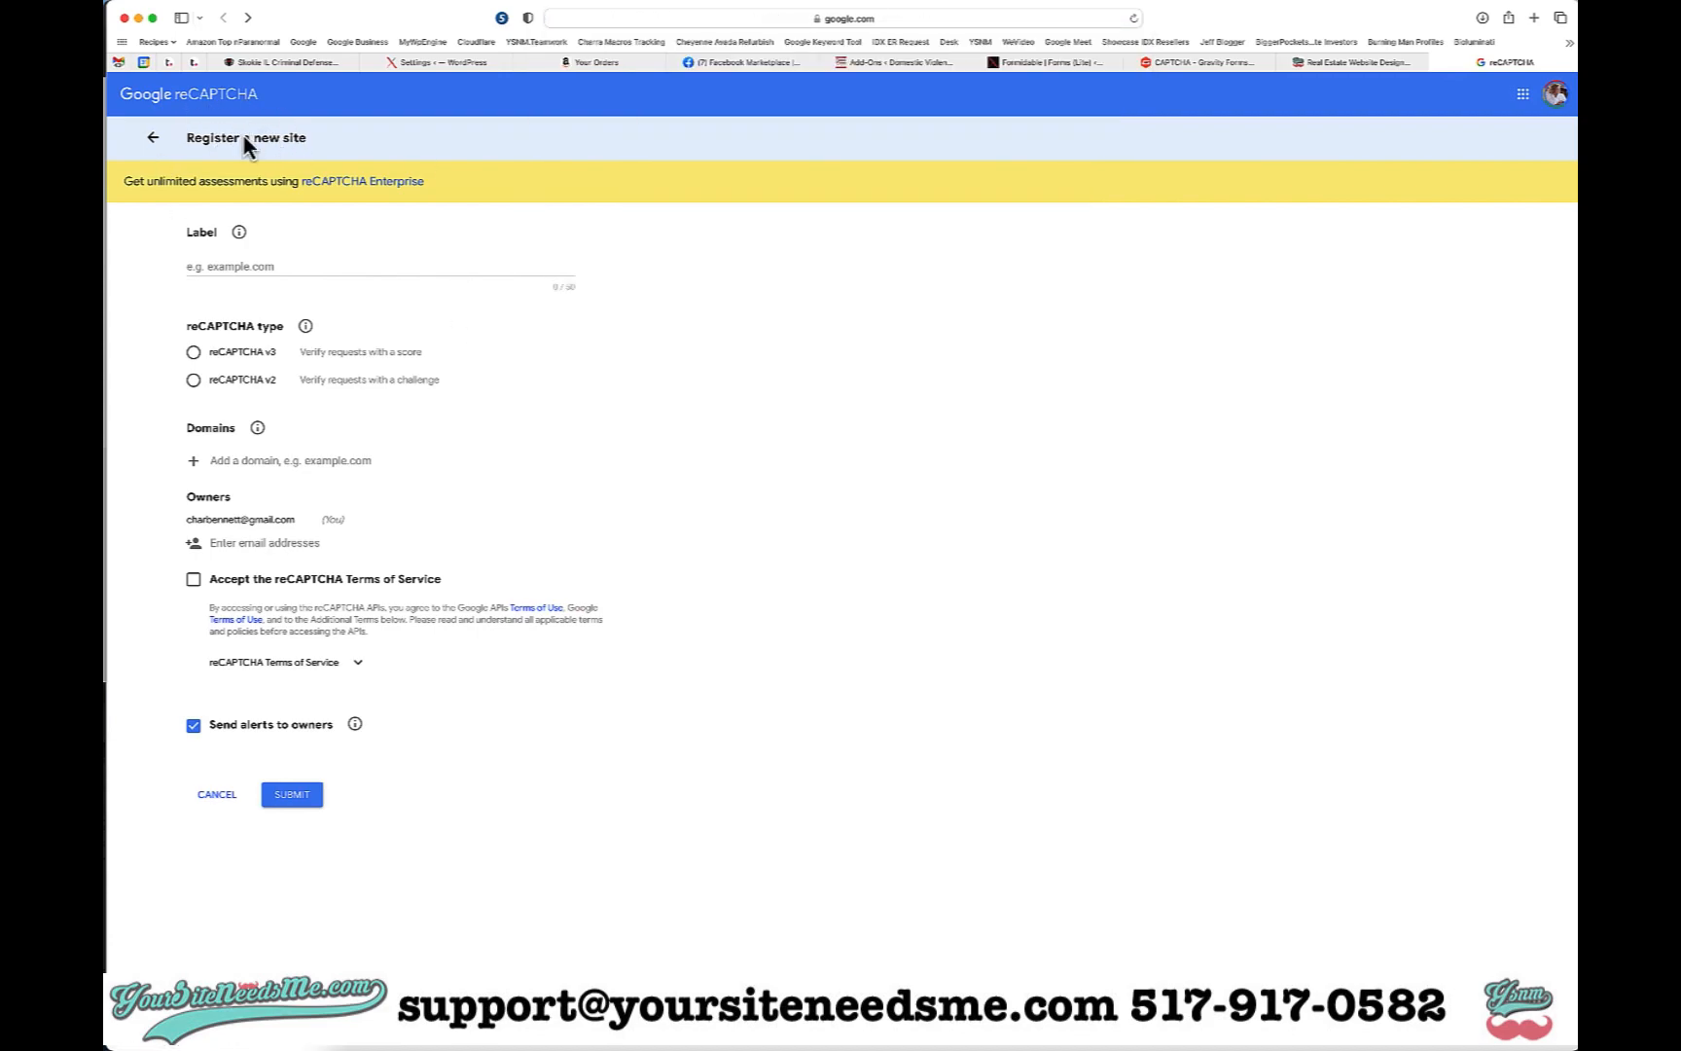
pyautogui.click(380, 267)
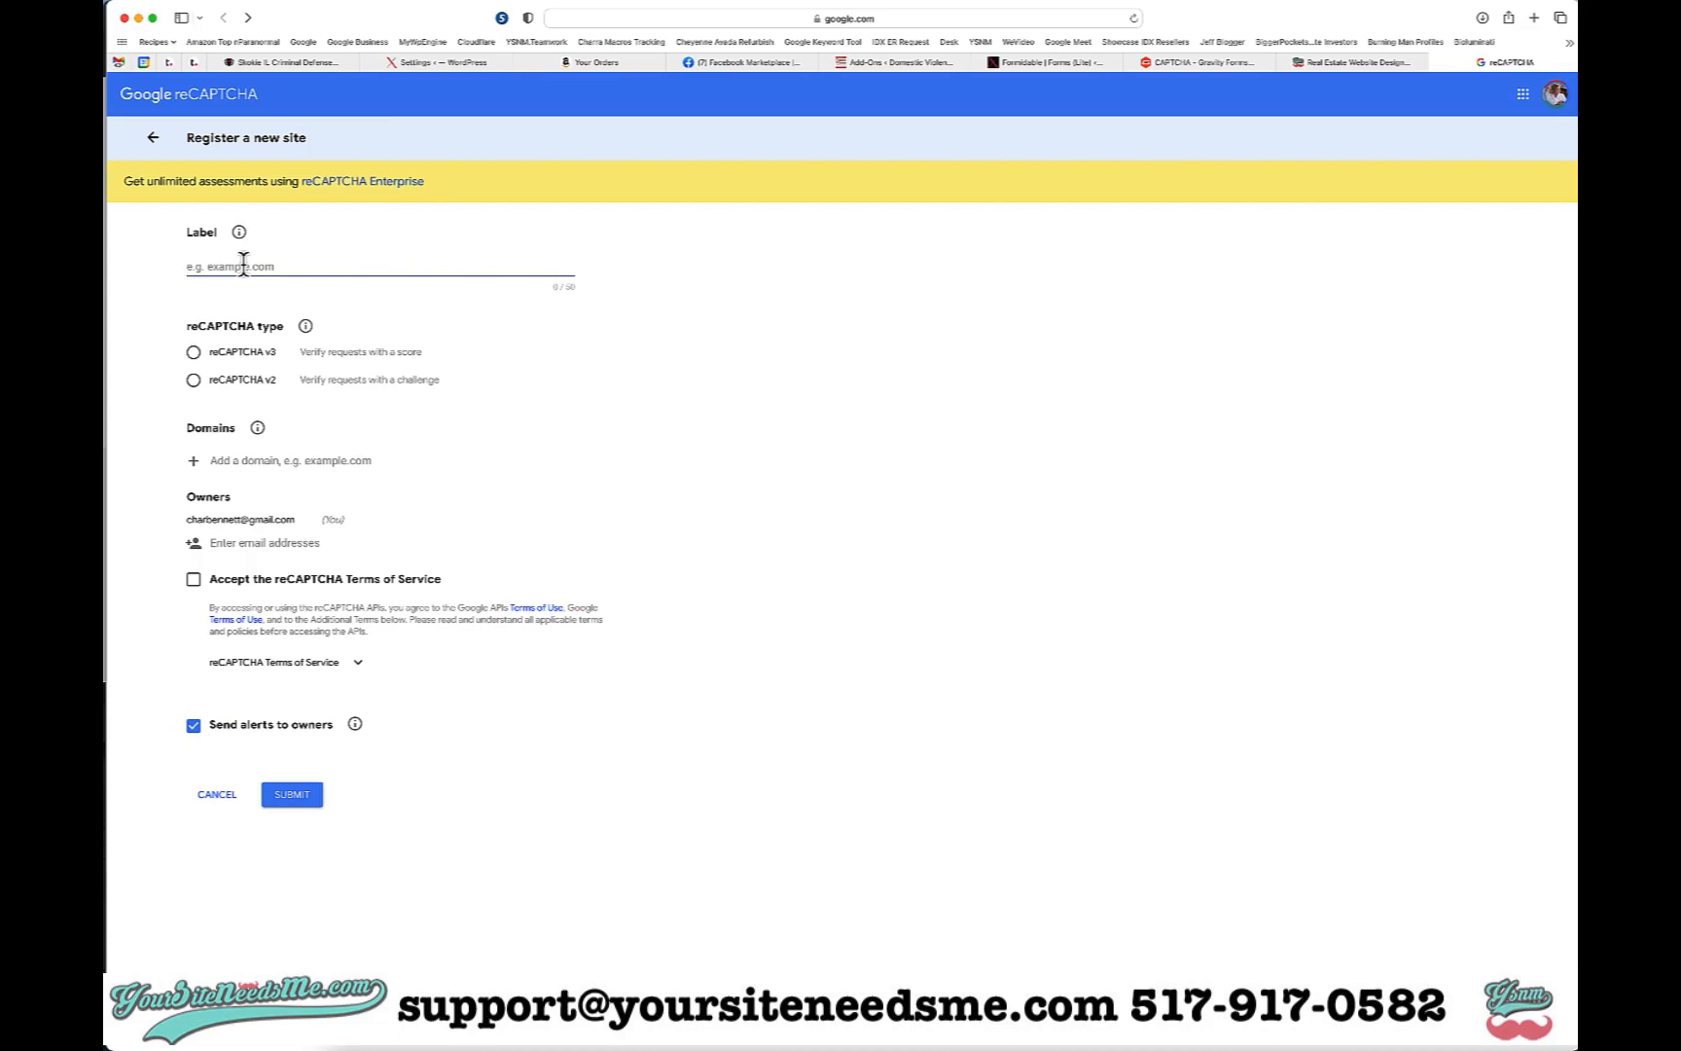
pyautogui.write('yoursiteneeds')
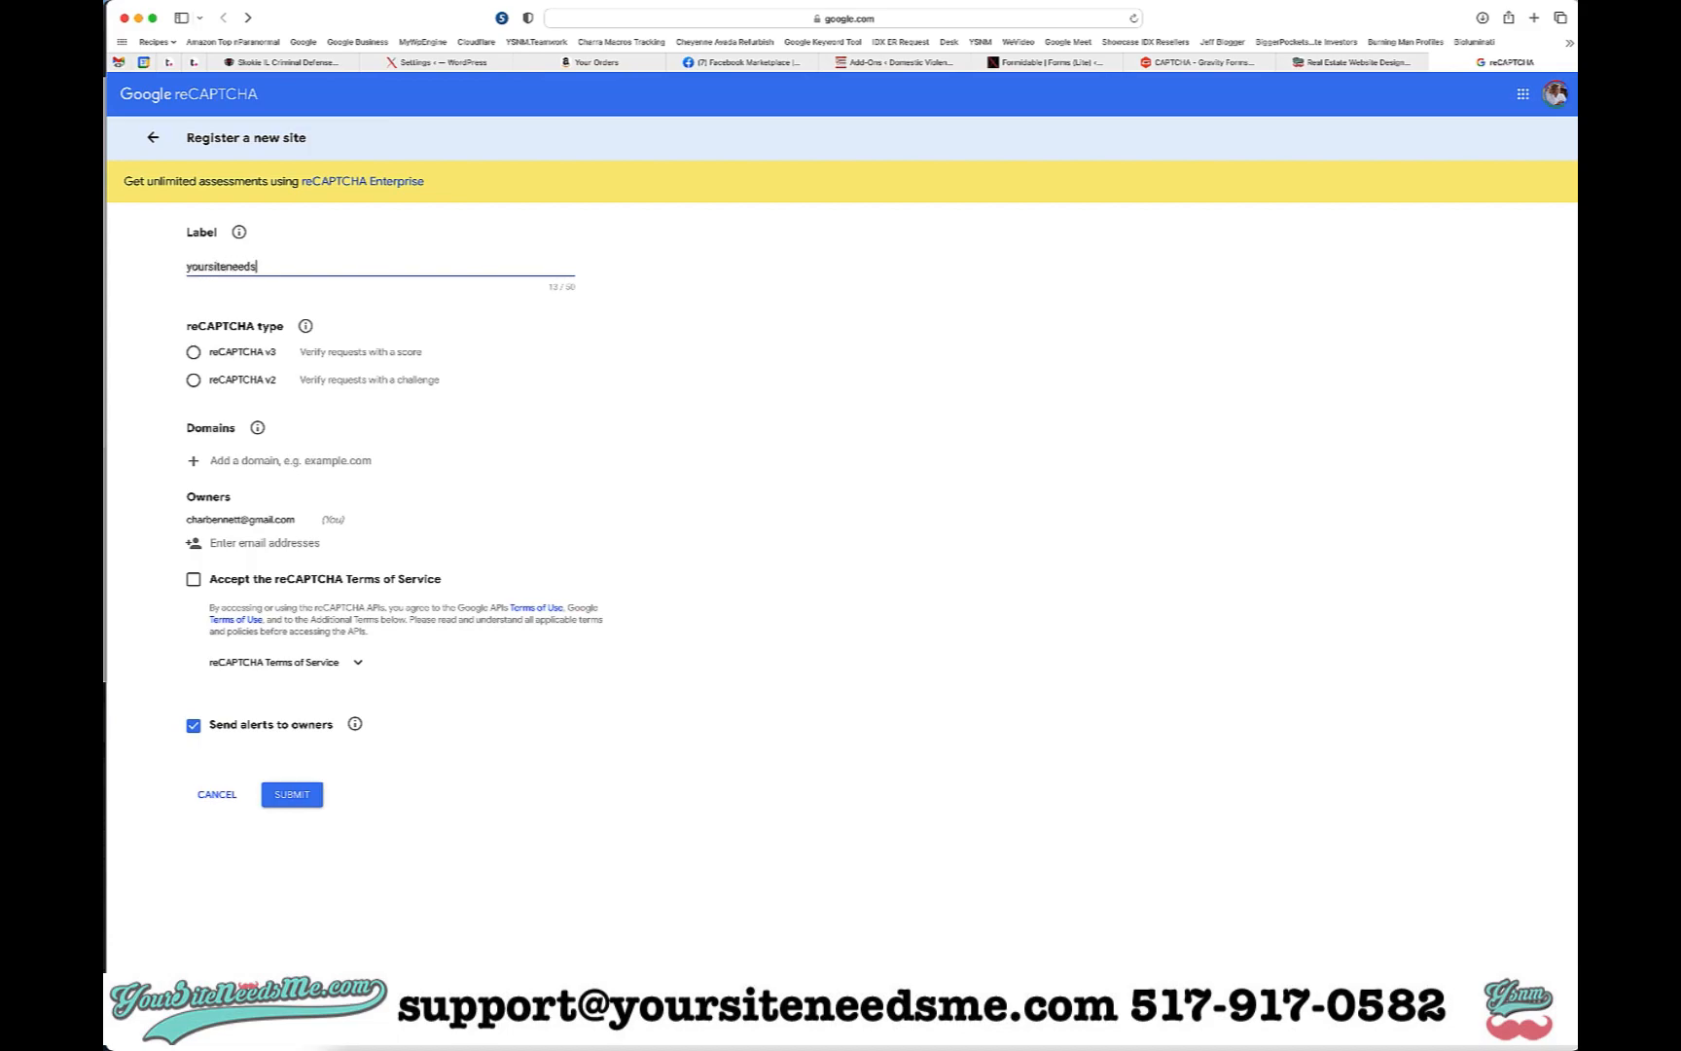
pyautogui.write('me.com')
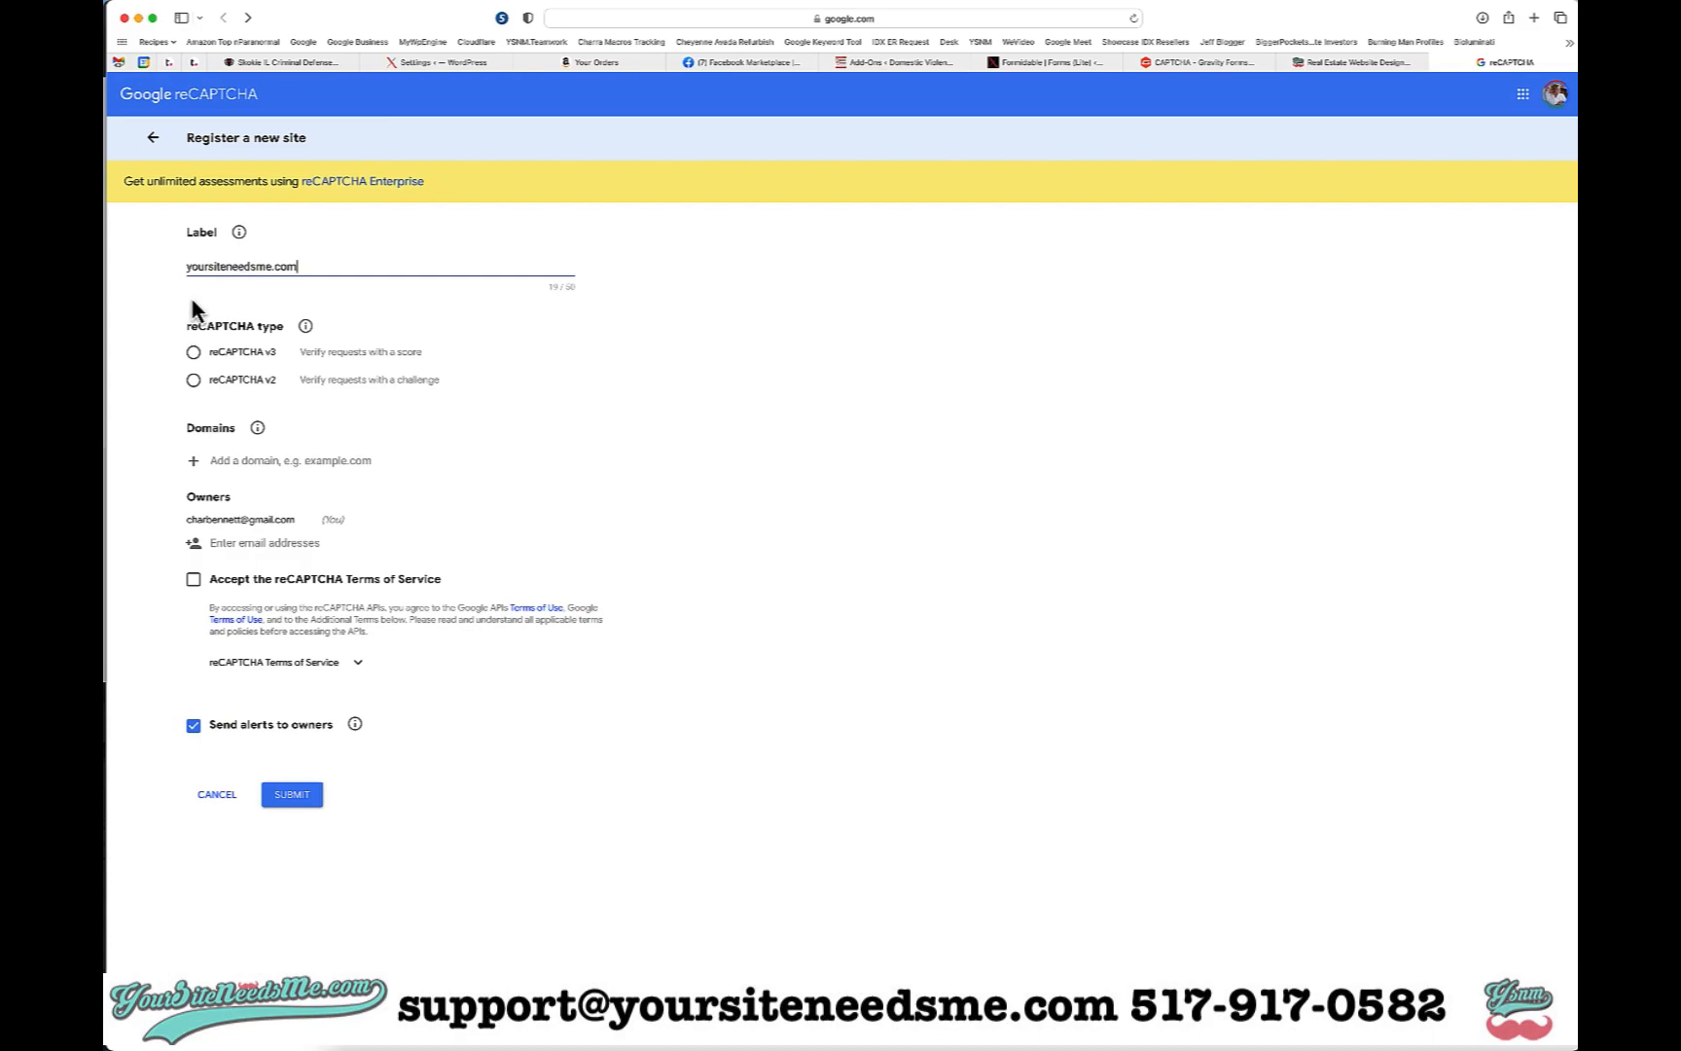
# Choose the score-based reCAPTCHA v3 type for the registration.
pyautogui.click(194, 353)
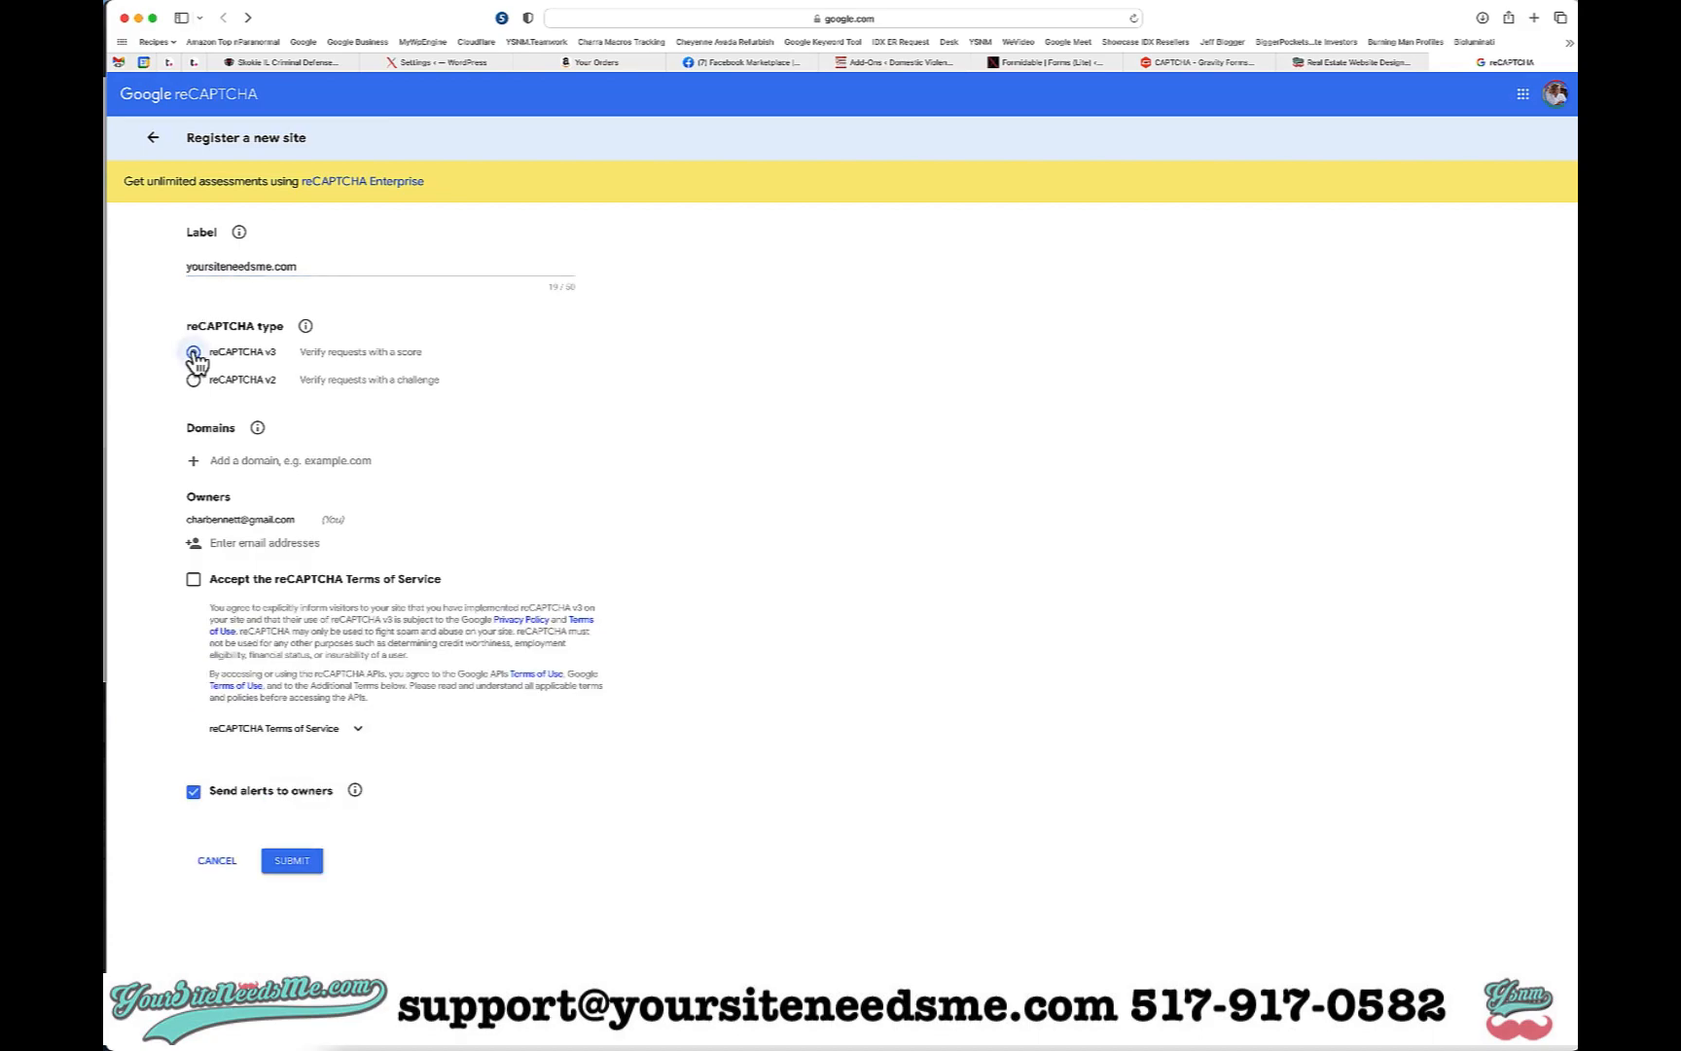
pyautogui.click(192, 353)
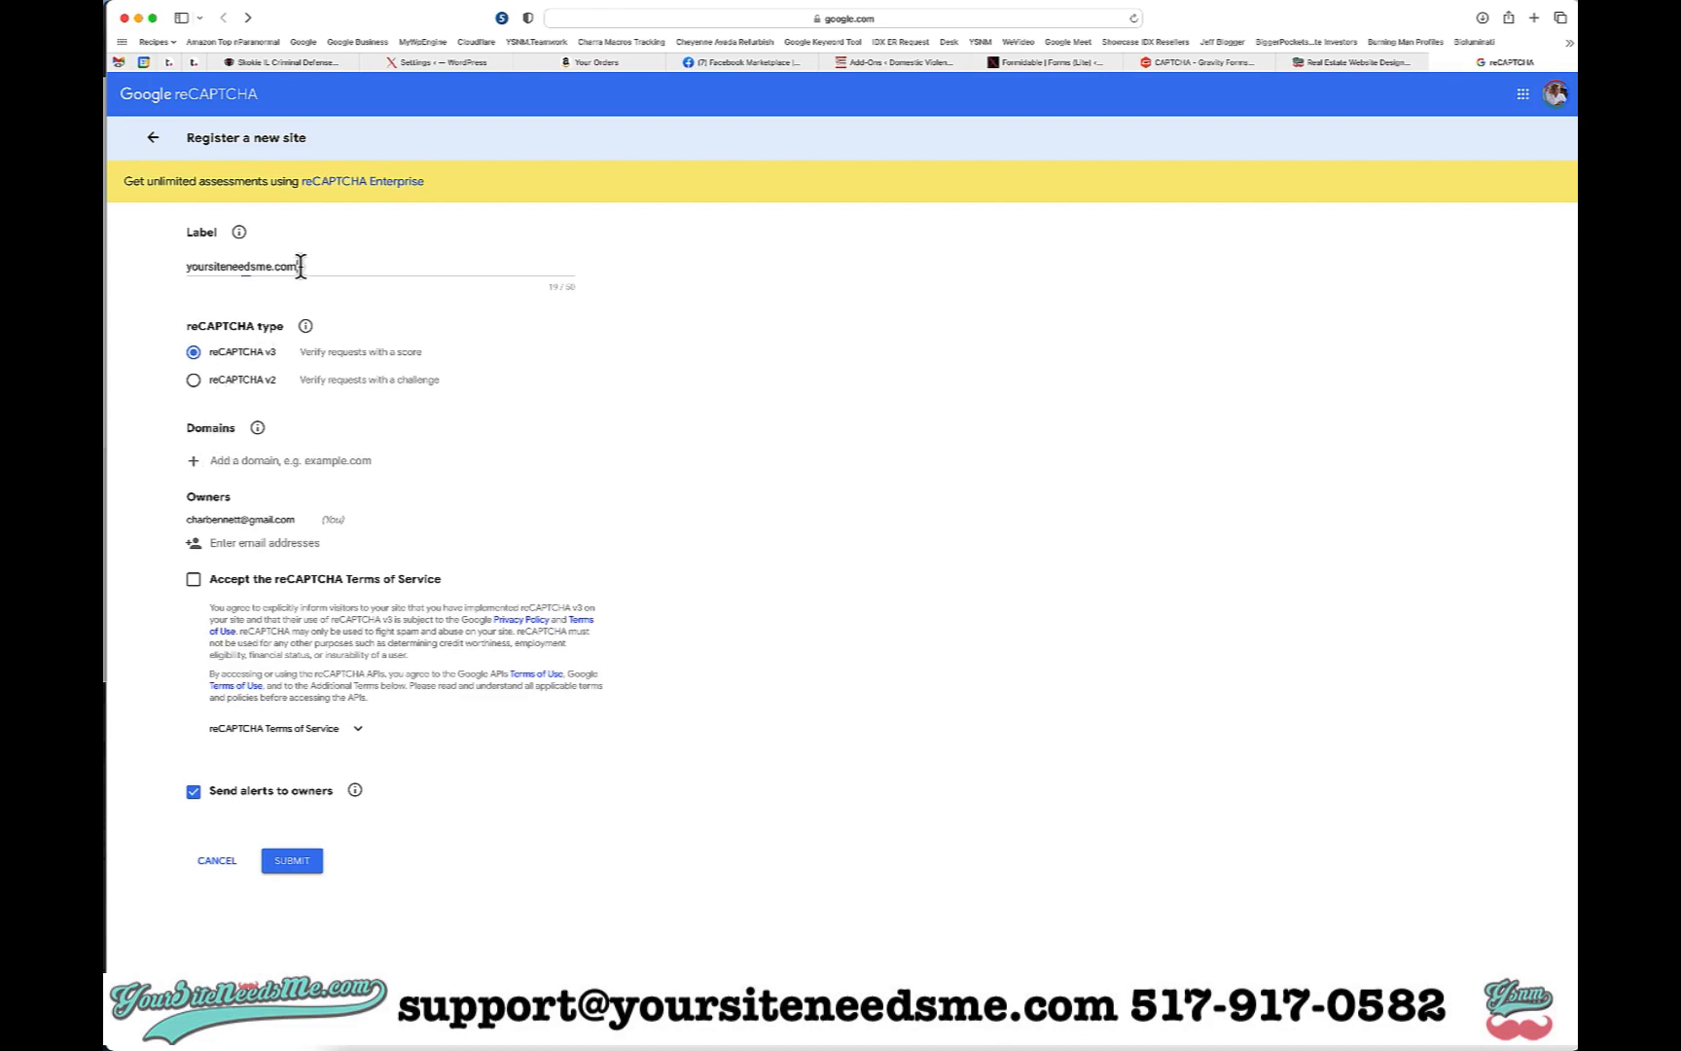
# Add the domain yoursiteneedsme.com and a second owner email, and accept the reCAPTCHA Terms of Service.
pyautogui.tripleClick(242, 267)
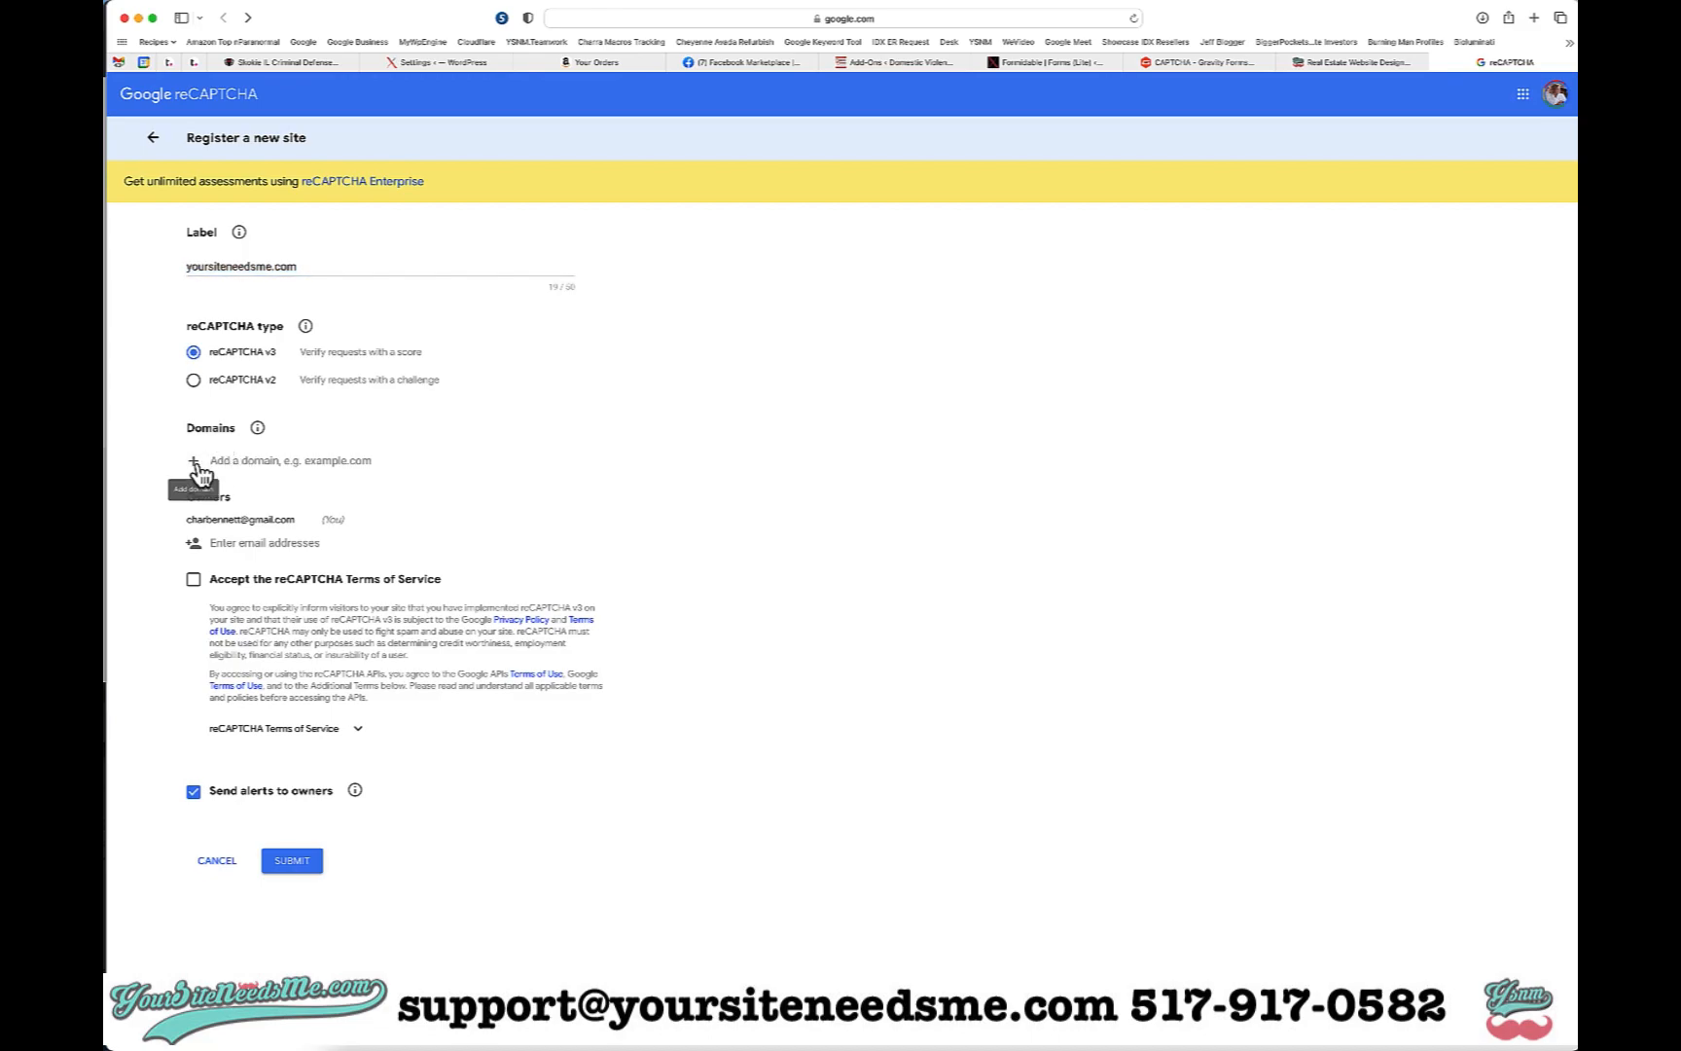
pyautogui.write('yoursiteneedsme.com')
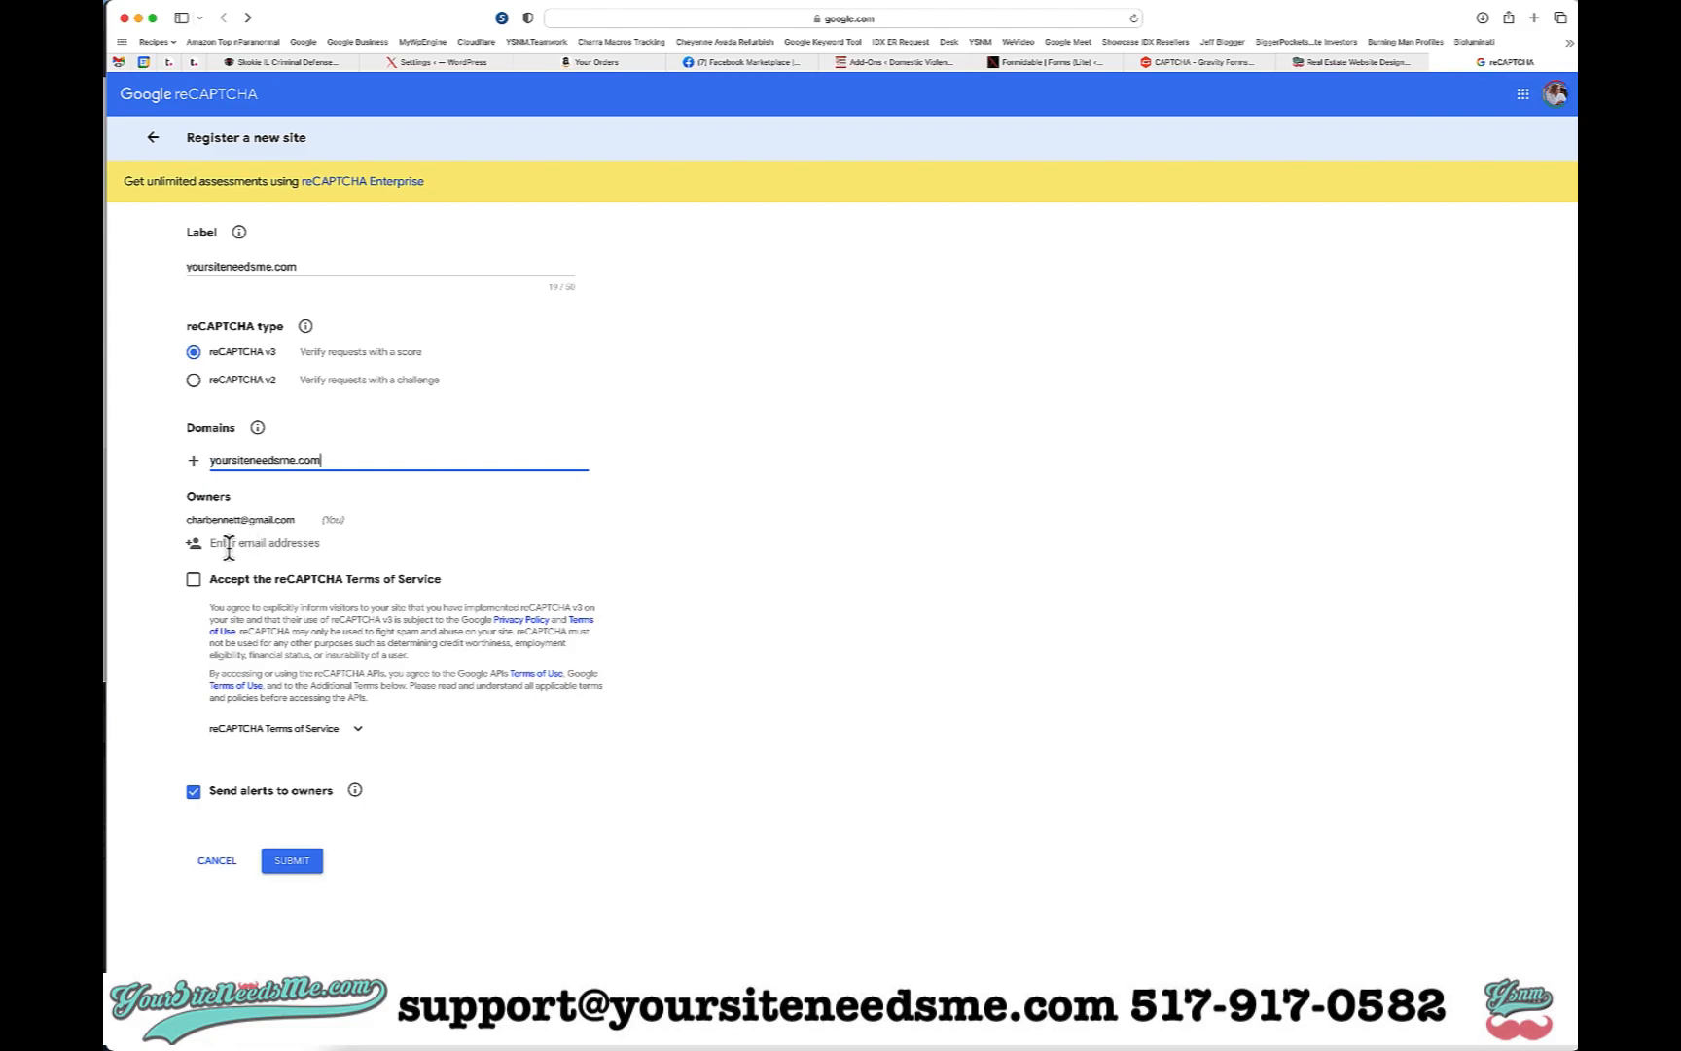
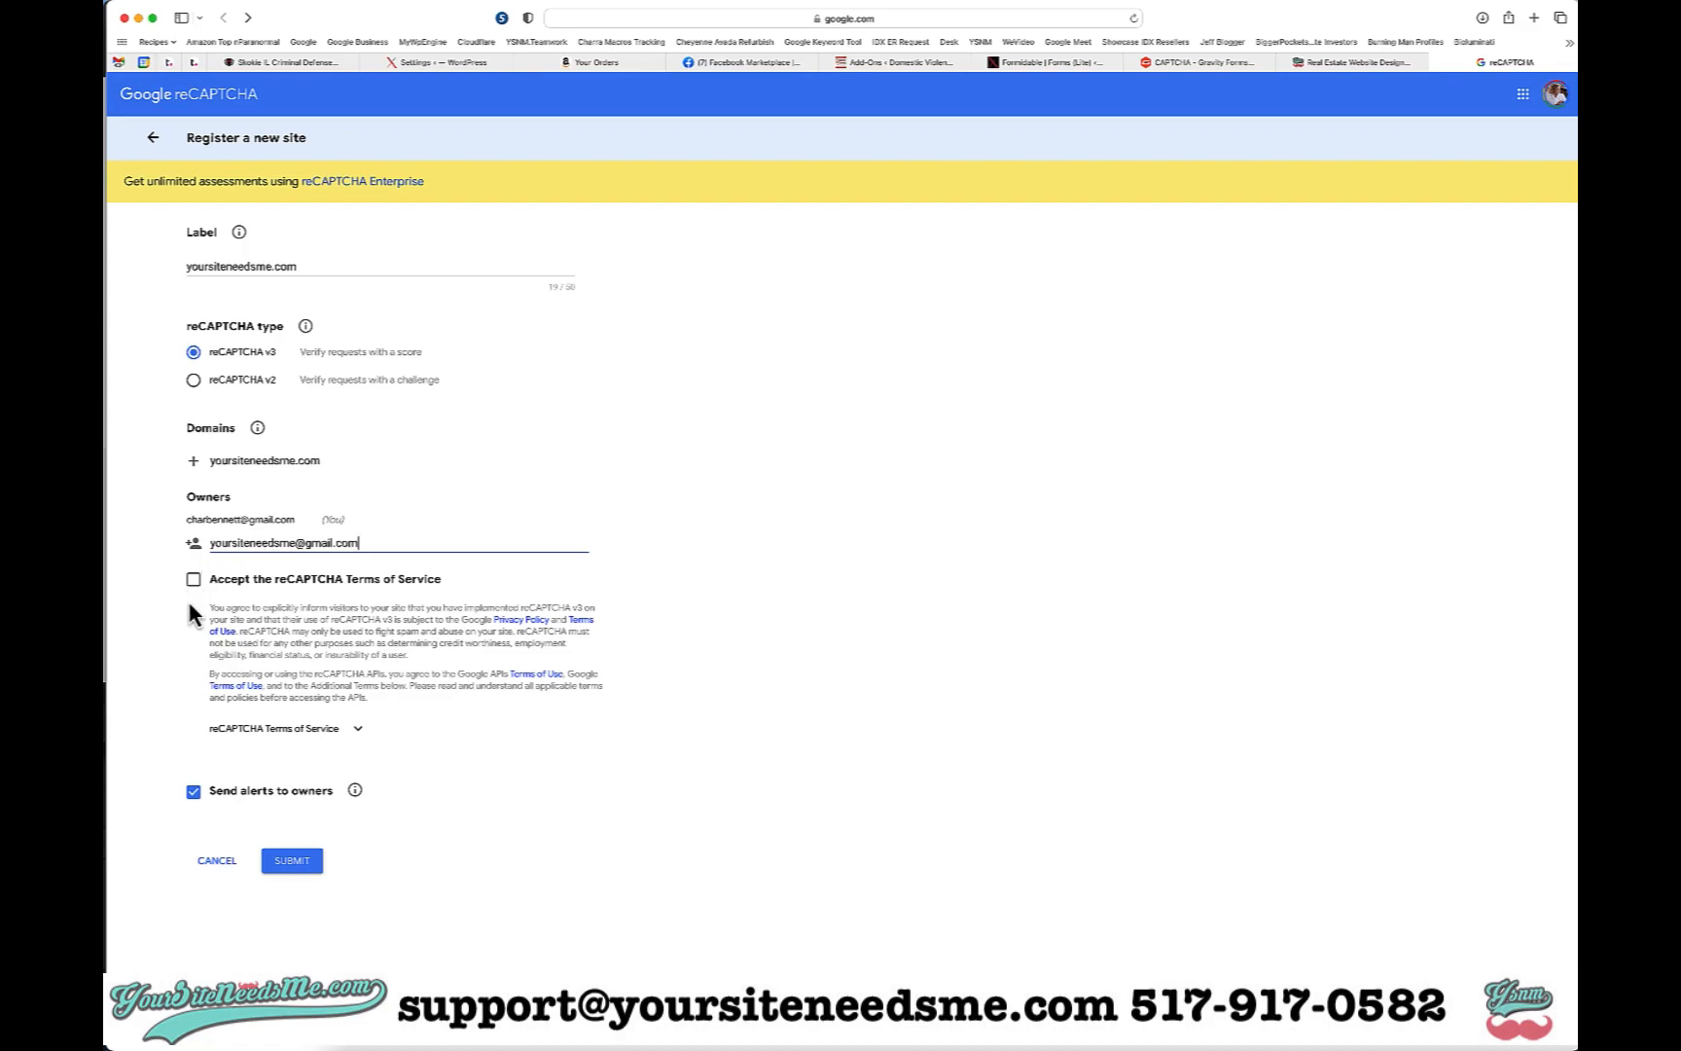
pyautogui.click(192, 580)
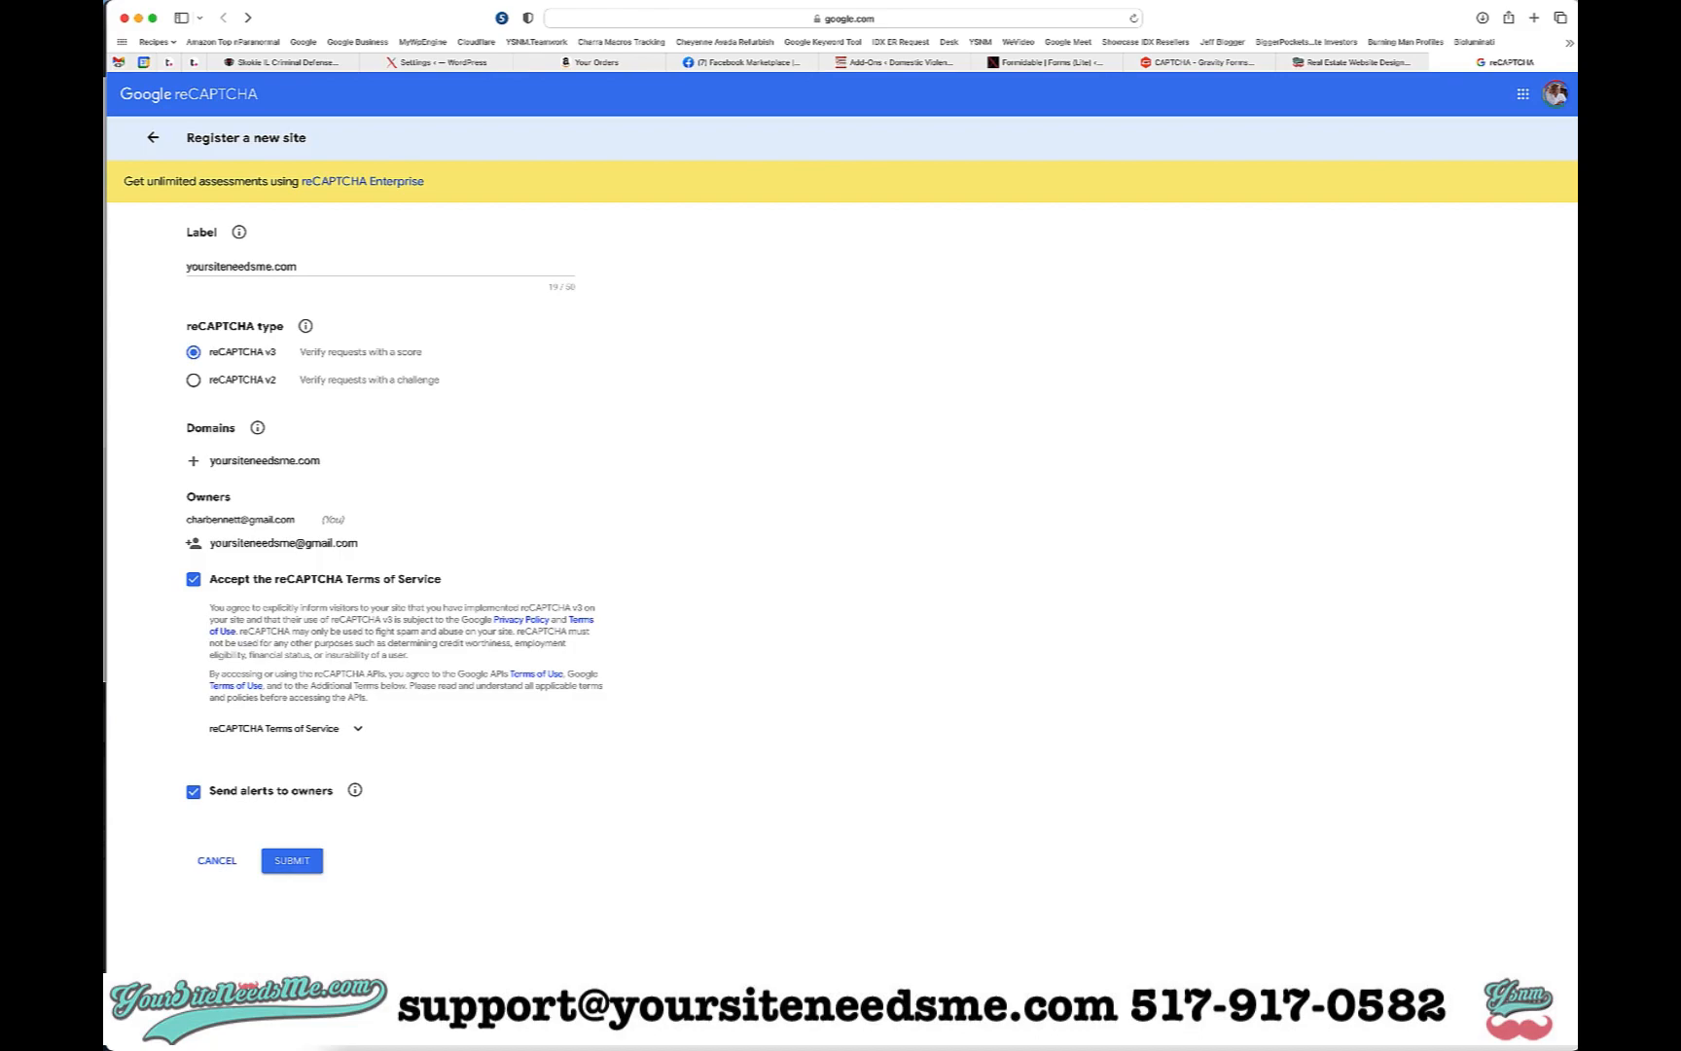
pyautogui.moveTo(354, 790)
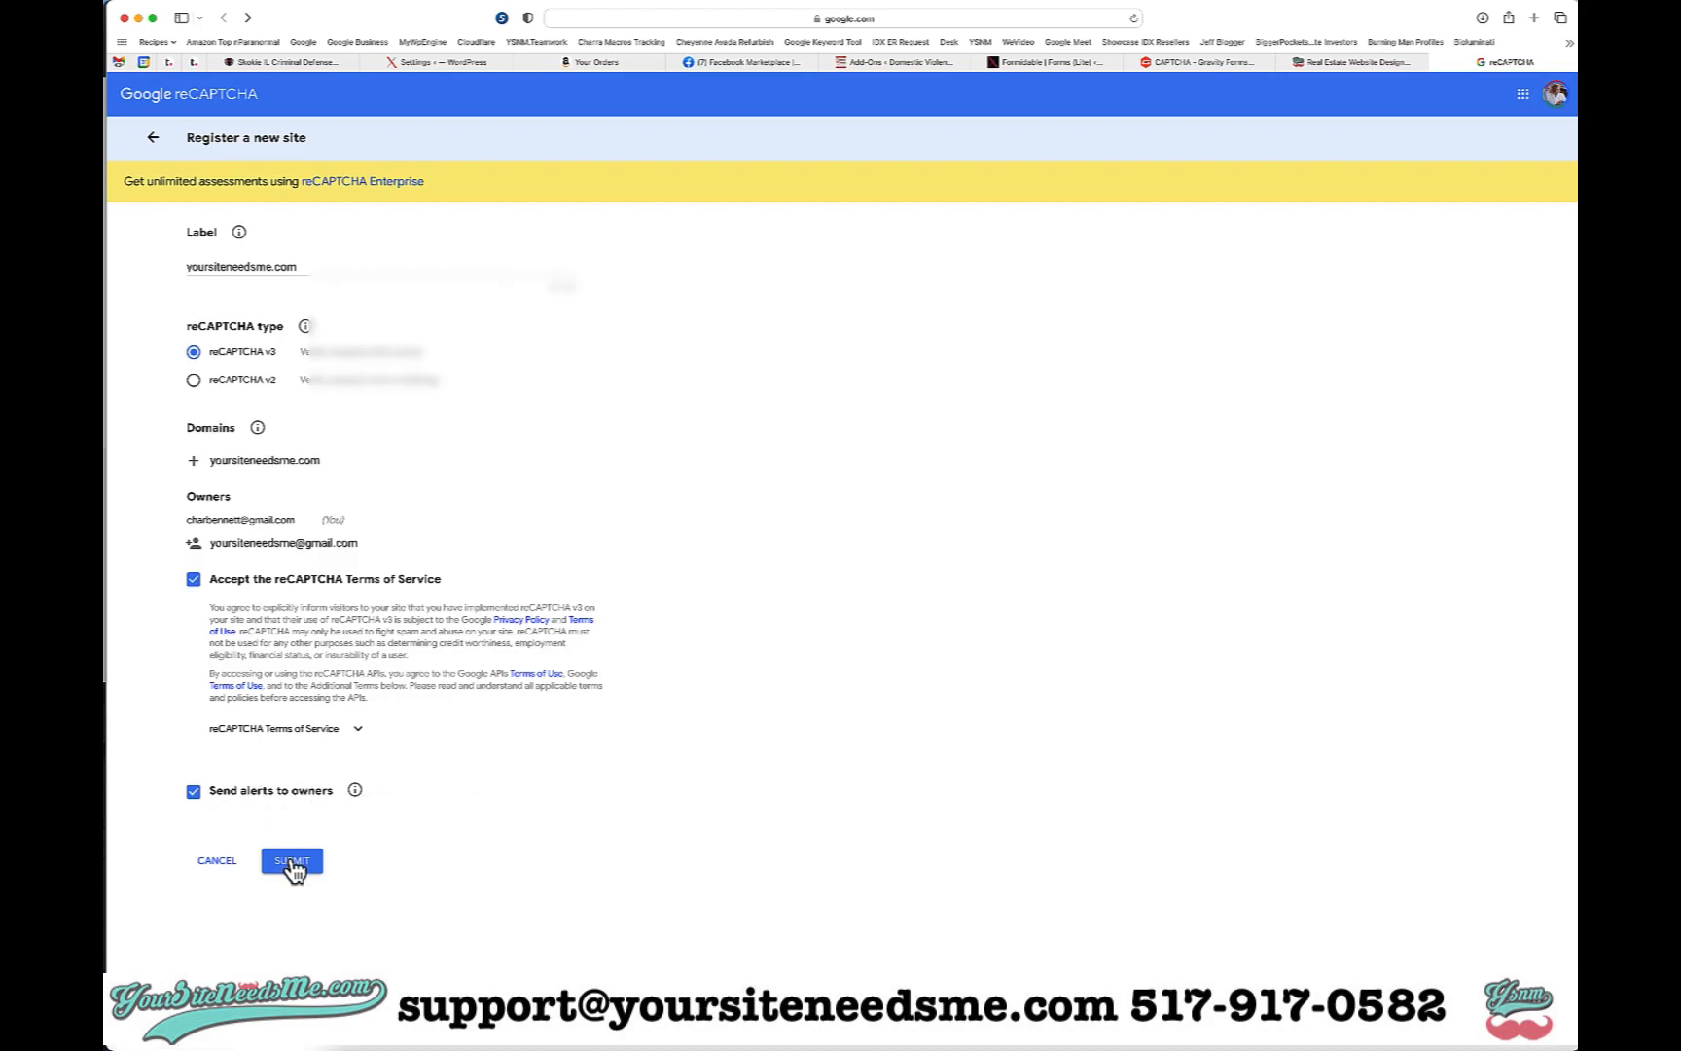
# Submit the registration and copy the generated v3 secret key.
pyautogui.click(290, 860)
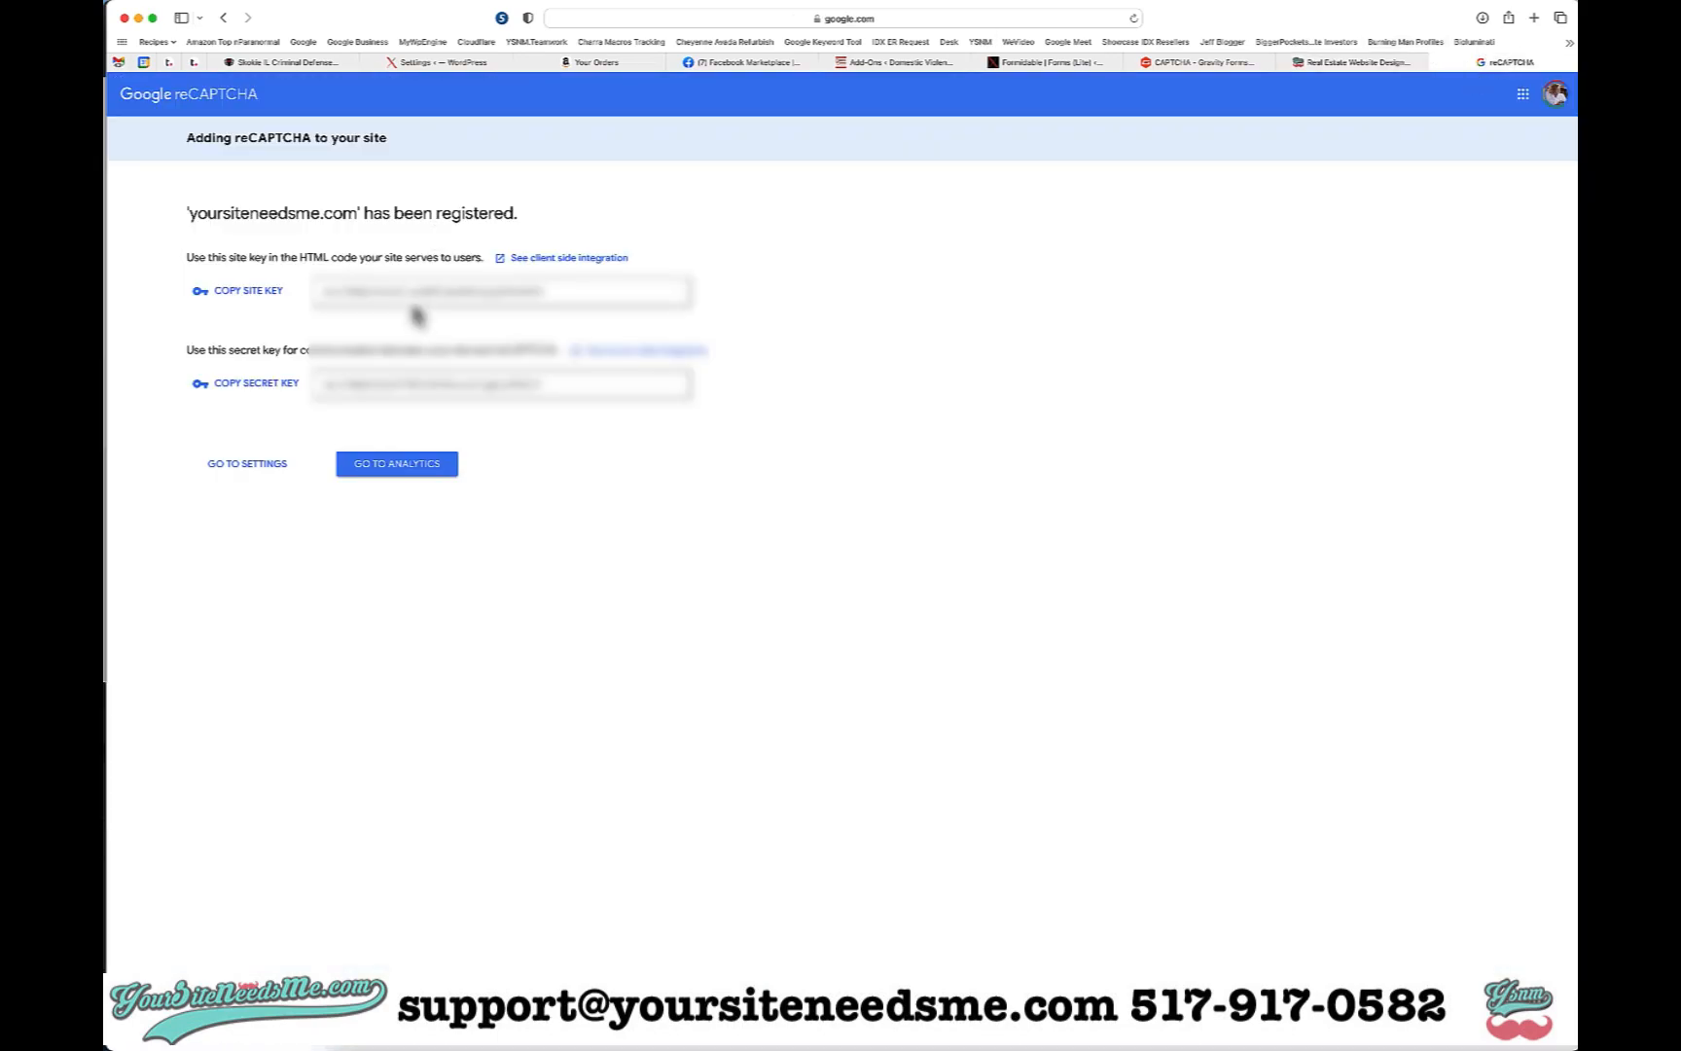
pyautogui.doubleClick(428, 383)
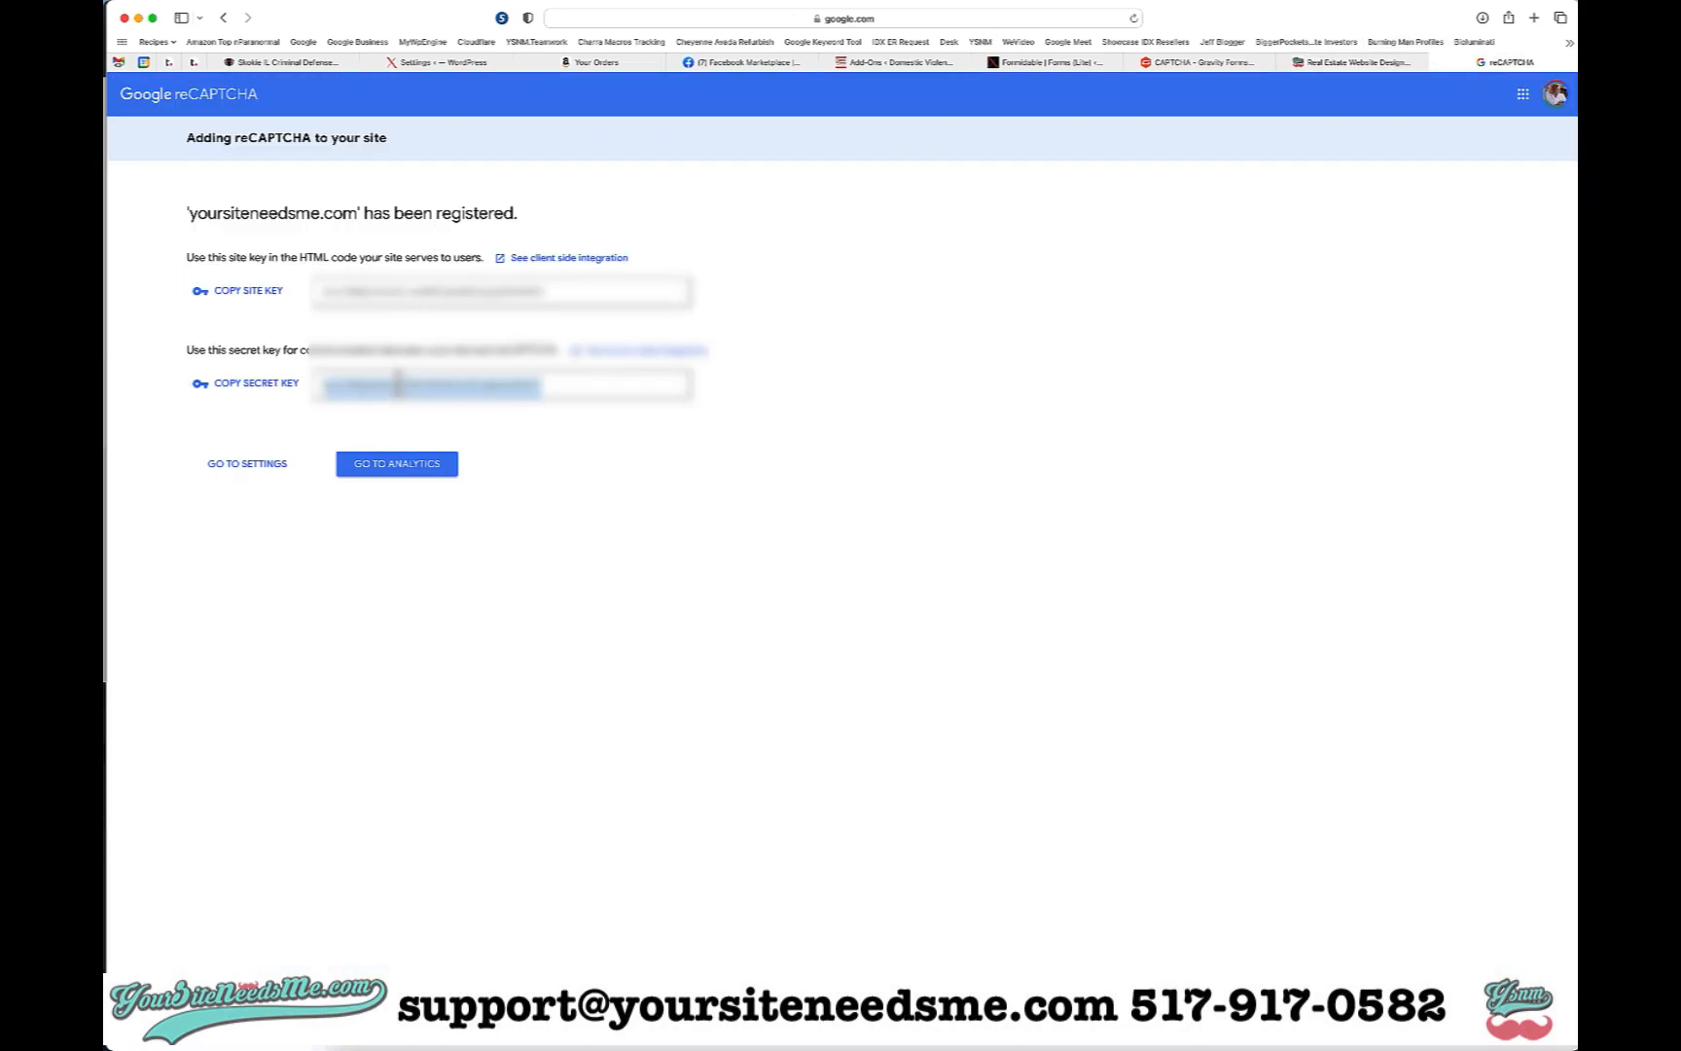
pyautogui.rightClick(483, 385)
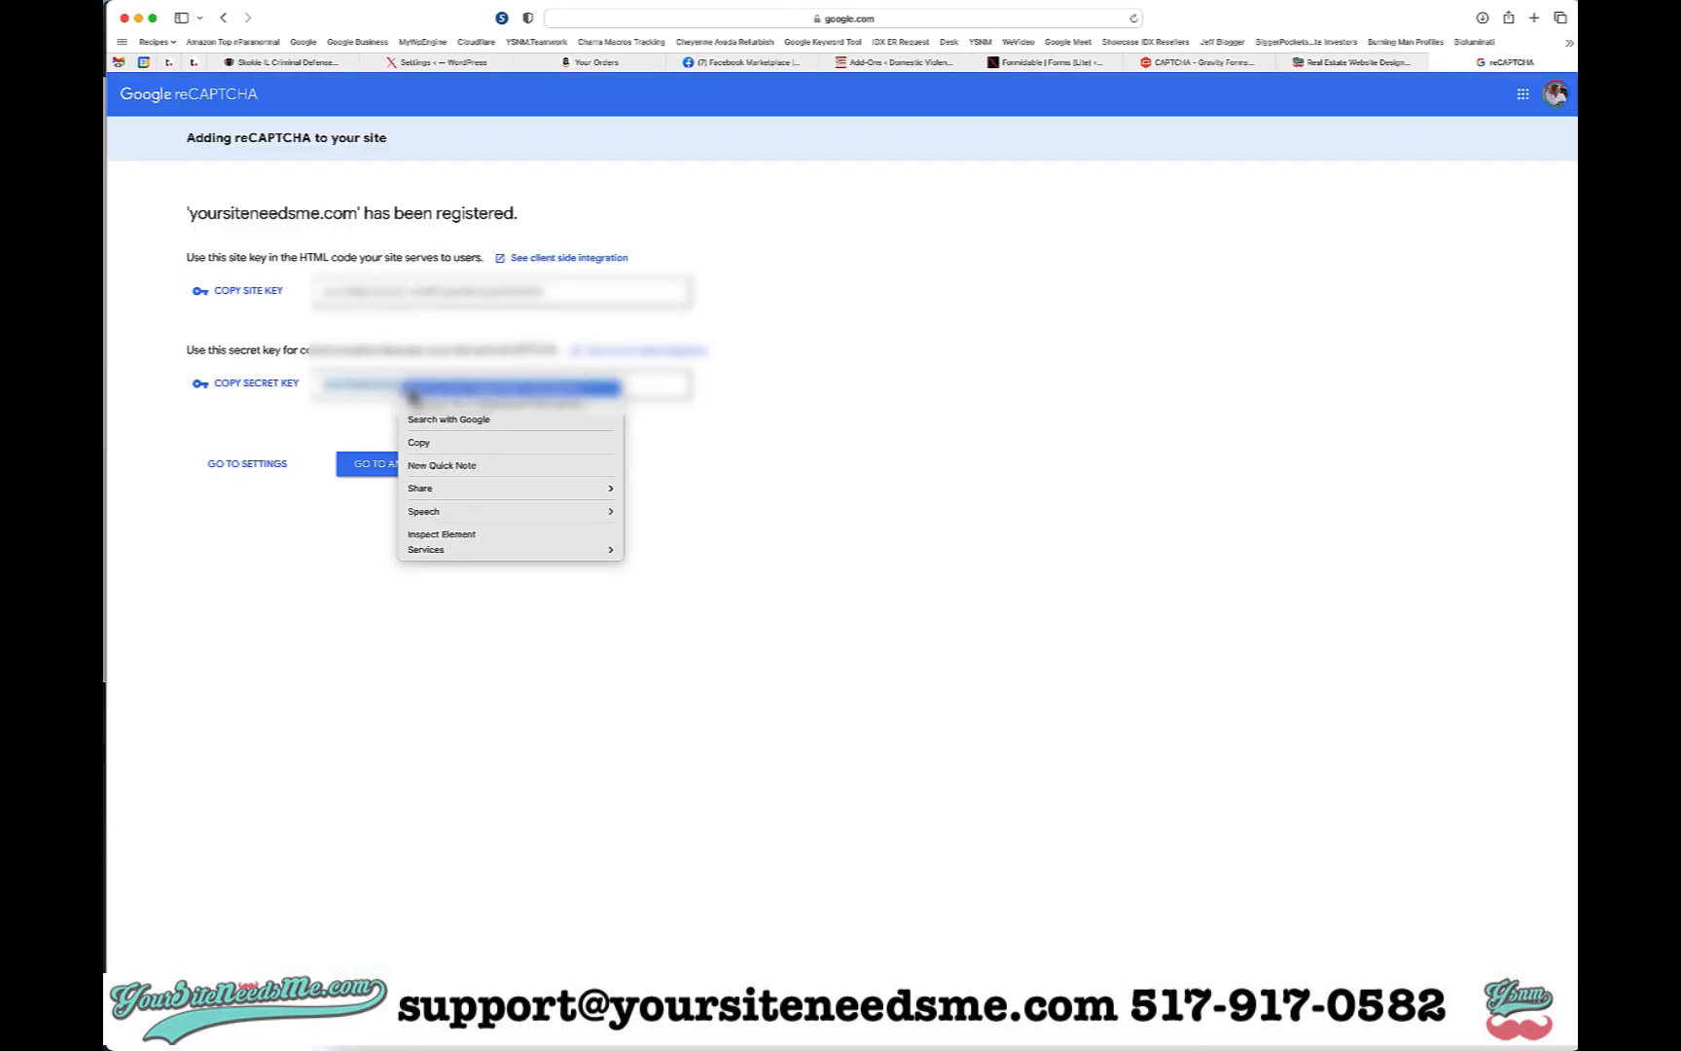
pyautogui.click(1356, 61)
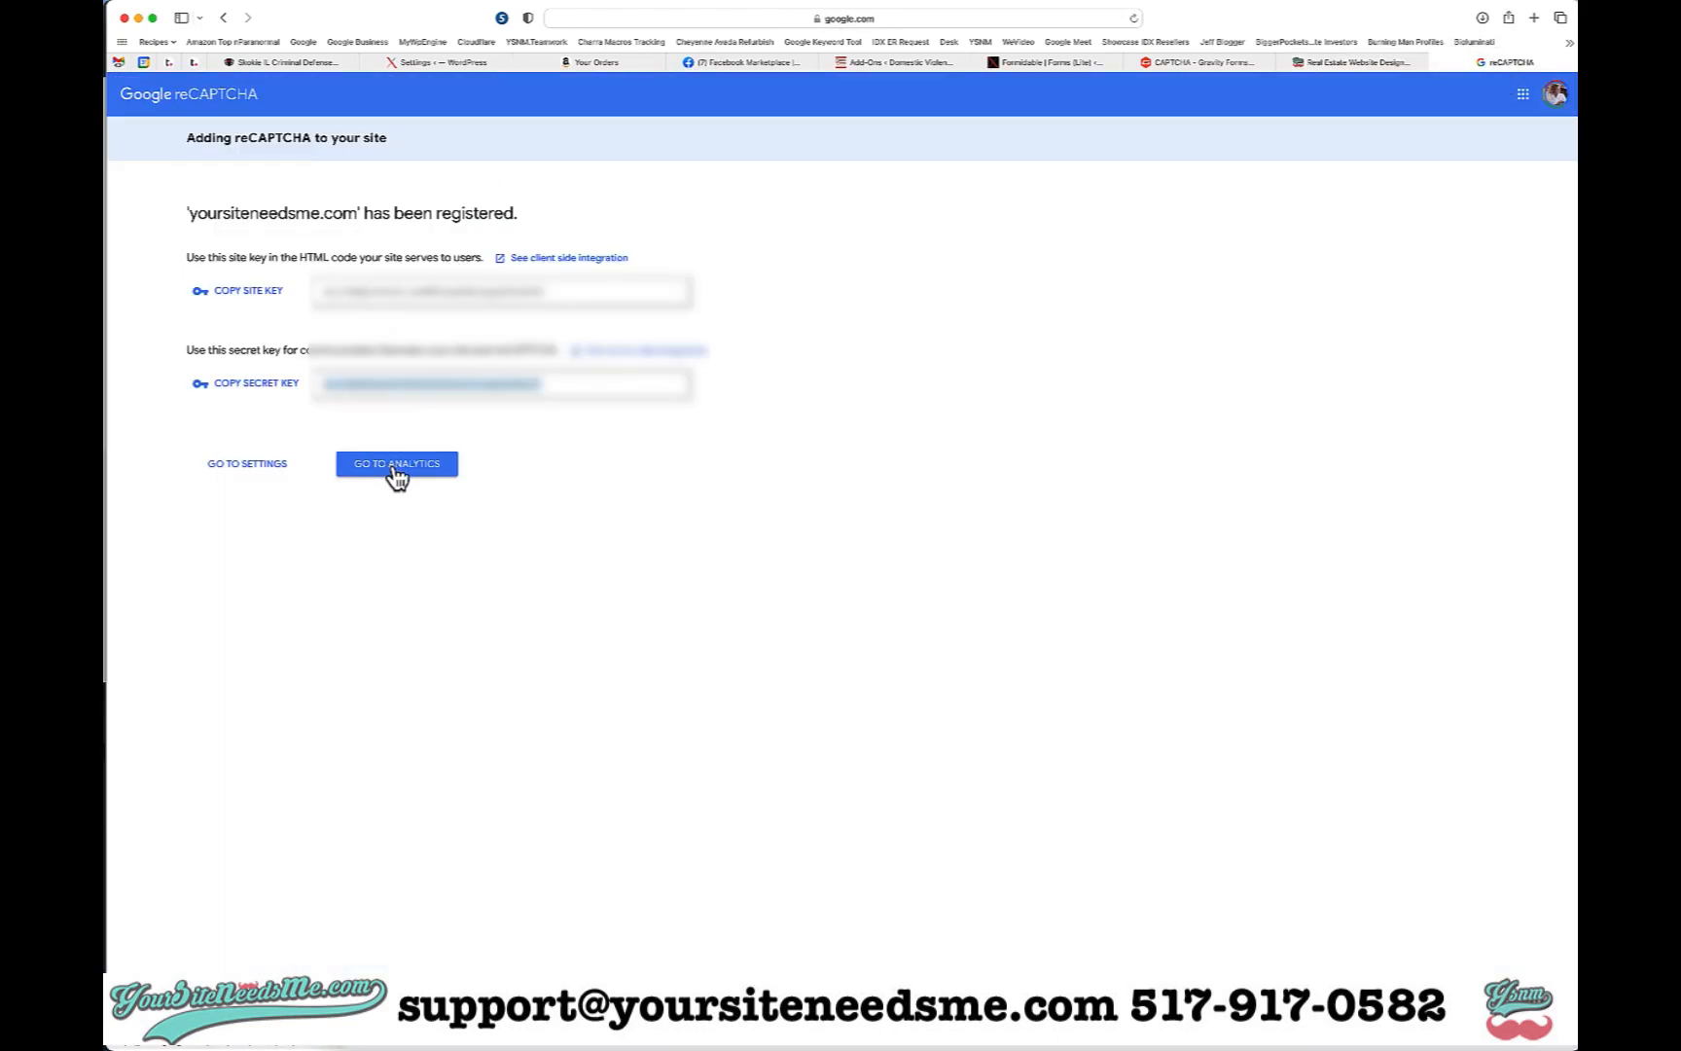
# Review the yoursiteneedsme.com site settings and save them.
pyautogui.click(246, 463)
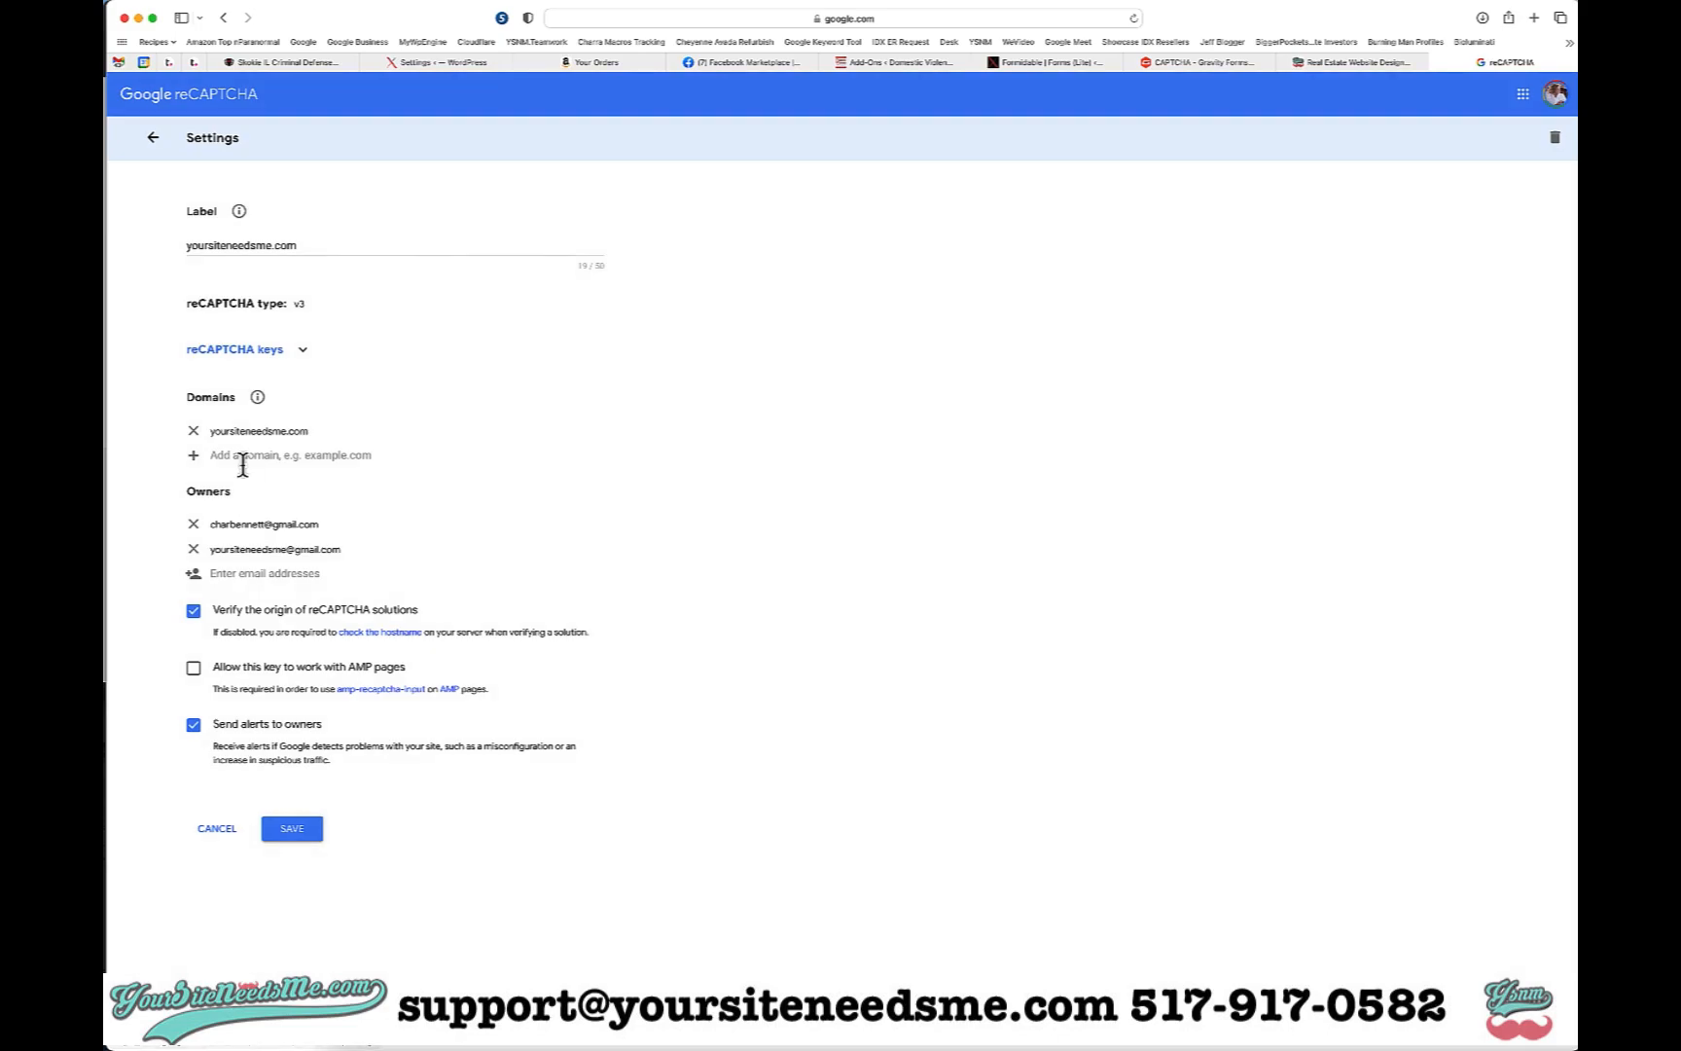
pyautogui.moveTo(439, 611)
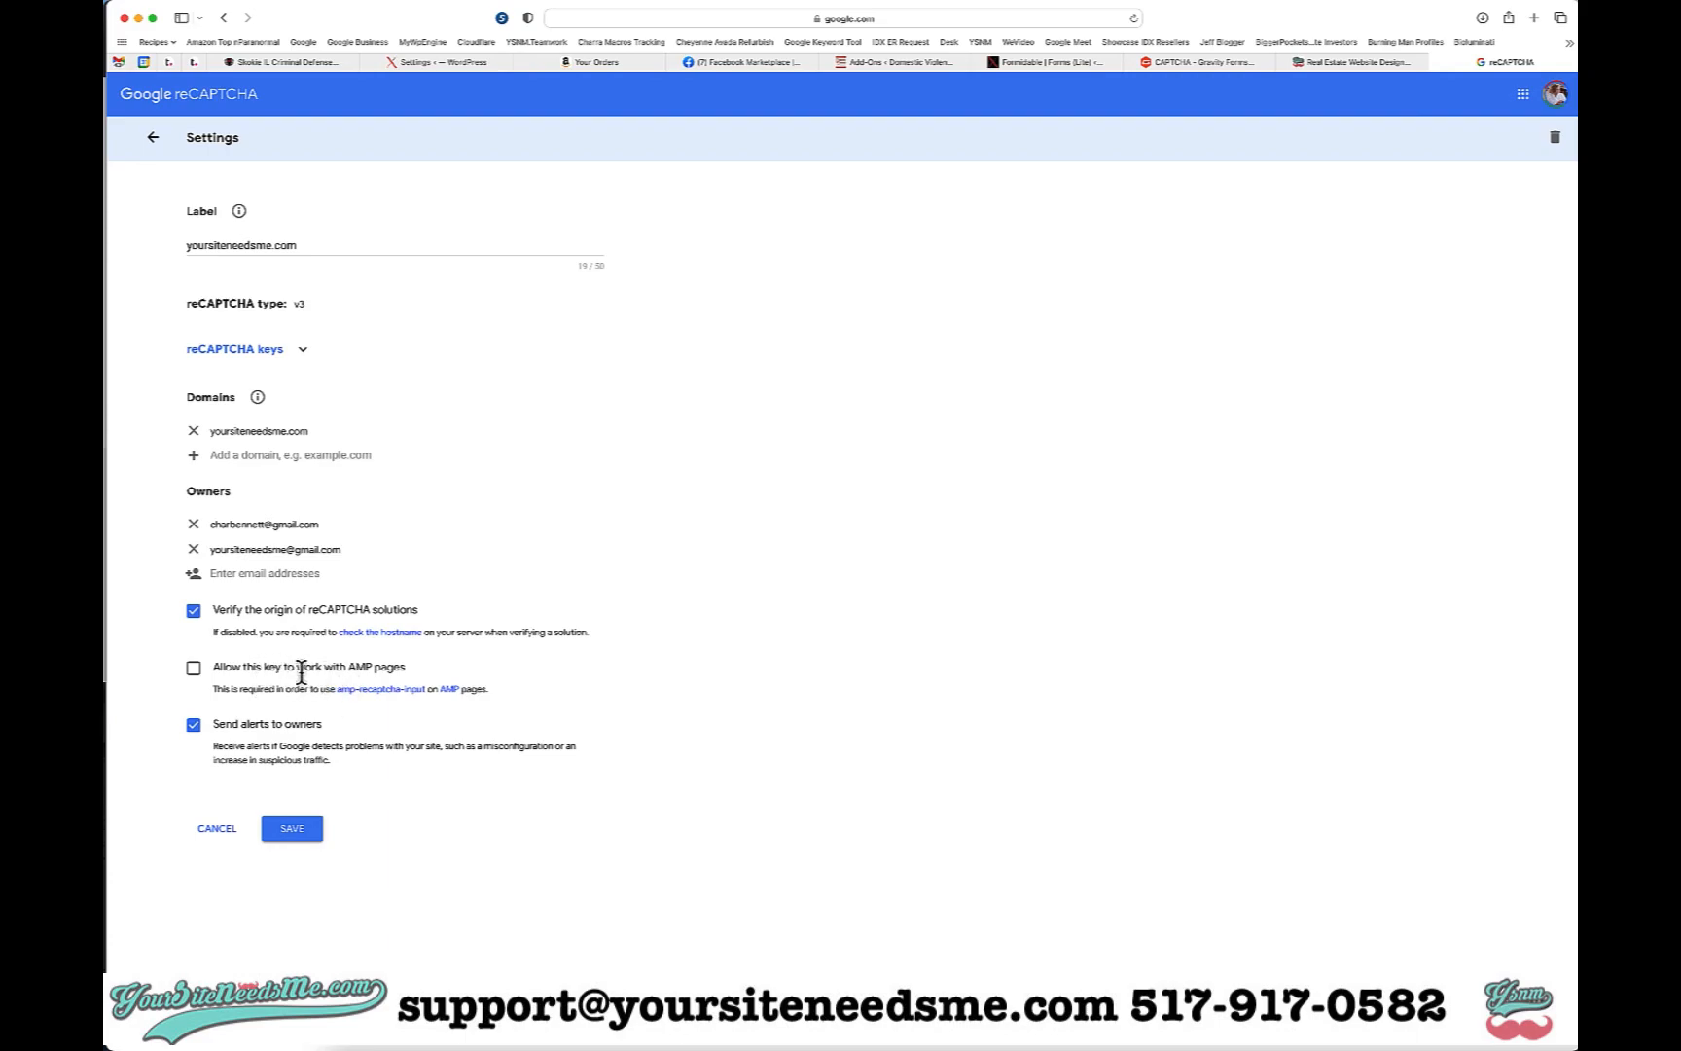
pyautogui.moveTo(208, 689)
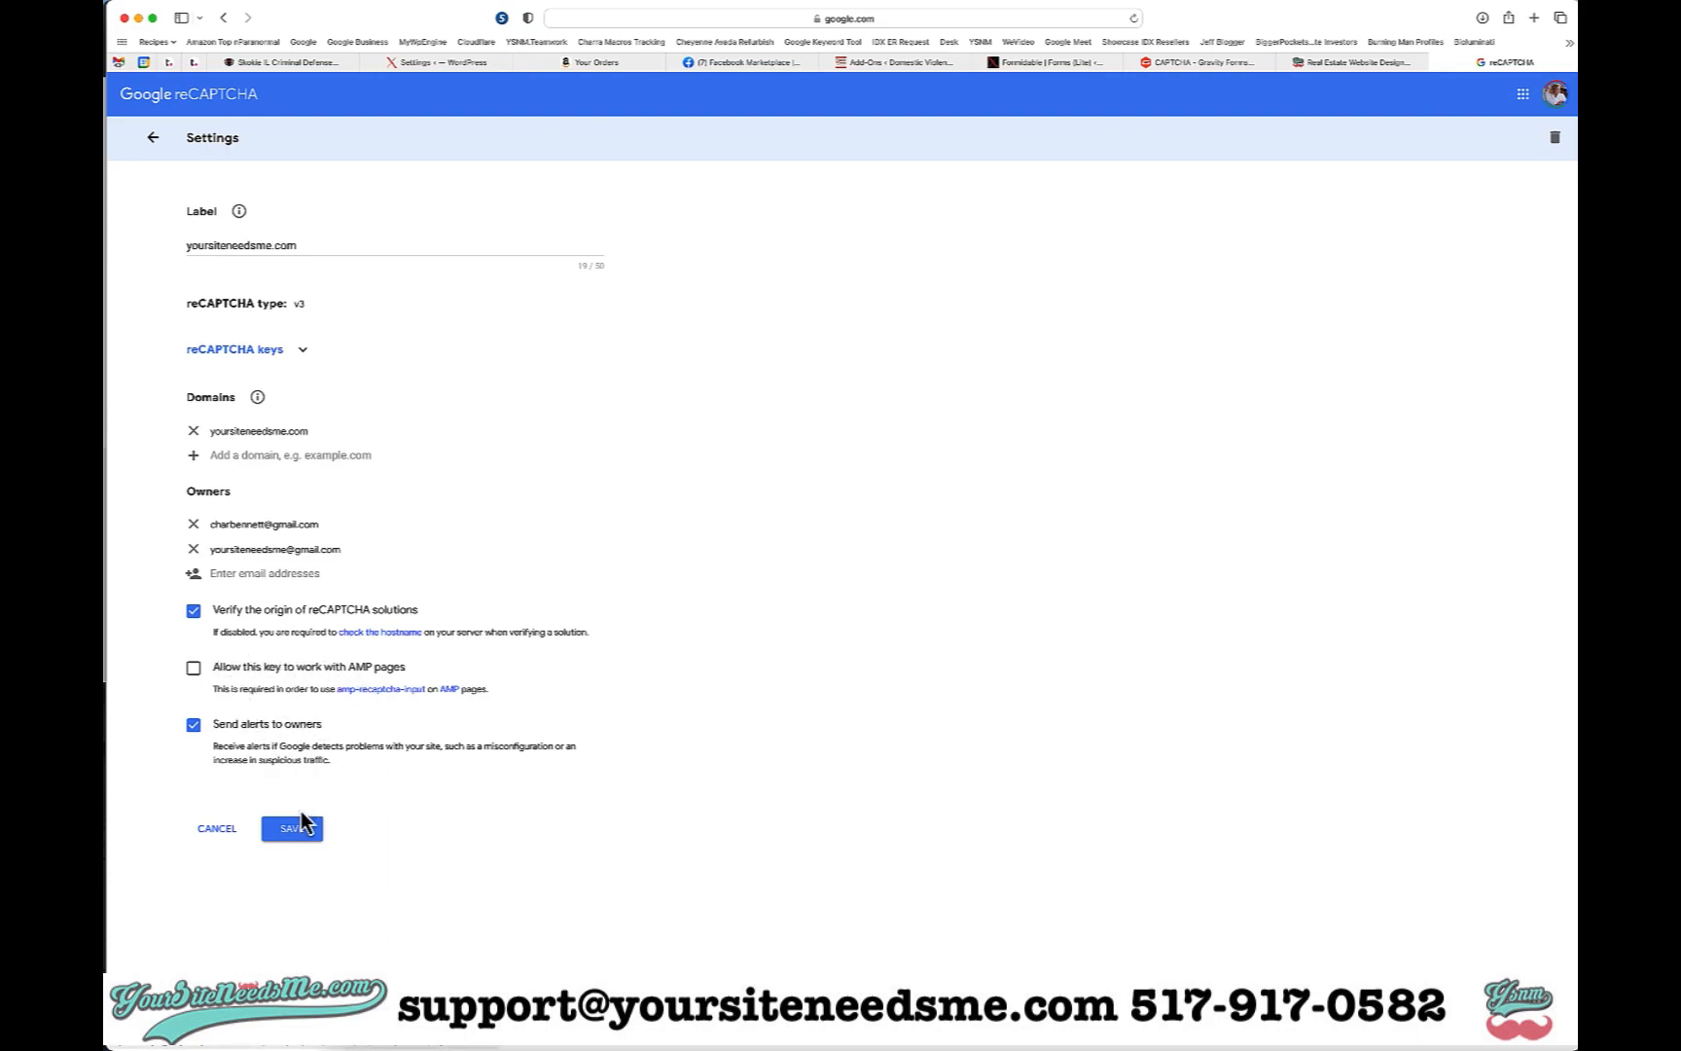
pyautogui.click(290, 827)
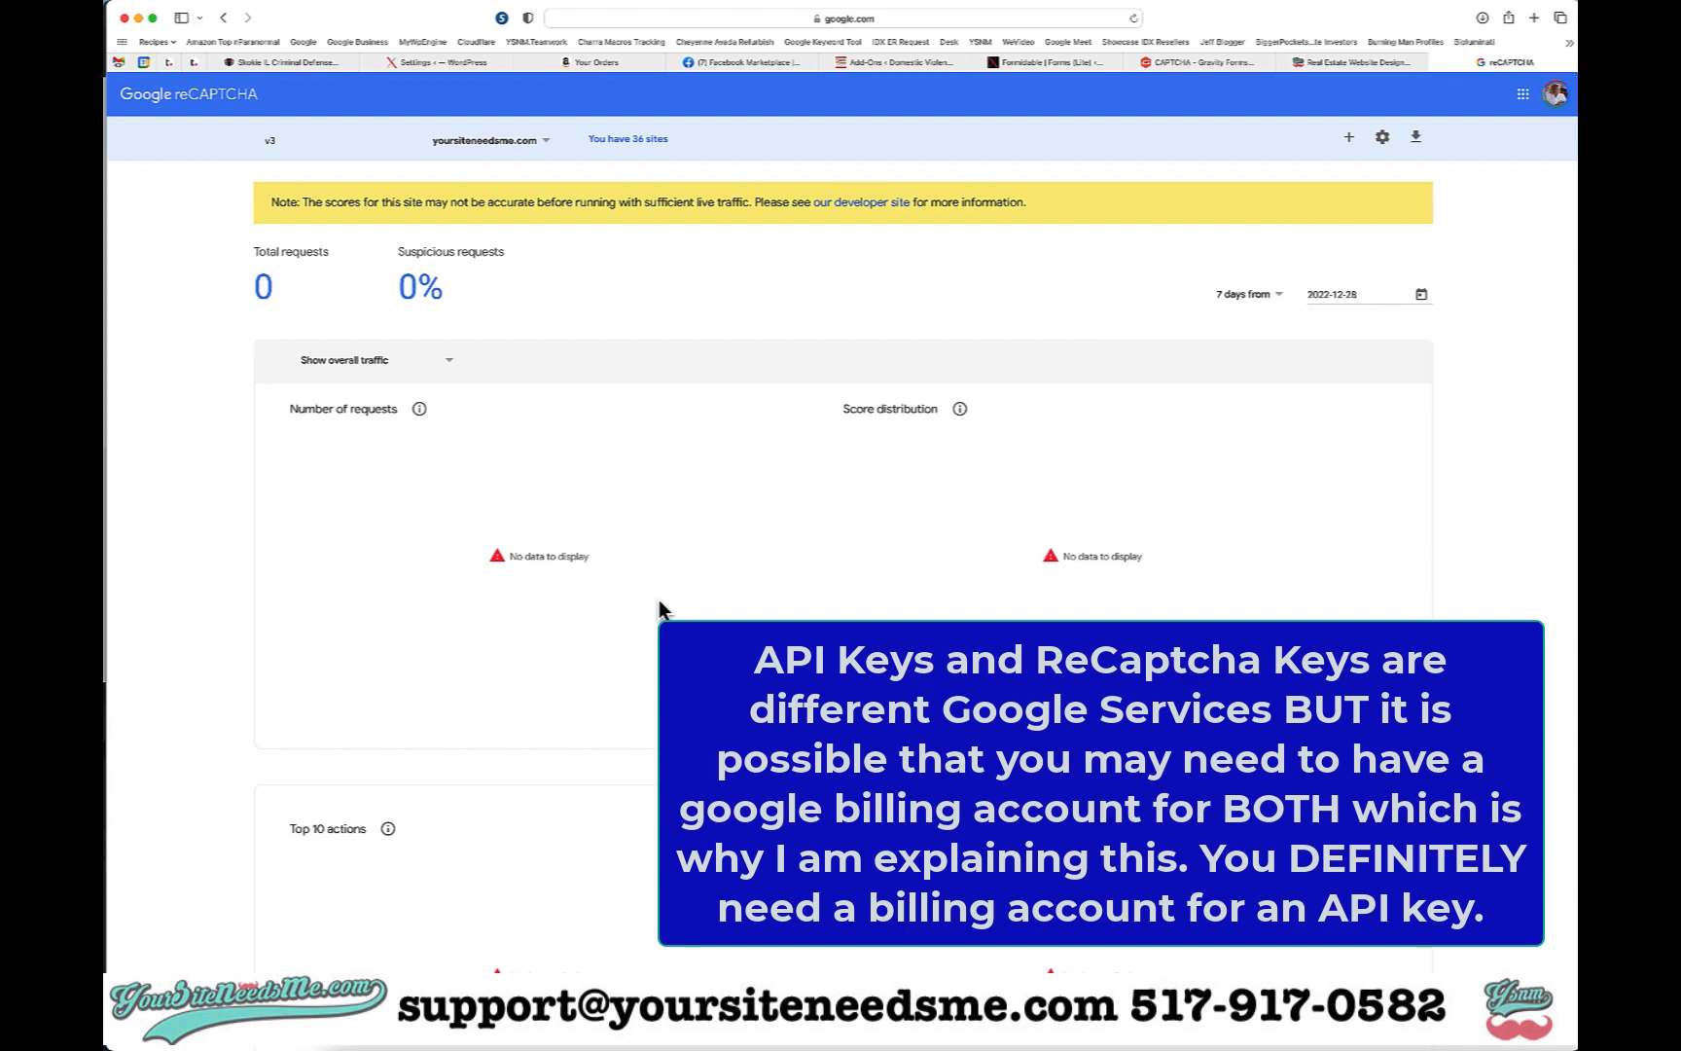
pyautogui.moveTo(691, 422)
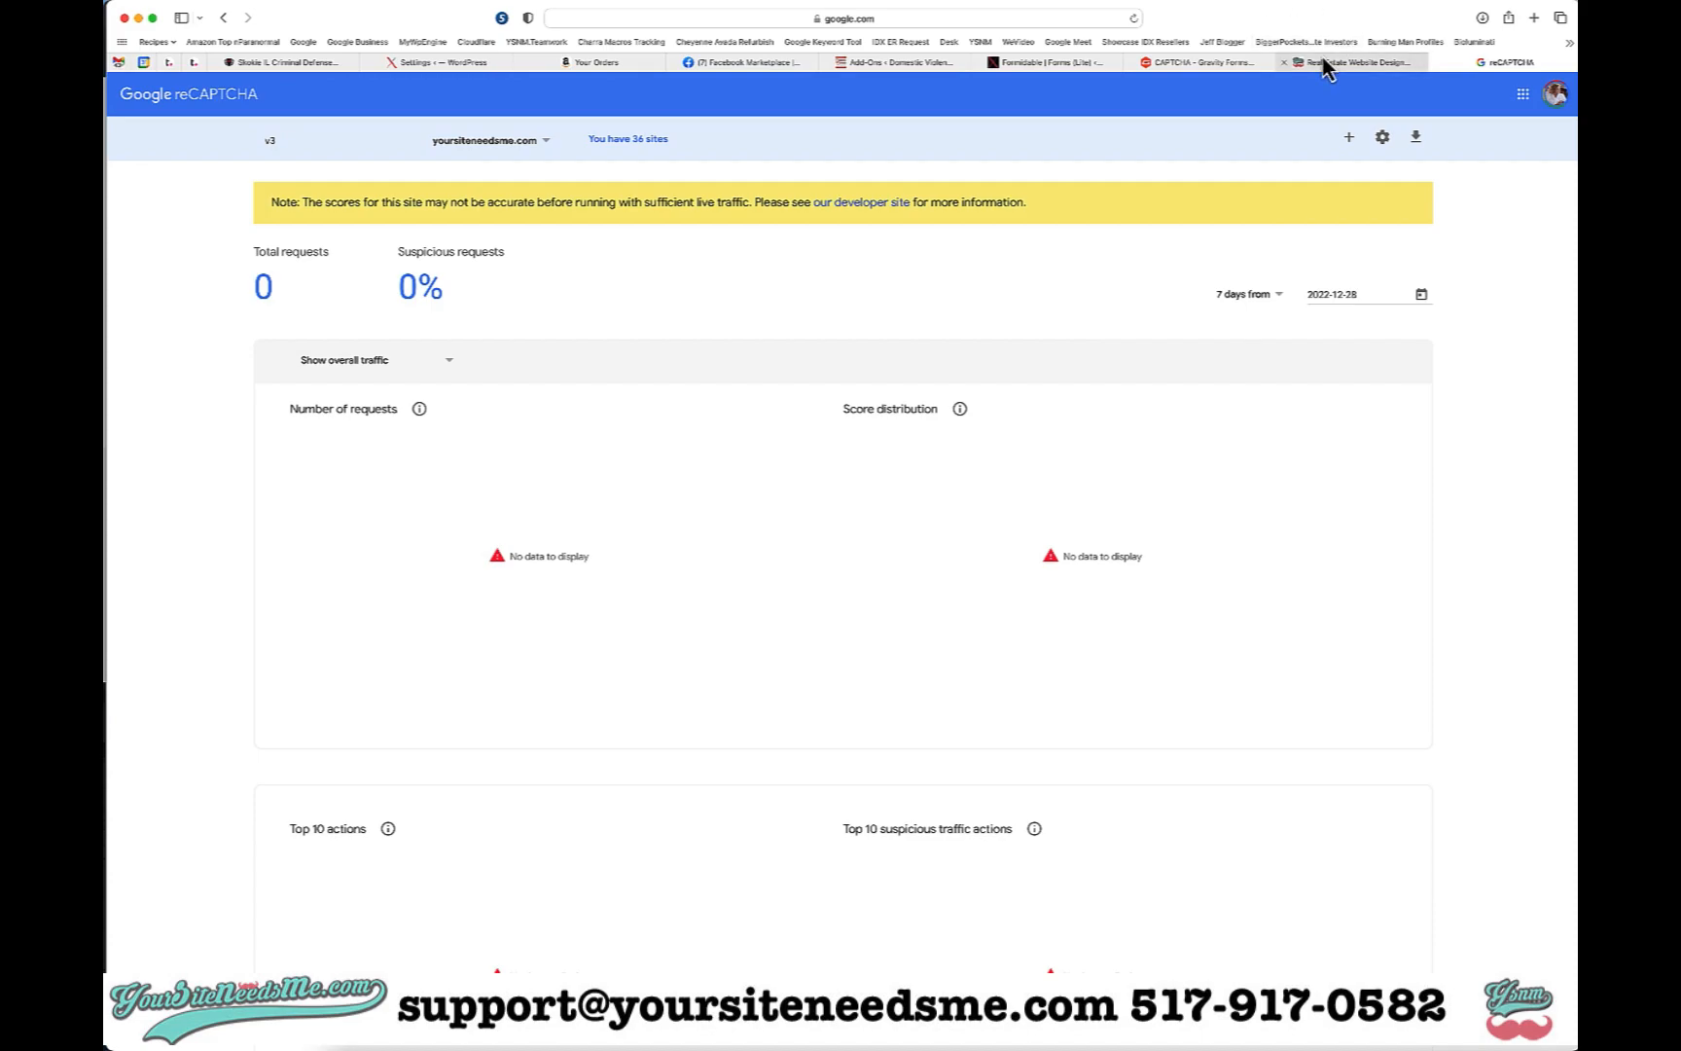
# Switch back to the WordPress site after reviewing the v3 analytics dashboard.
pyautogui.click(1351, 61)
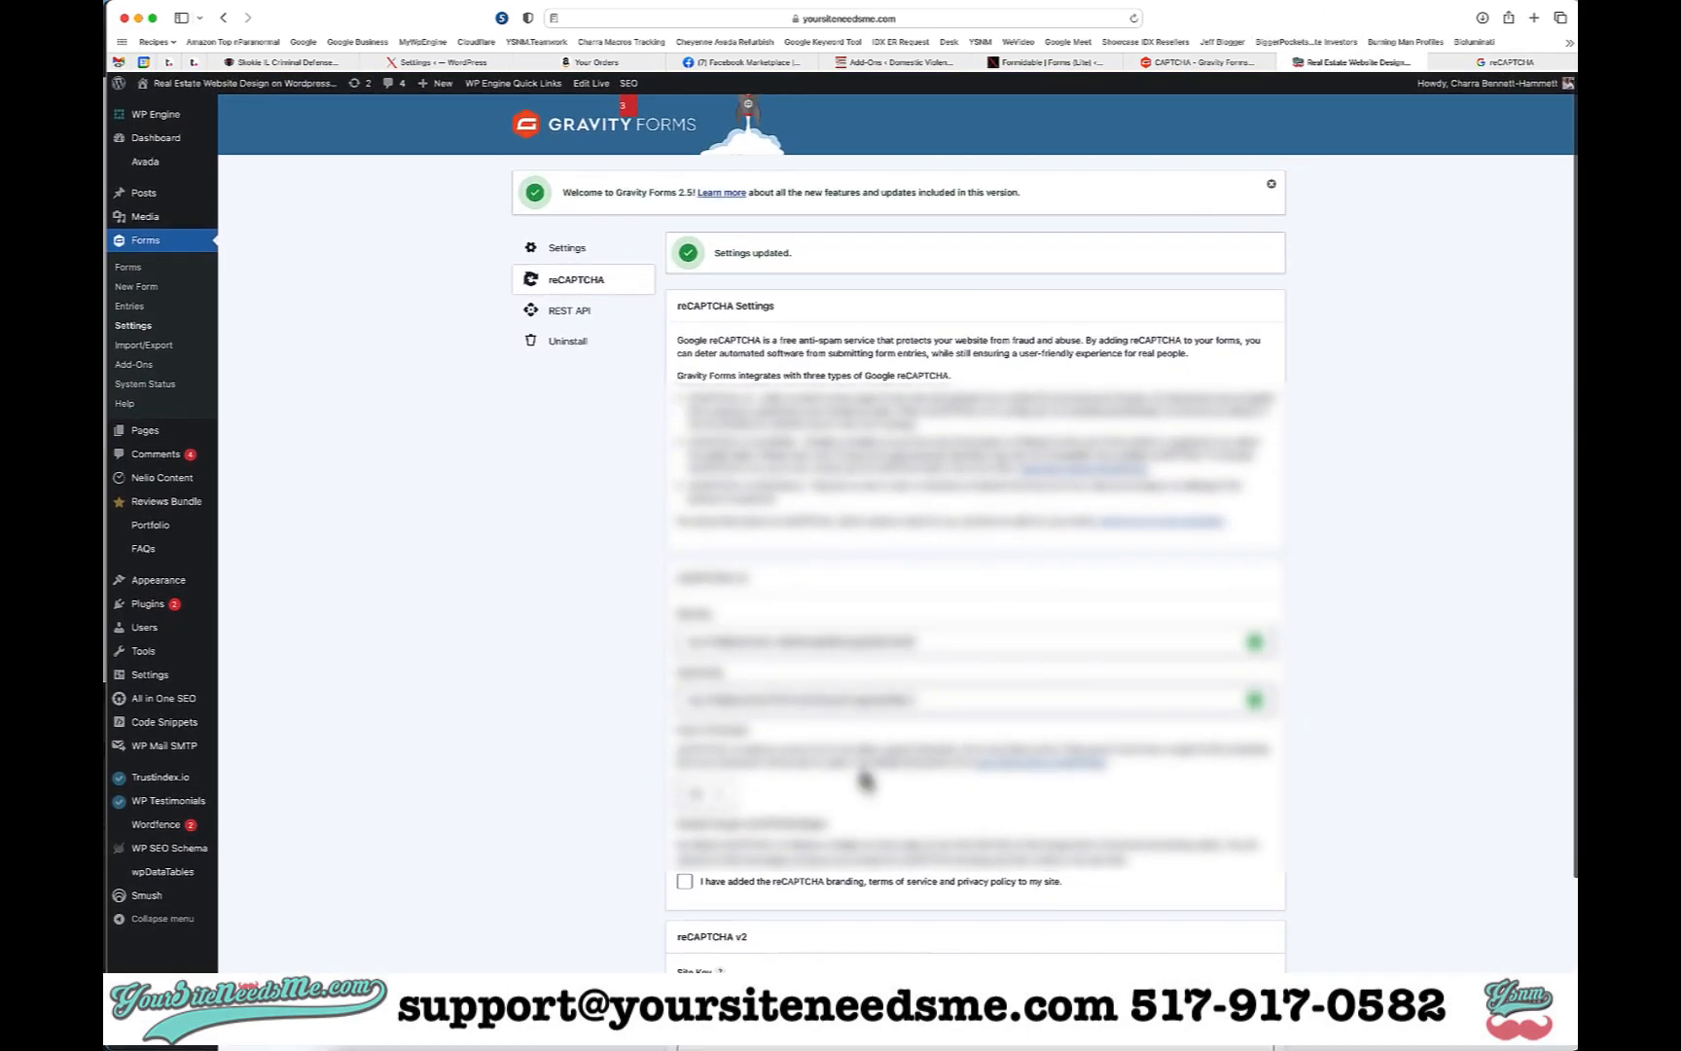
# Scroll through the updated v3 reCAPTCHA section showing validated keys and a 0.5 score threshold.
pyautogui.scroll(-3)
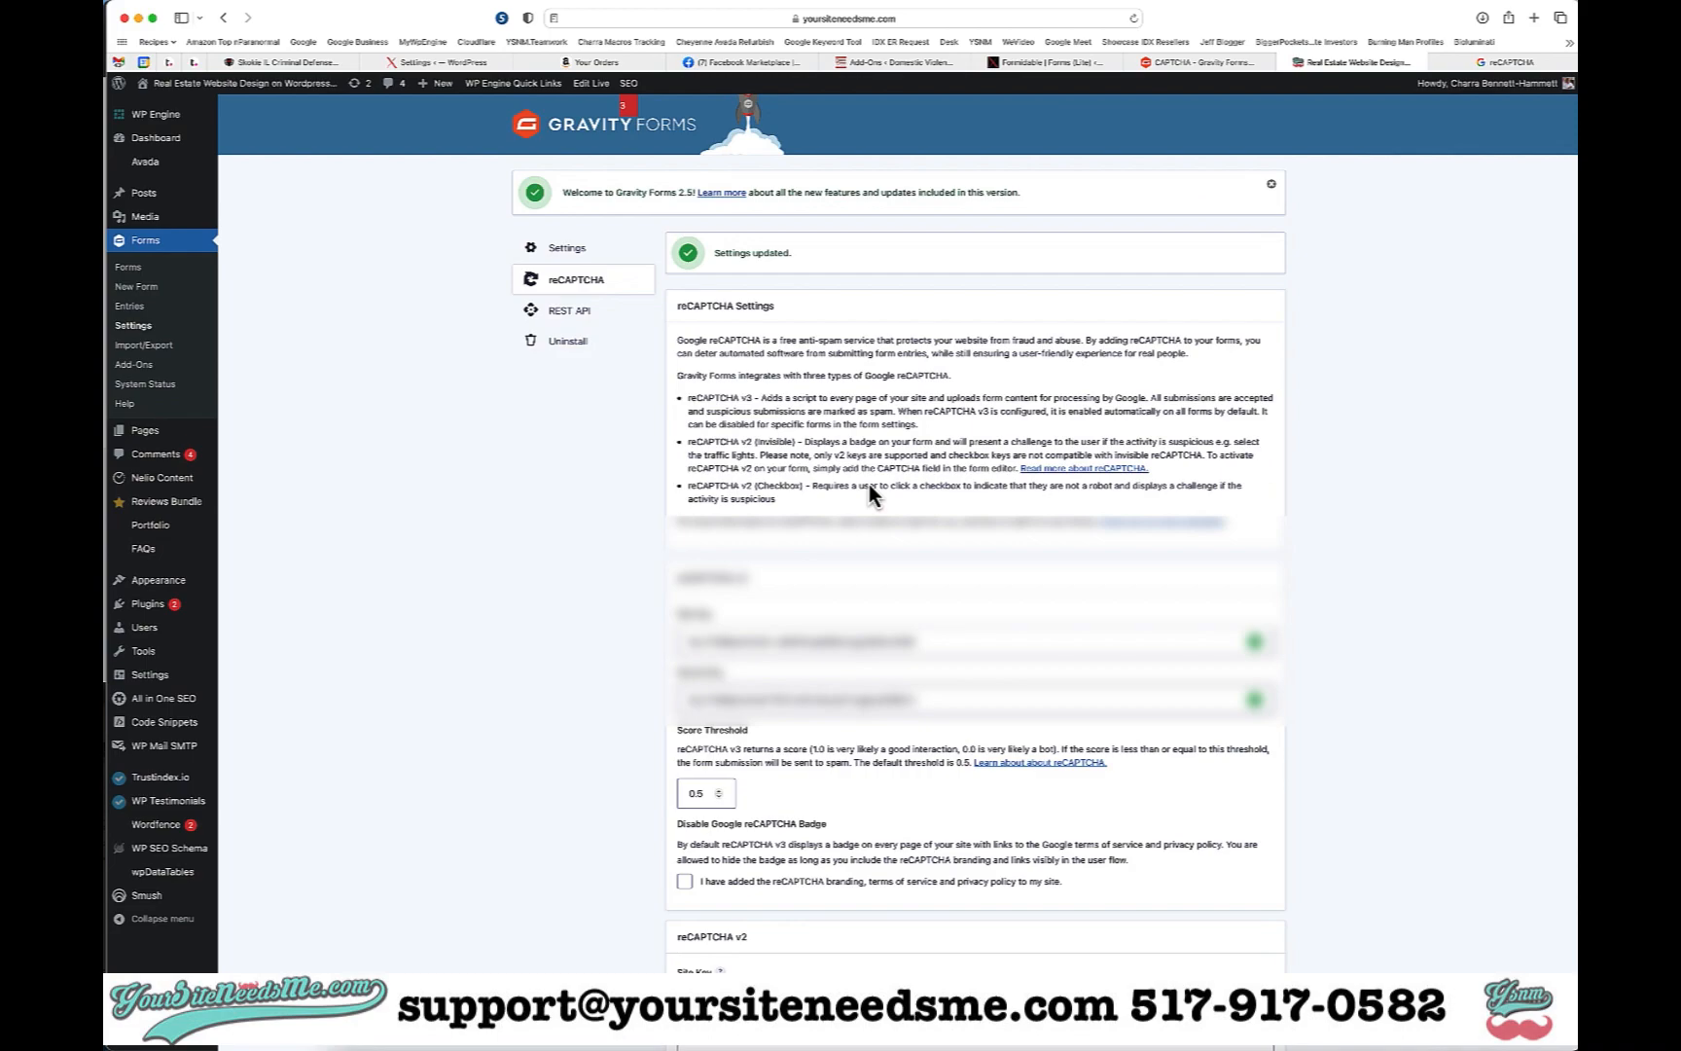
pyautogui.moveTo(1368, 183)
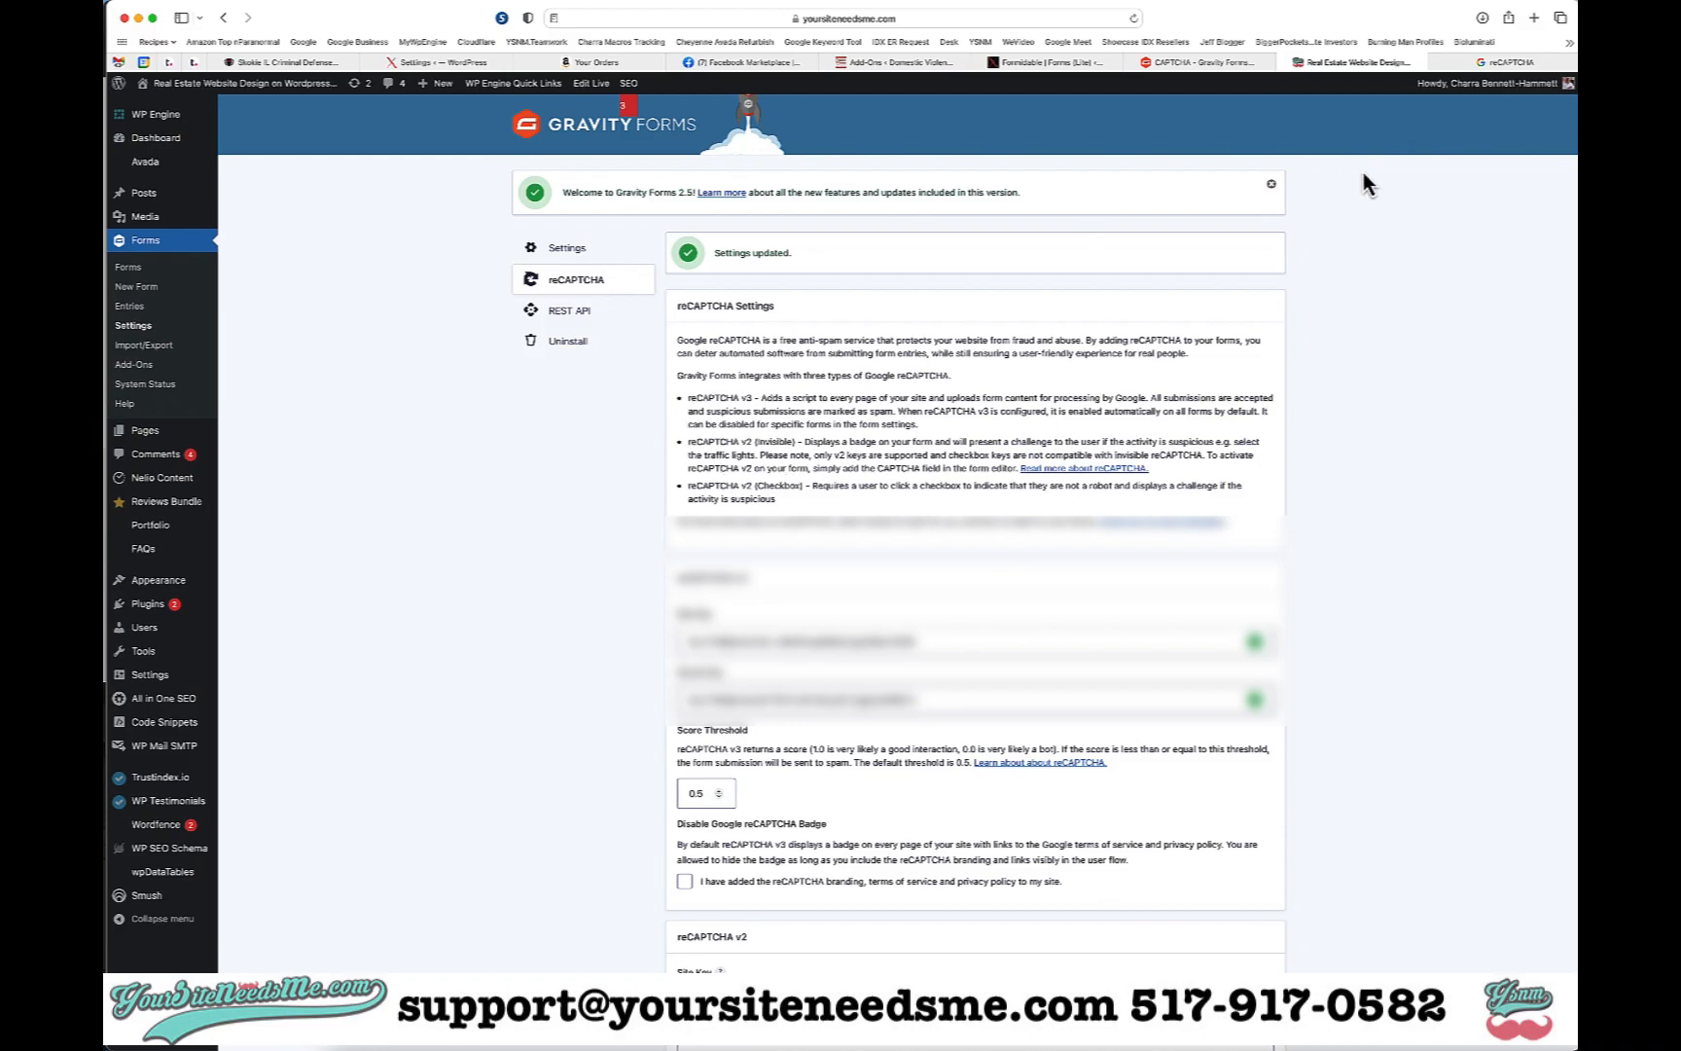